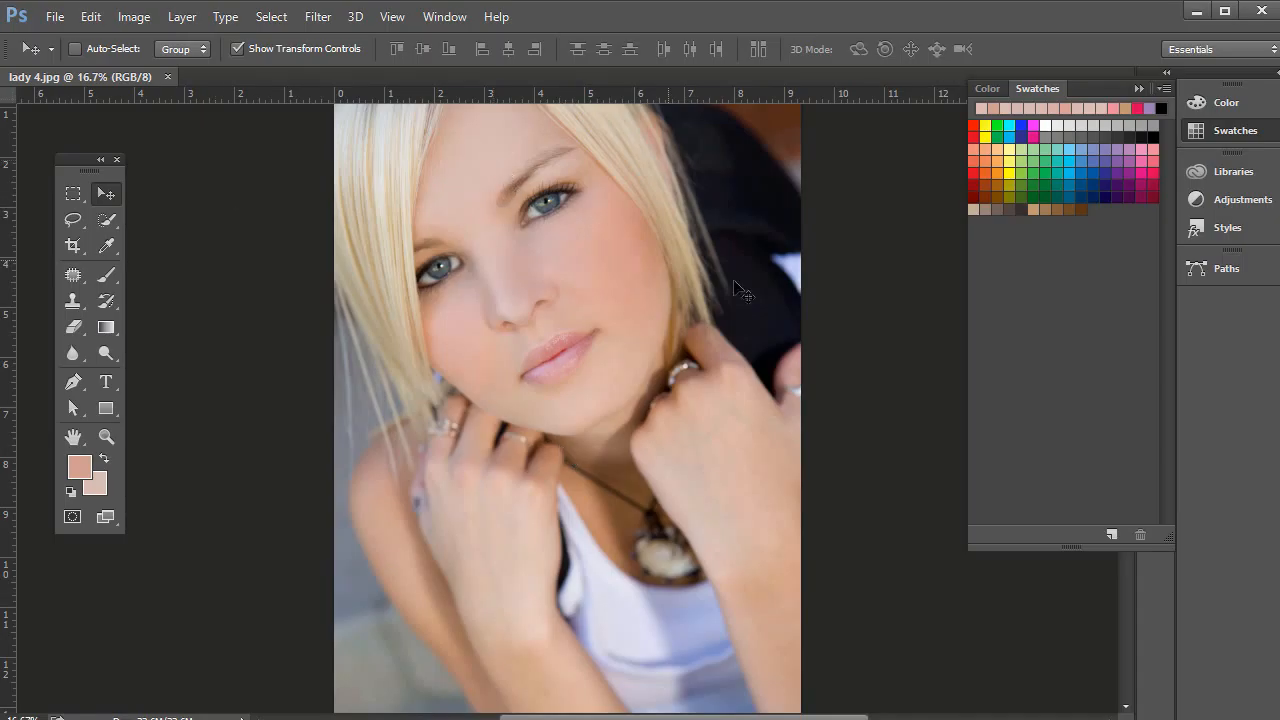
mouse_move(645, 210)
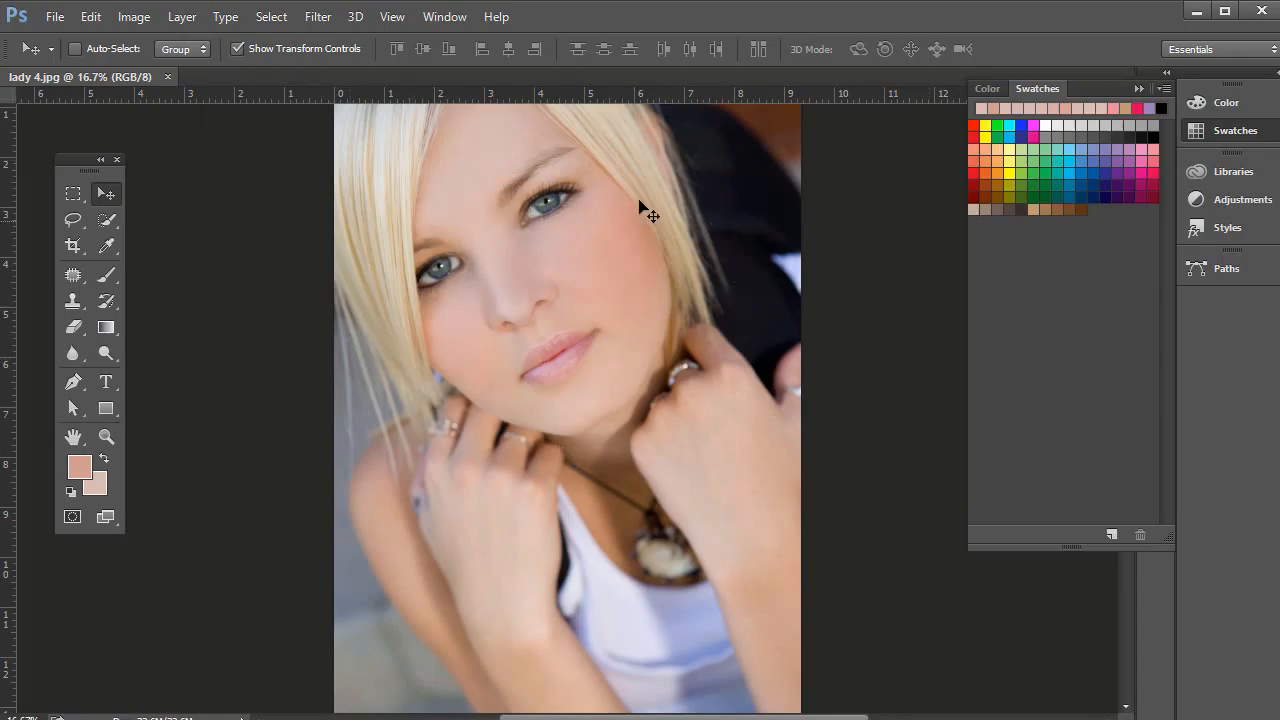
mouse_move(133, 16)
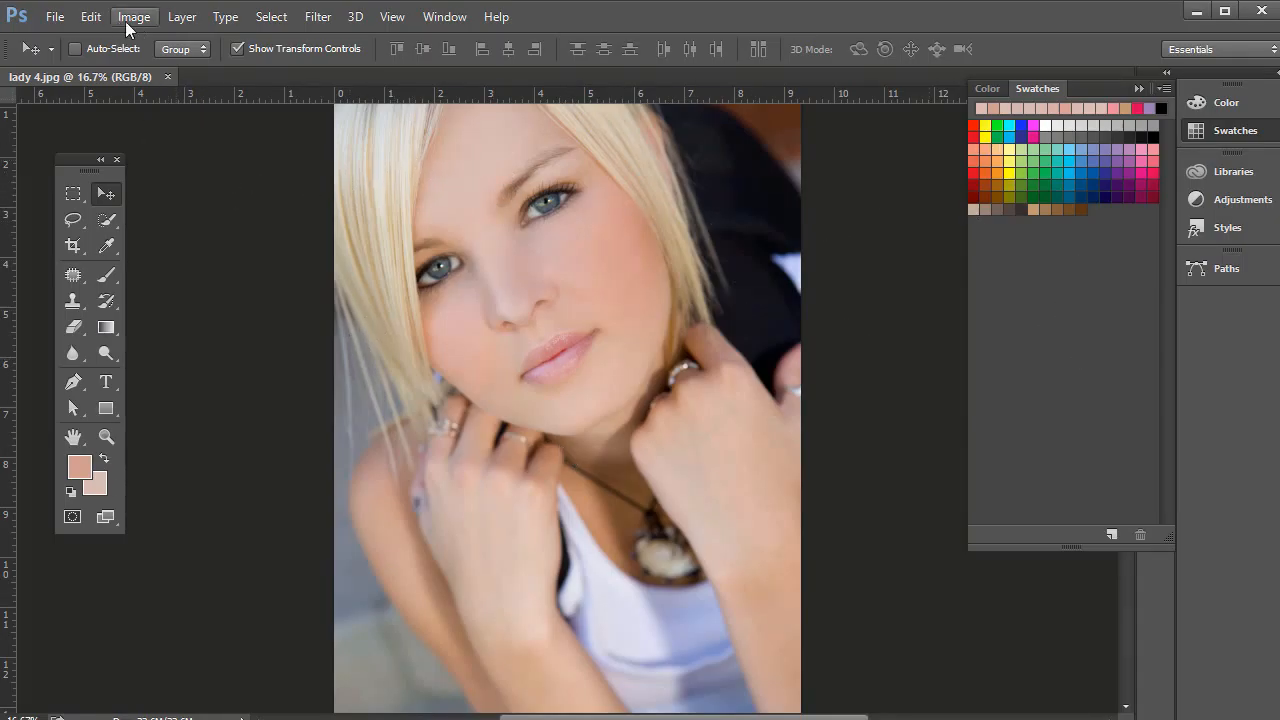
Step: Open the Image menu to reach the Brightness/Contrast adjustment
left_click(134, 16)
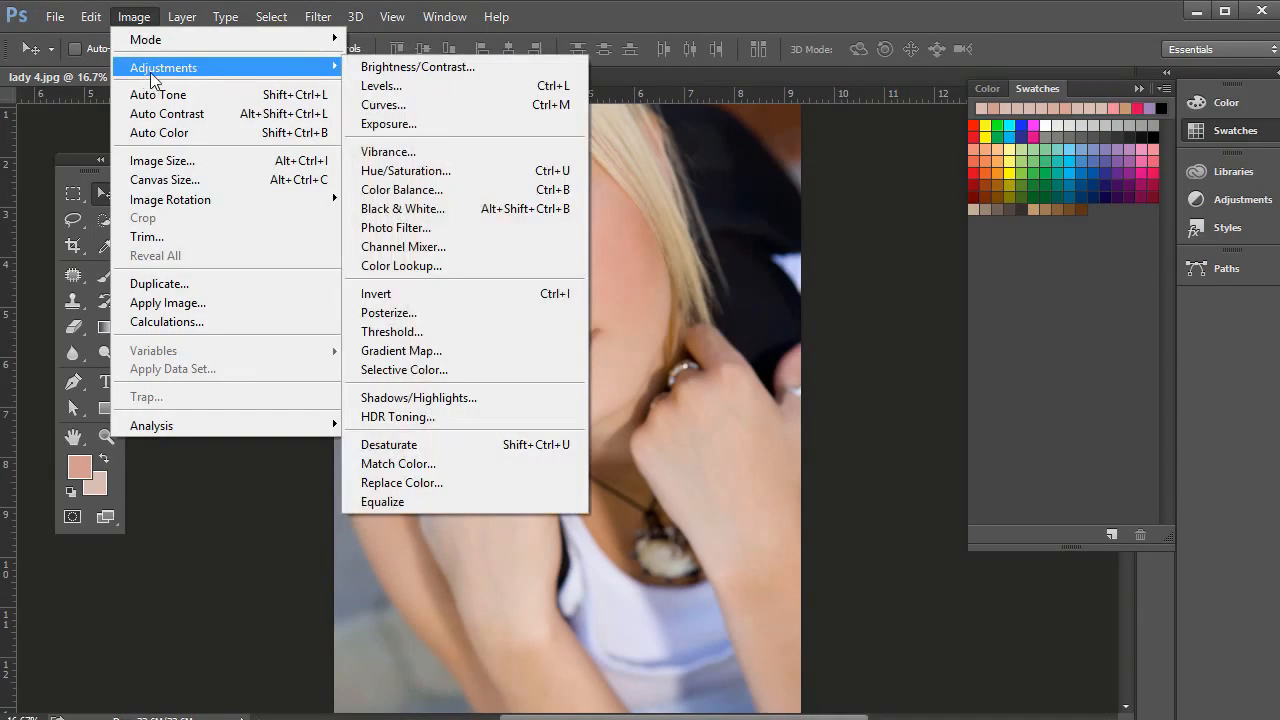
mouse_move(381, 85)
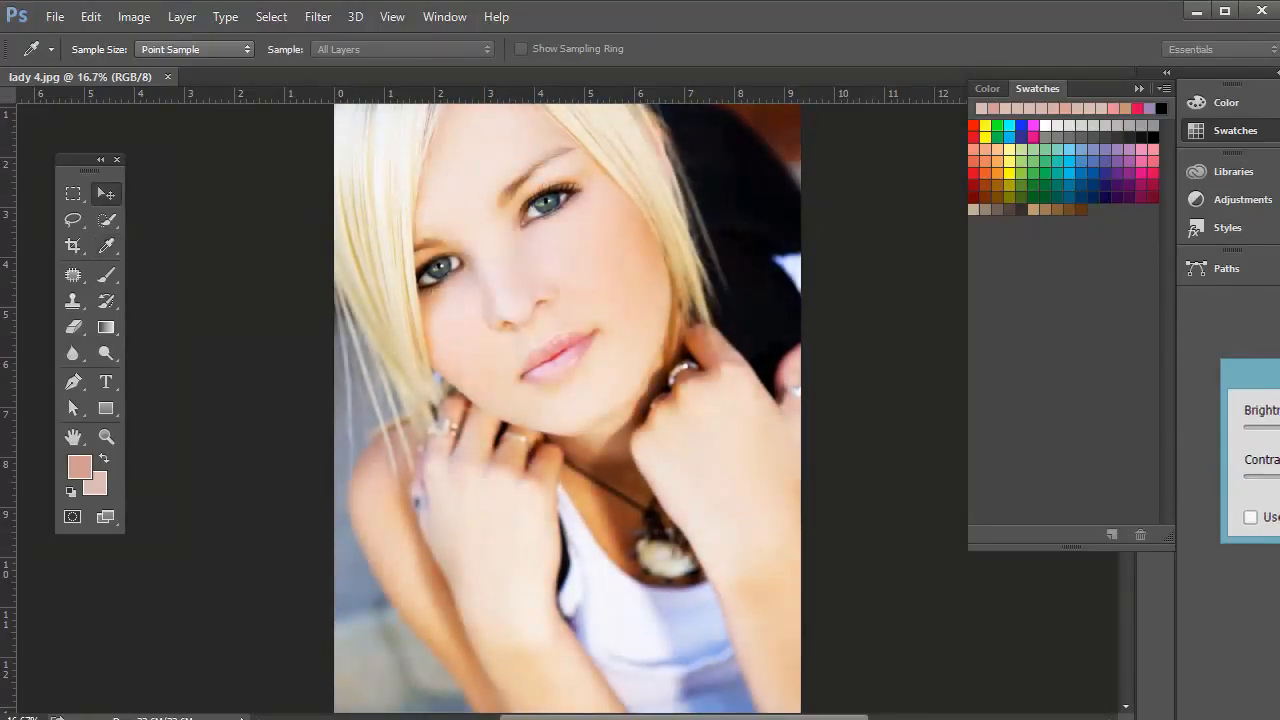
Step: Open Levels, reset the shadow input to 0 and try the highlight input
left_click(133, 17)
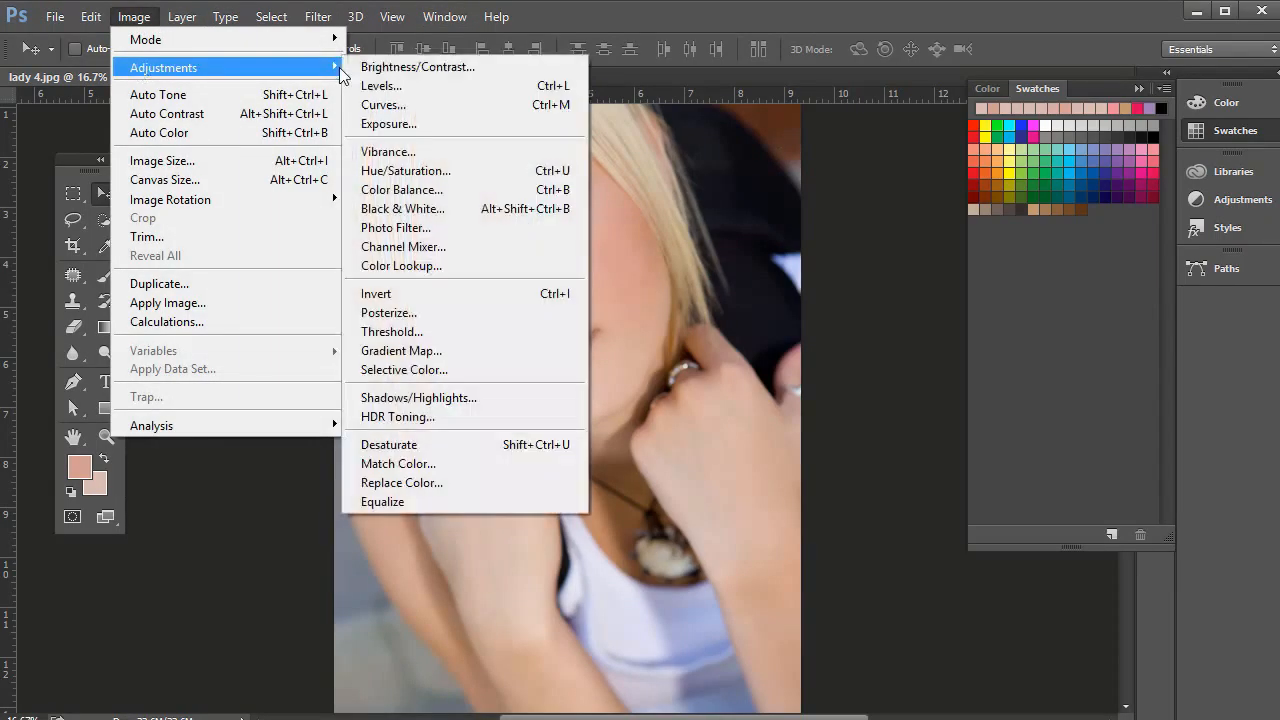
left_click(380, 85)
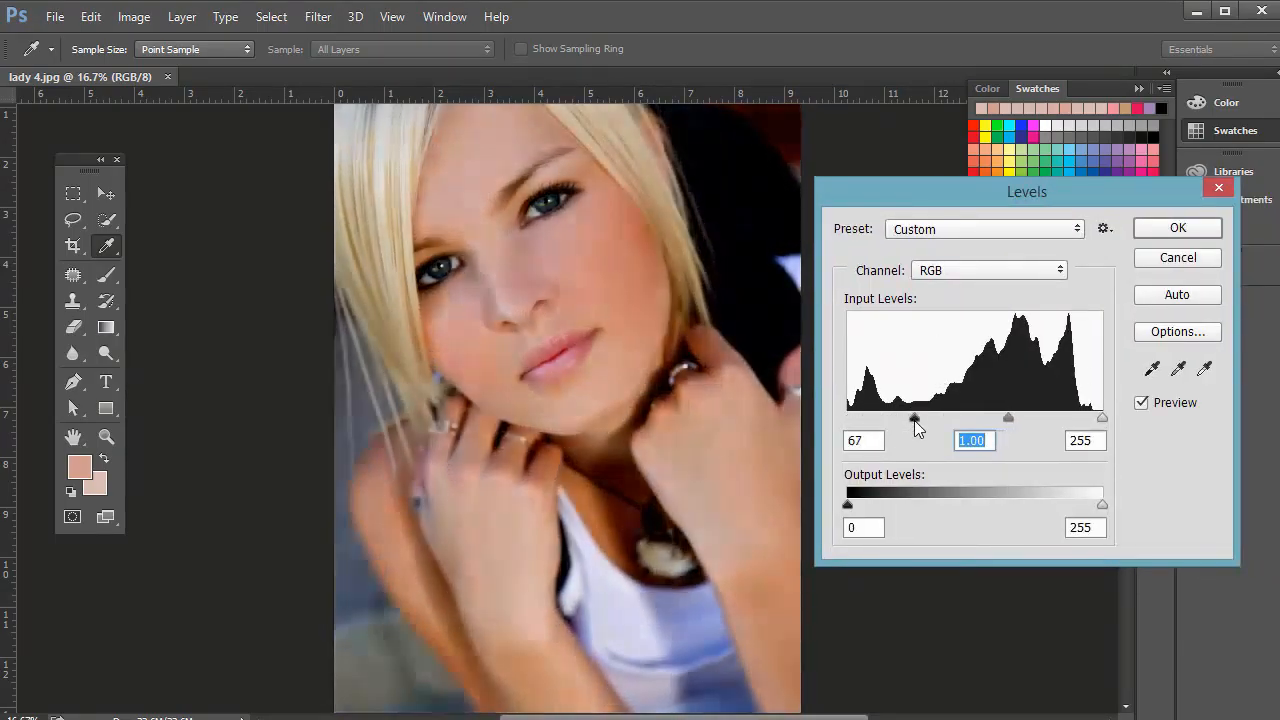
left_click_drag(914, 417, 846, 417)
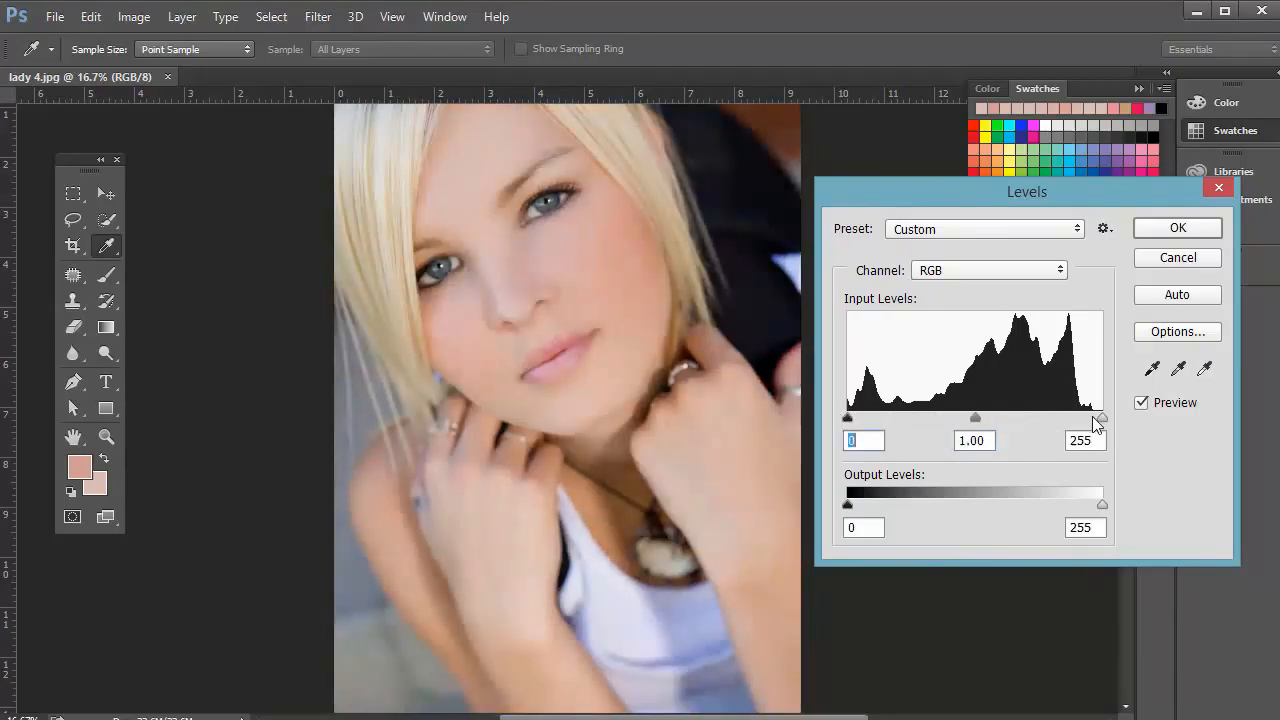
left_click_drag(1100, 417, 1068, 417)
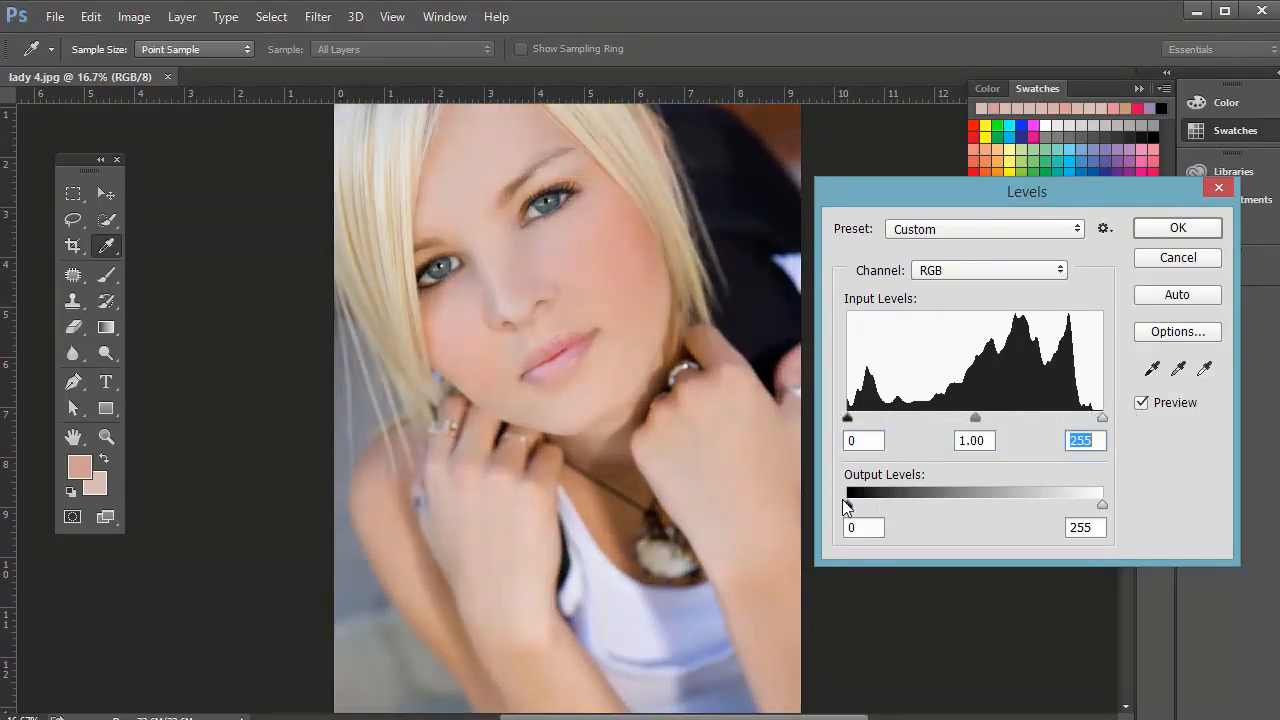
left_click(863, 440)
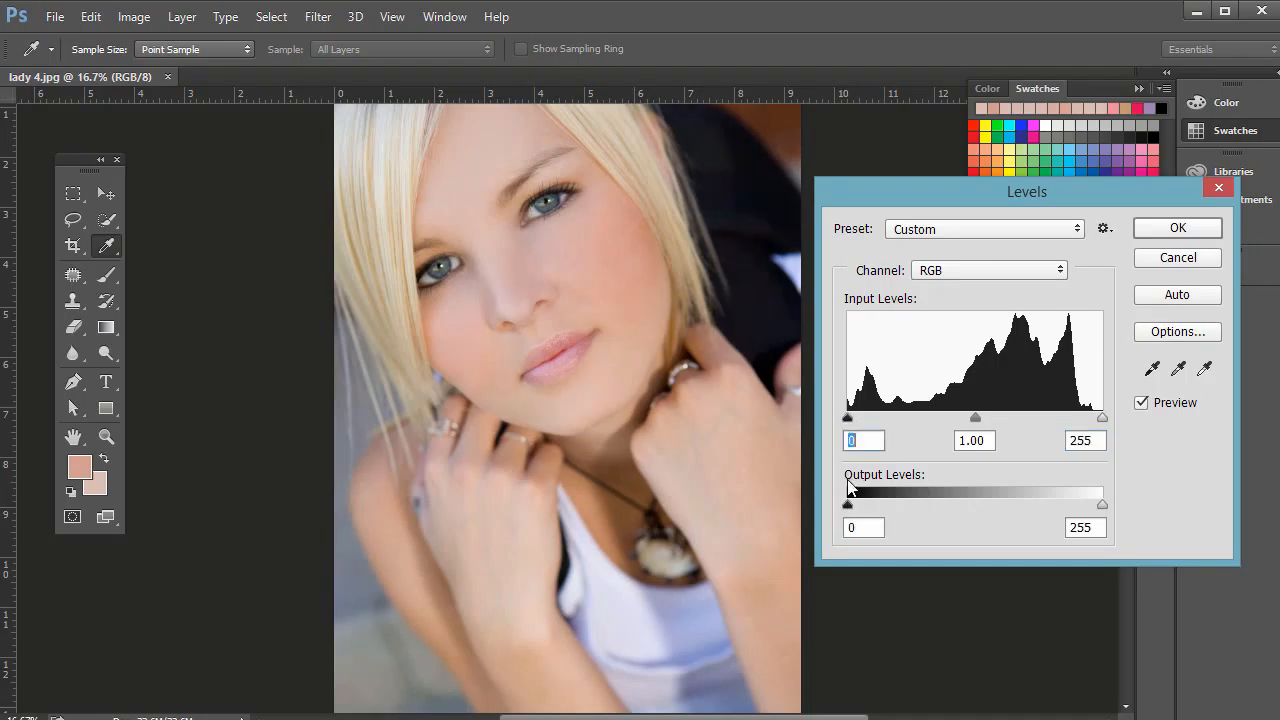
left_click(863, 527)
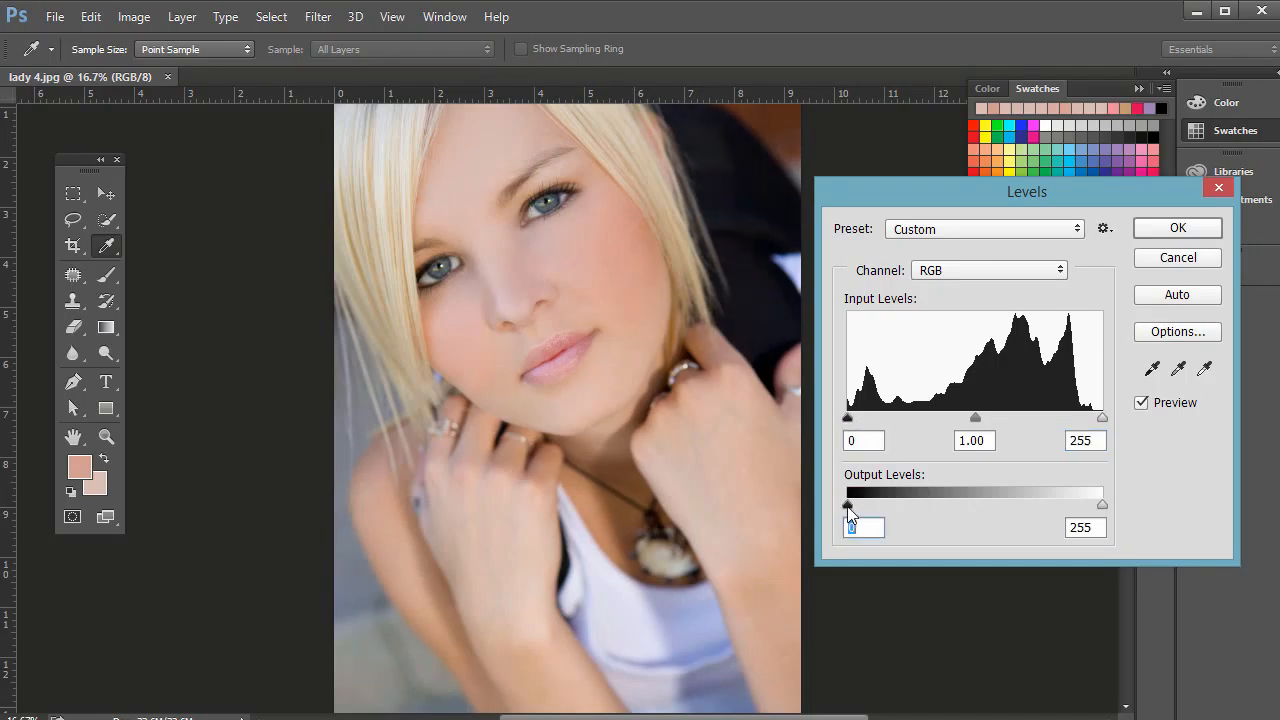
Step: Settle Levels at output 0/255, white input 252 and midtones 0.92
left_click_drag(848, 504, 852, 504)
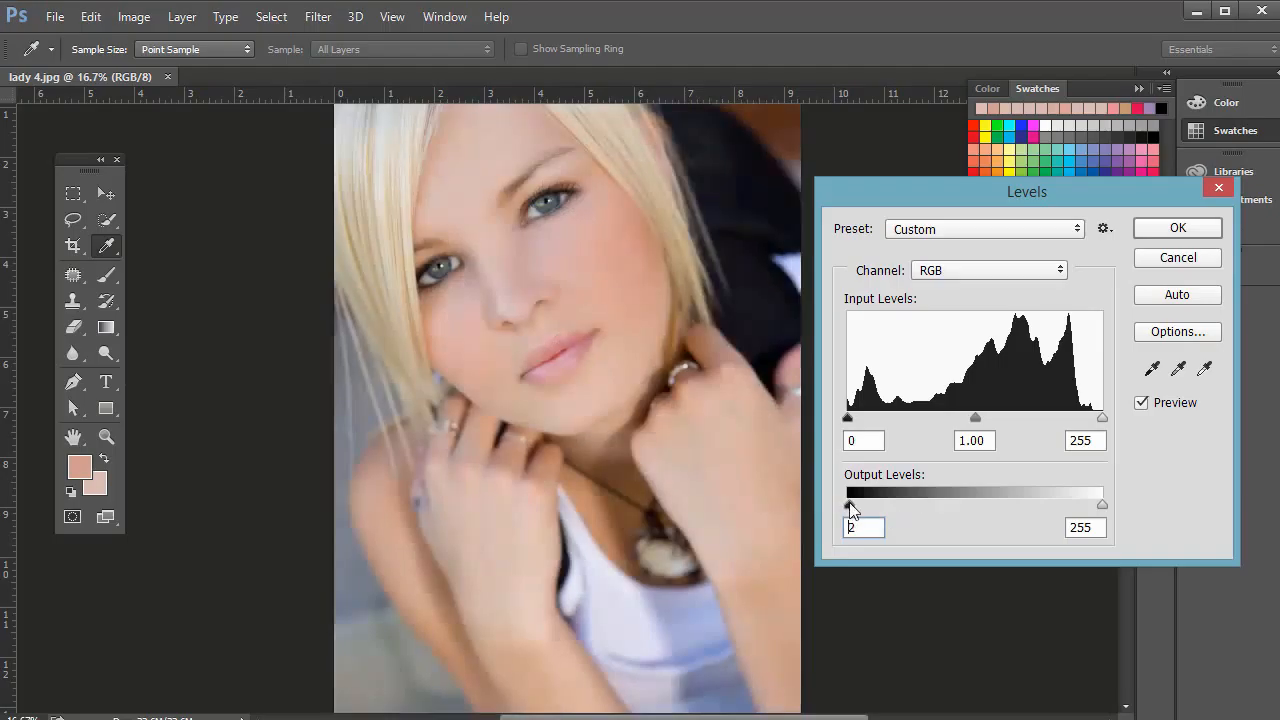
left_click_drag(848, 504, 923, 504)
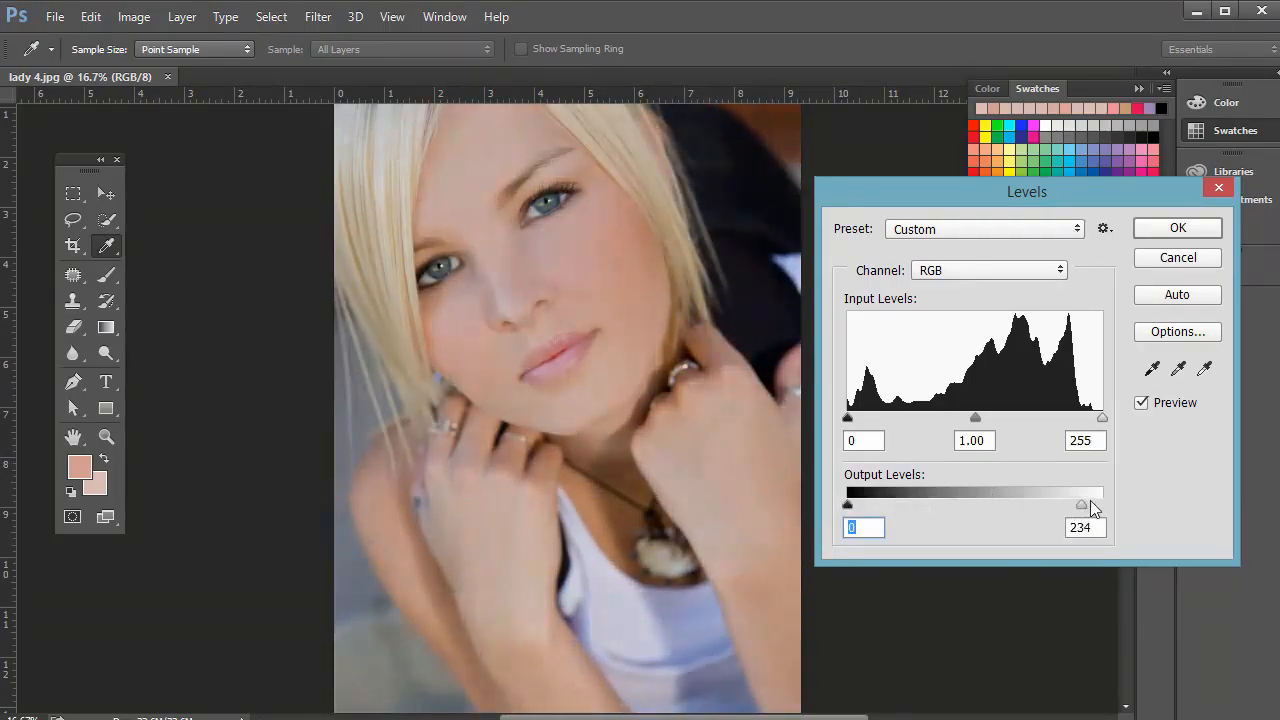
left_click_drag(1083, 505, 1102, 505)
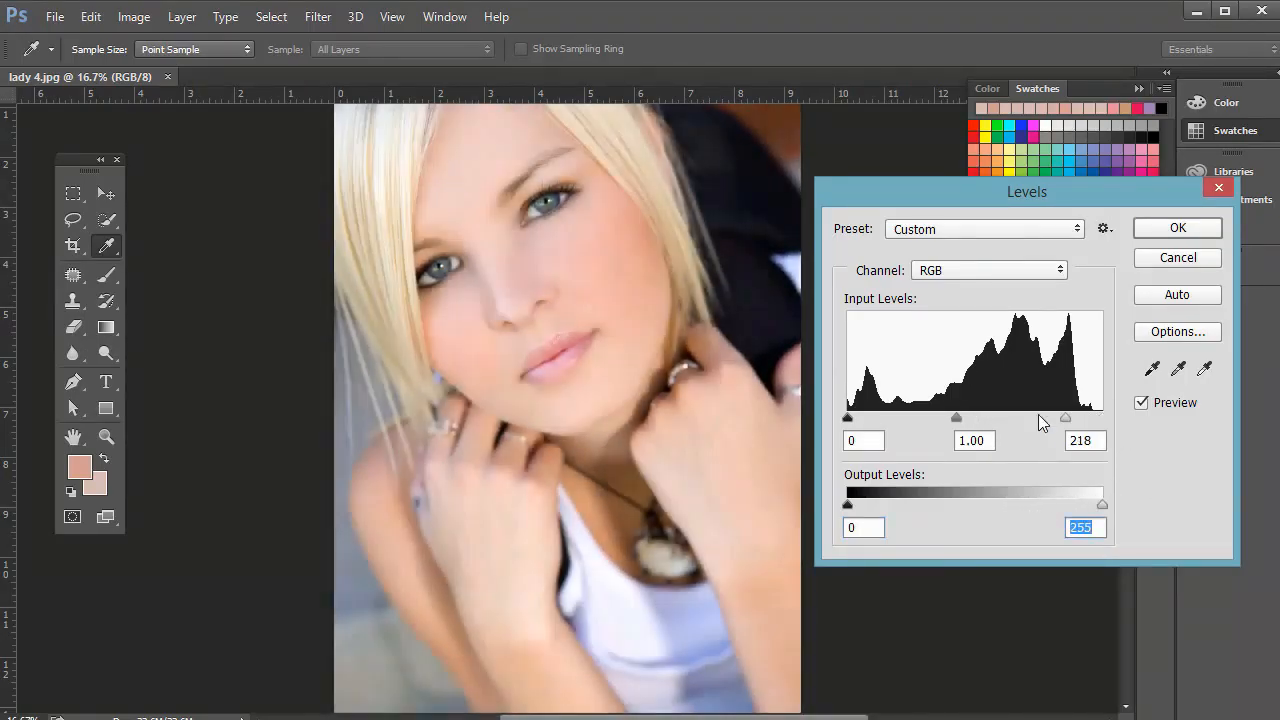
left_click_drag(1101, 504, 1028, 504)
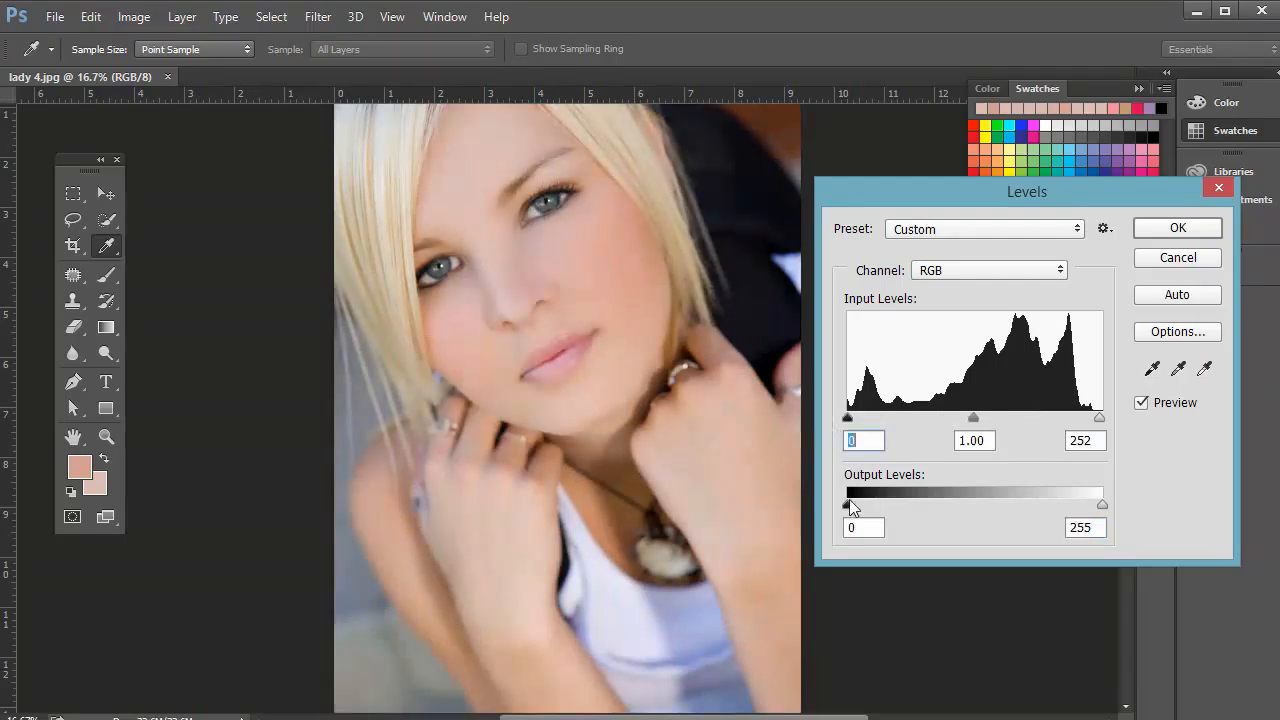
left_click_drag(847, 504, 959, 504)
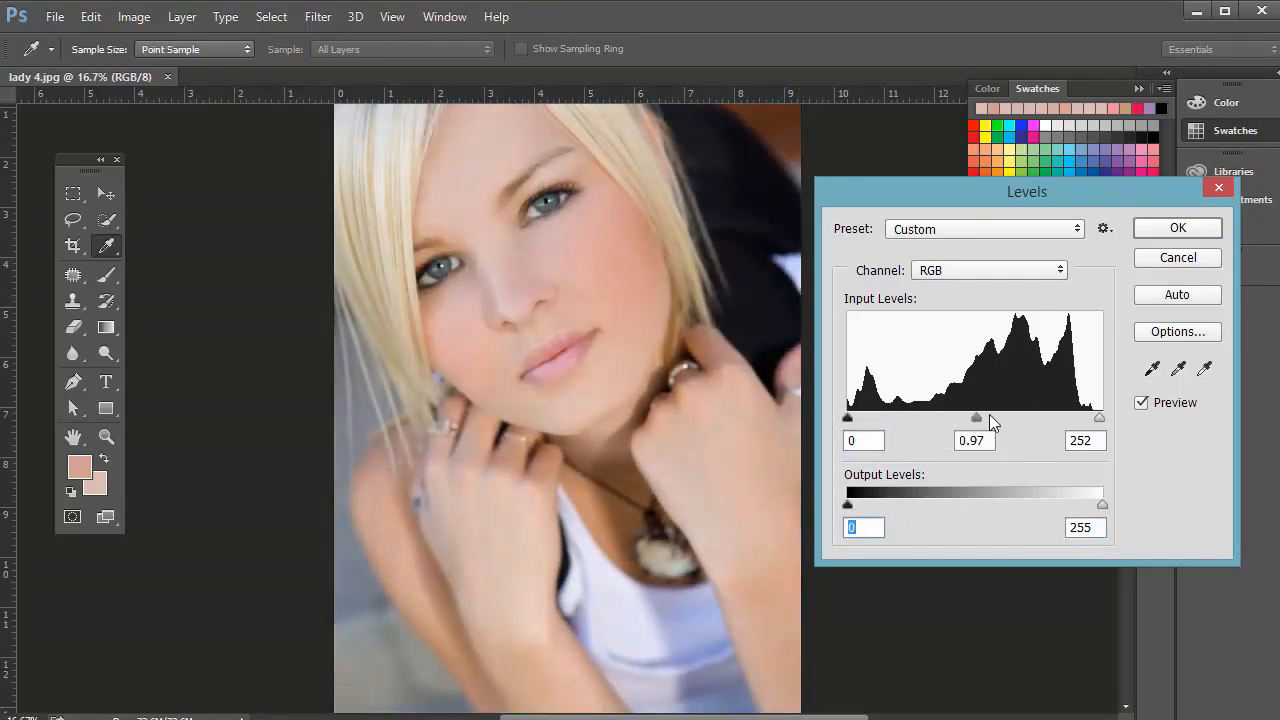
left_click_drag(977, 417, 940, 417)
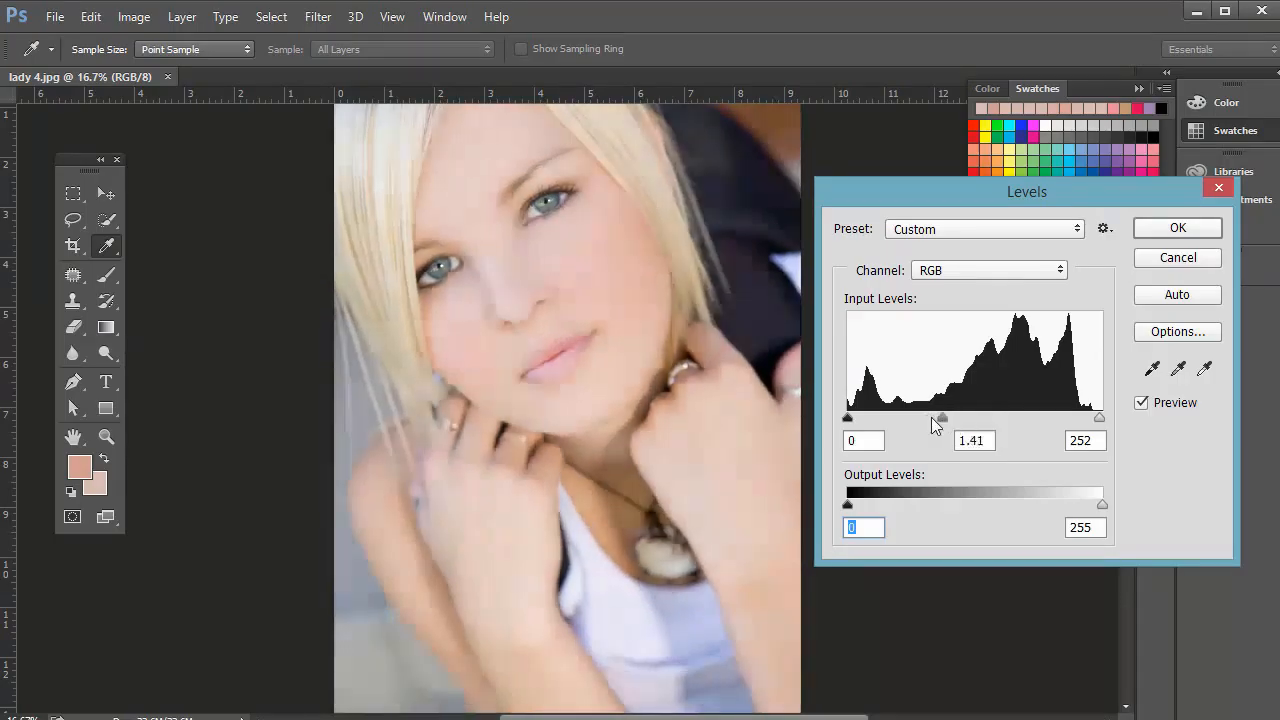
left_click_drag(940, 417, 990, 417)
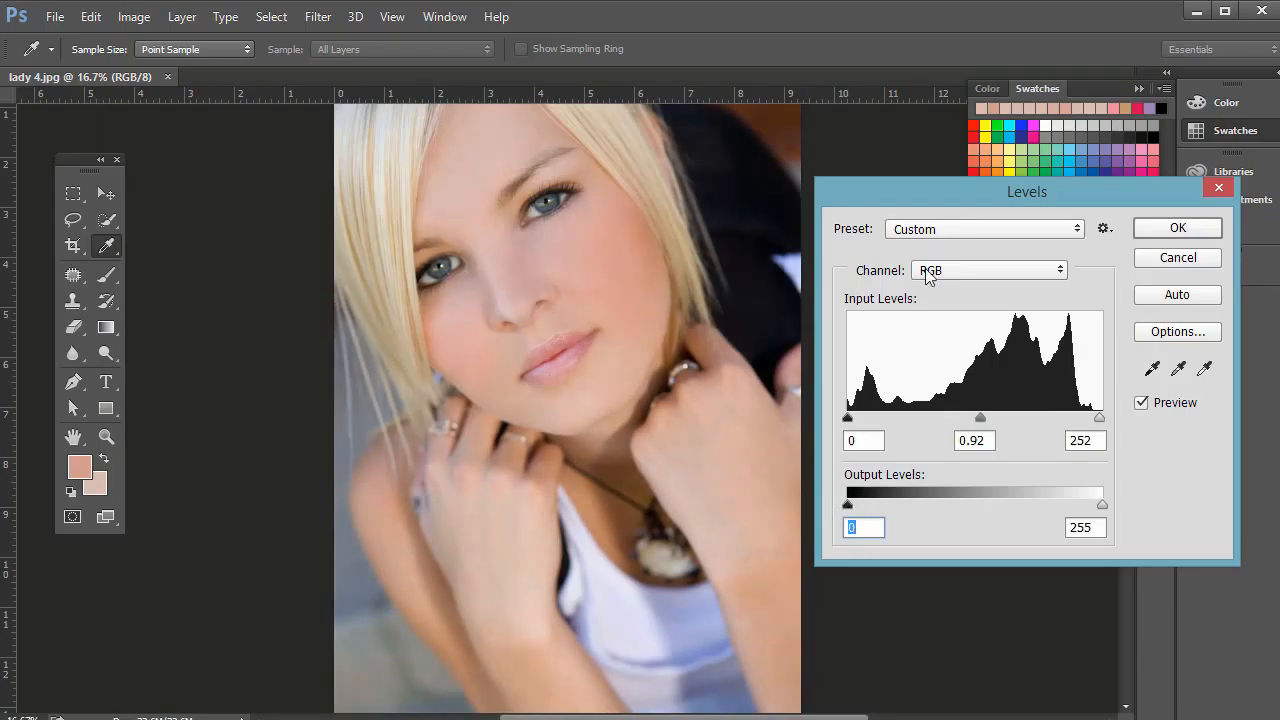
Step: Switch Levels to the Red channel and return its midtones to neutral
left_click(988, 270)
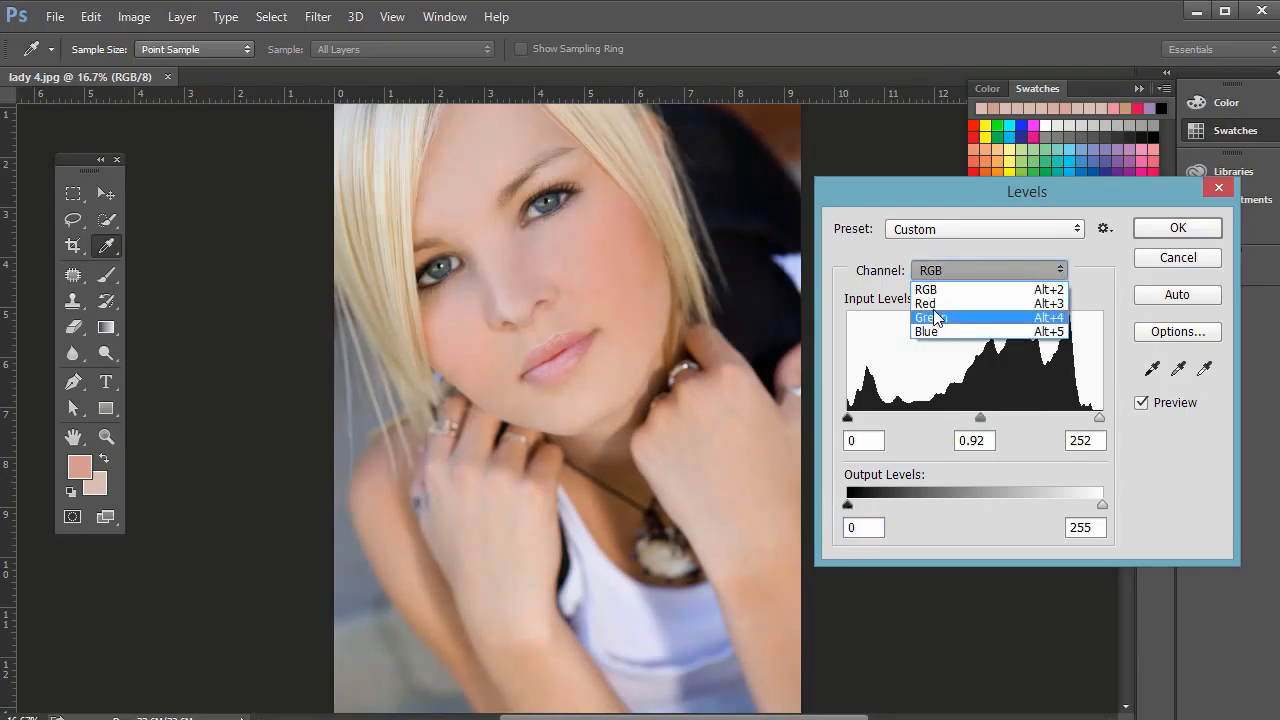
left_click(926, 303)
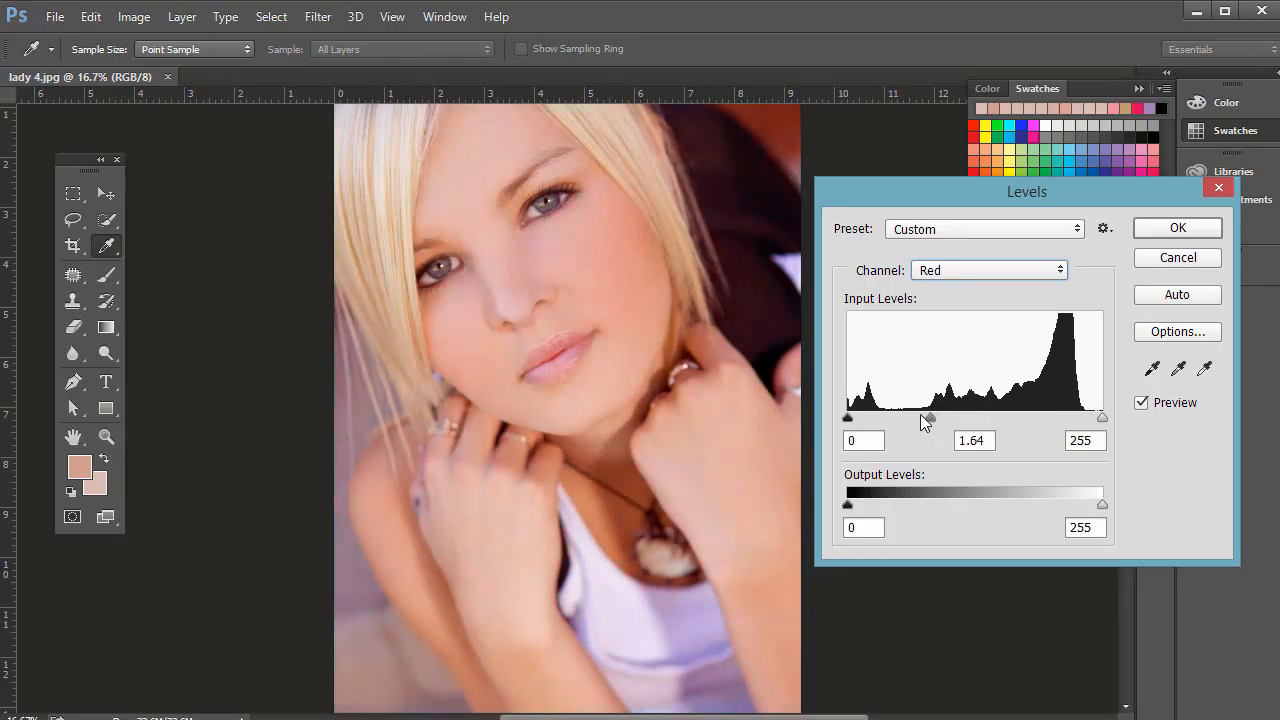
left_click_drag(928, 417, 973, 417)
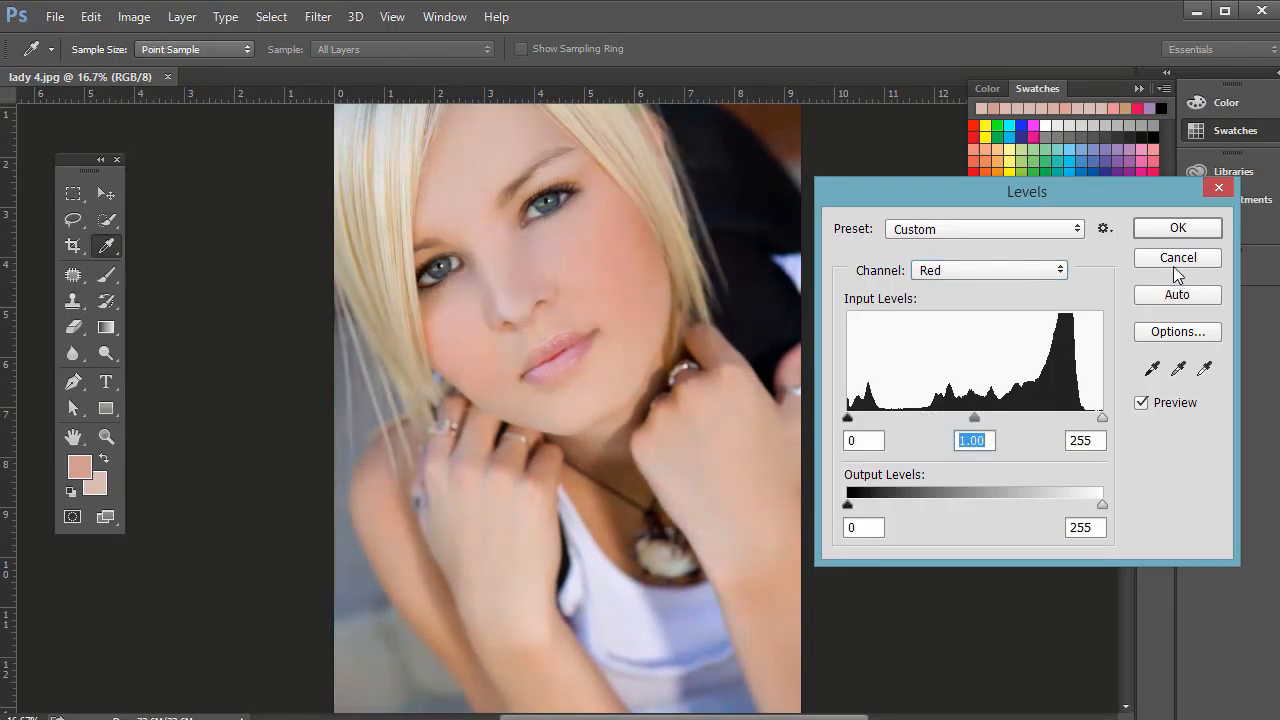
Step: Browse Levels presets without choosing one, switch back to RGB, and close Levels
left_click(984, 228)
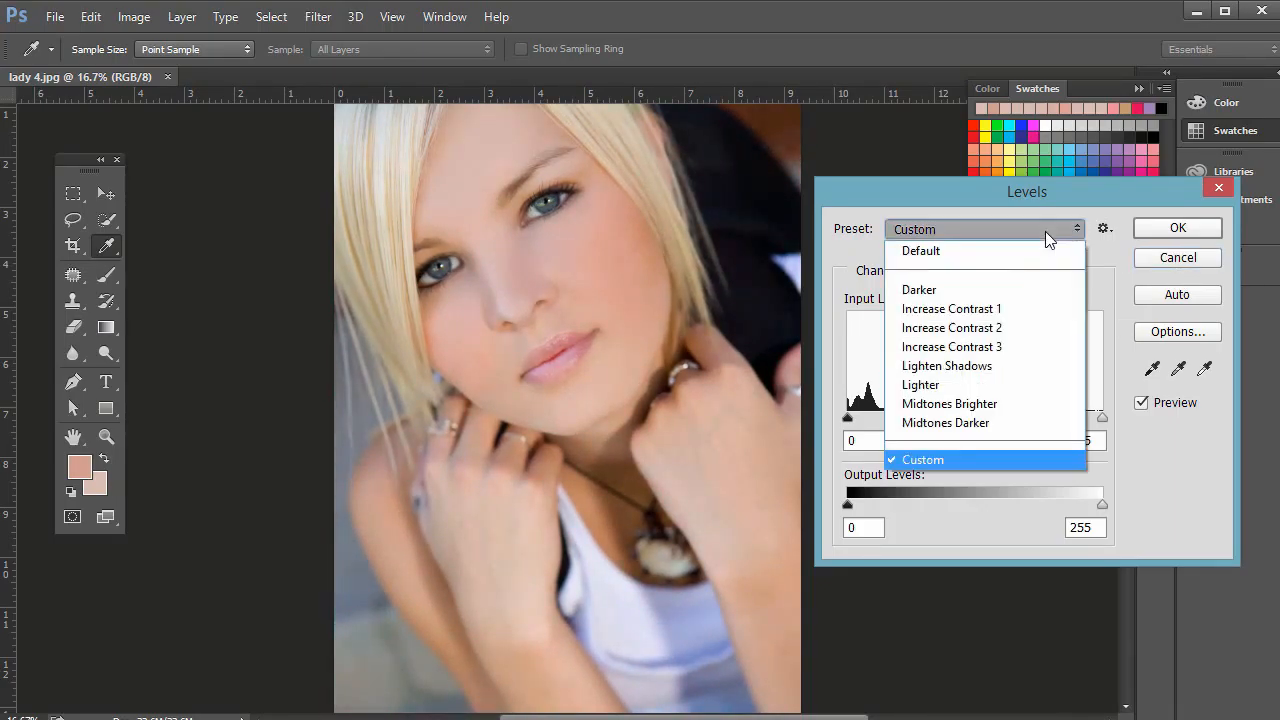
left_click(922, 459)
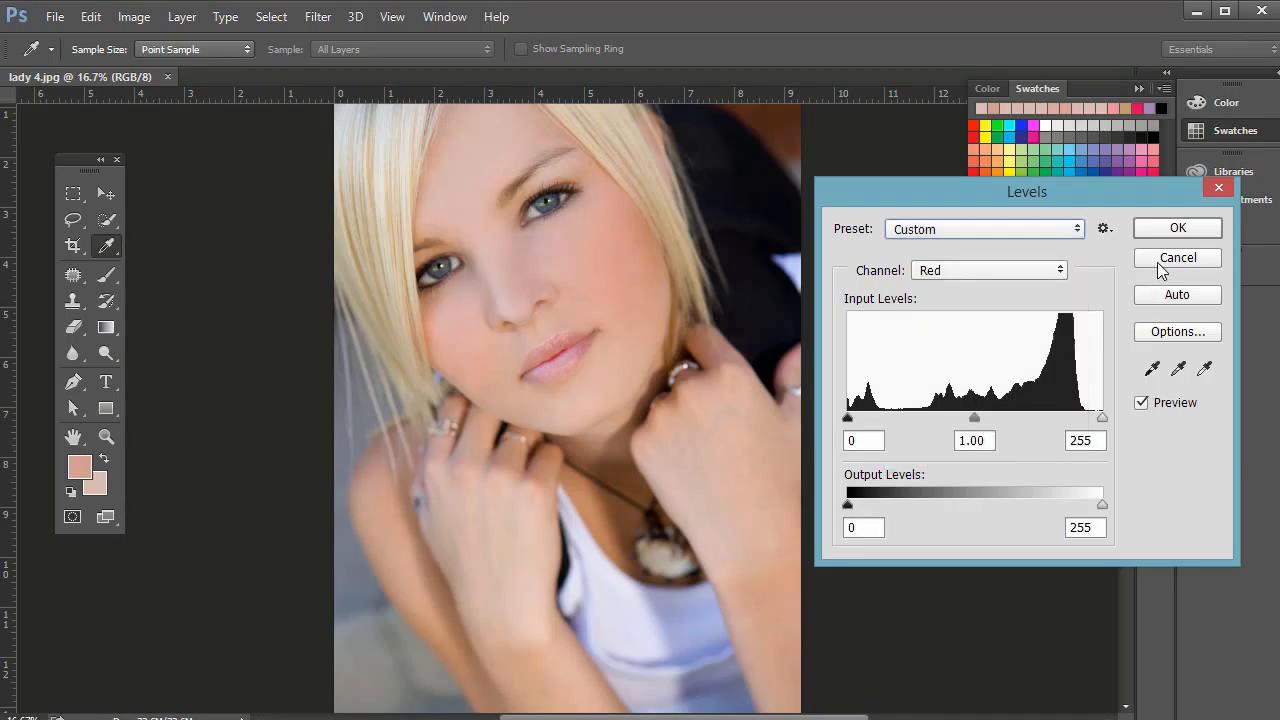
left_click(988, 270)
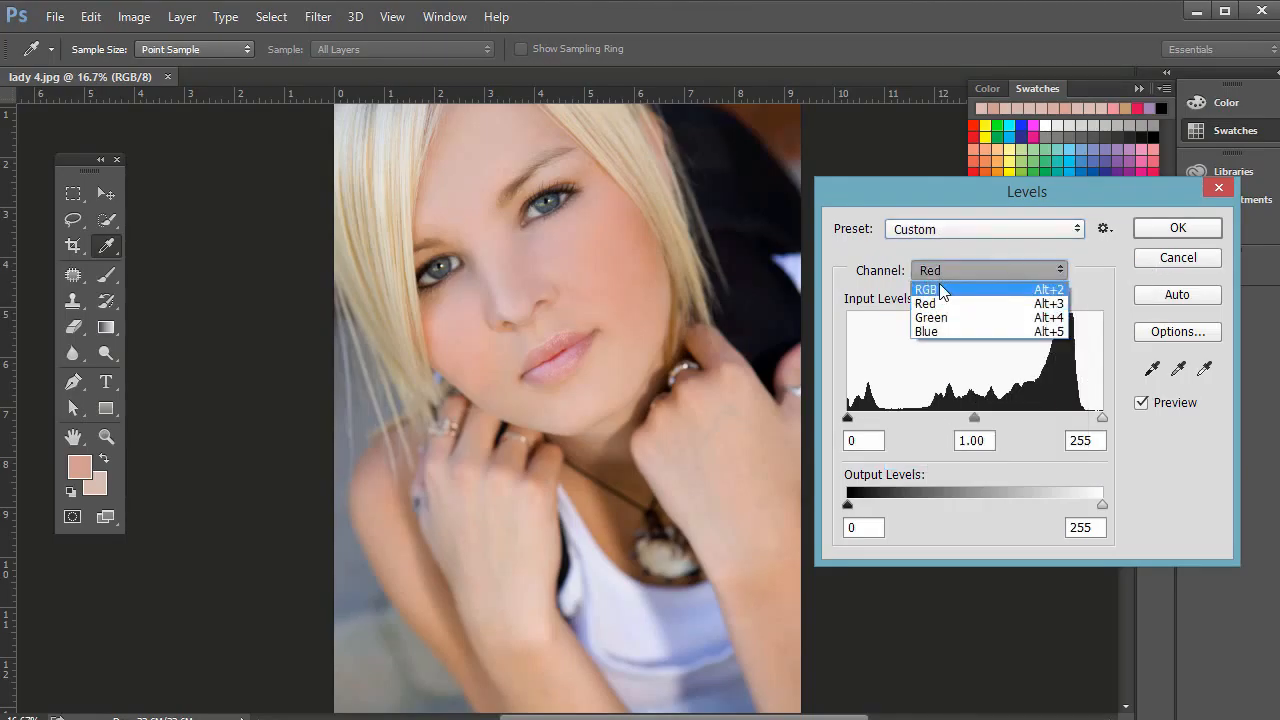
left_click(925, 289)
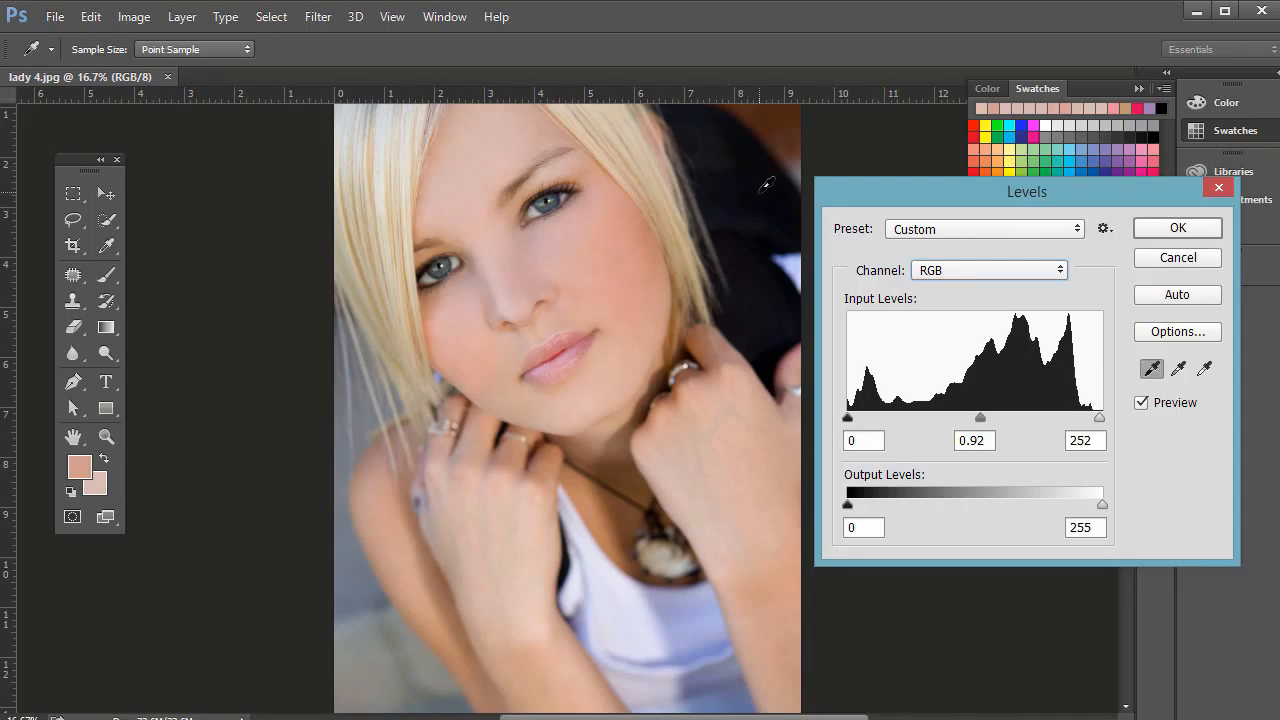
left_click(1205, 369)
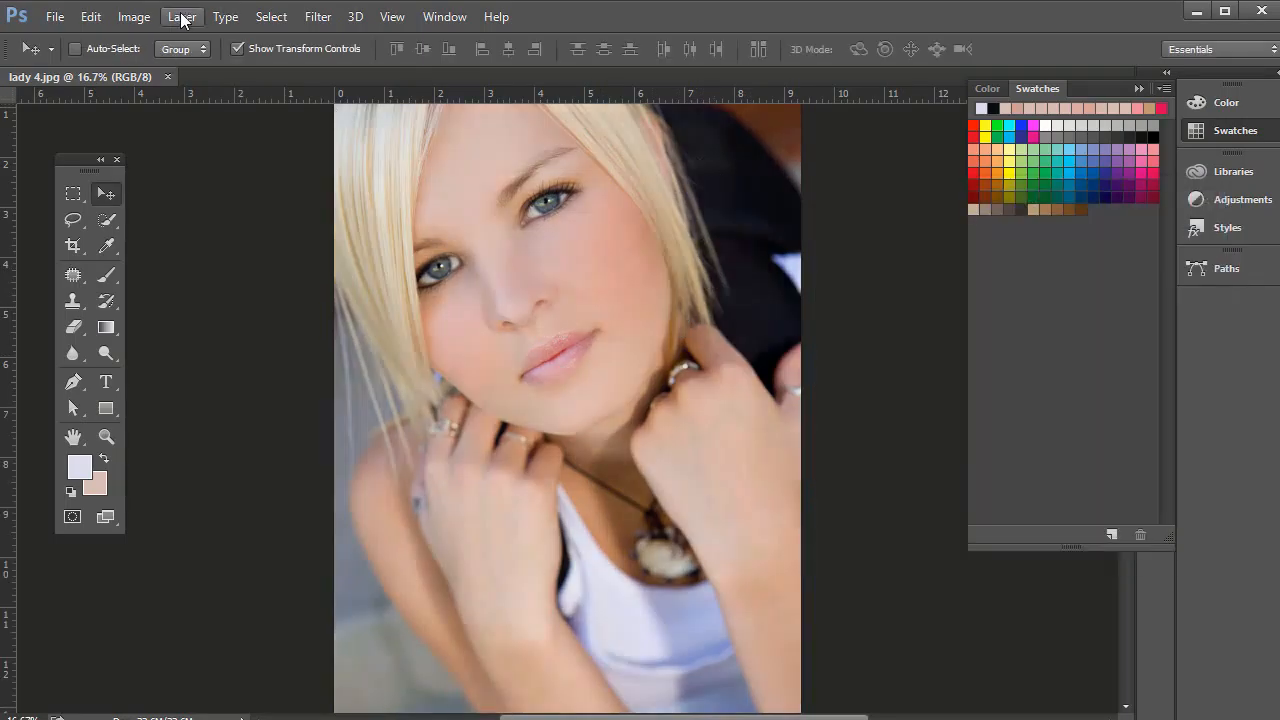
left_click(133, 16)
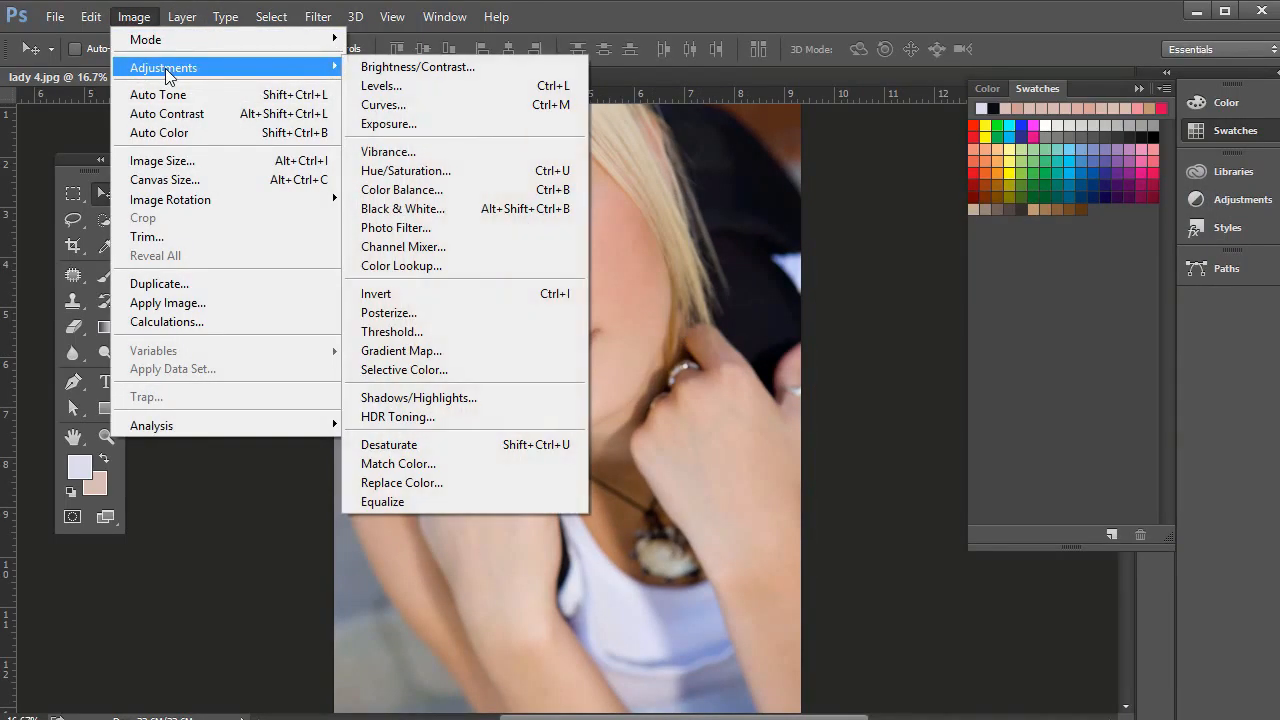
left_click(383, 104)
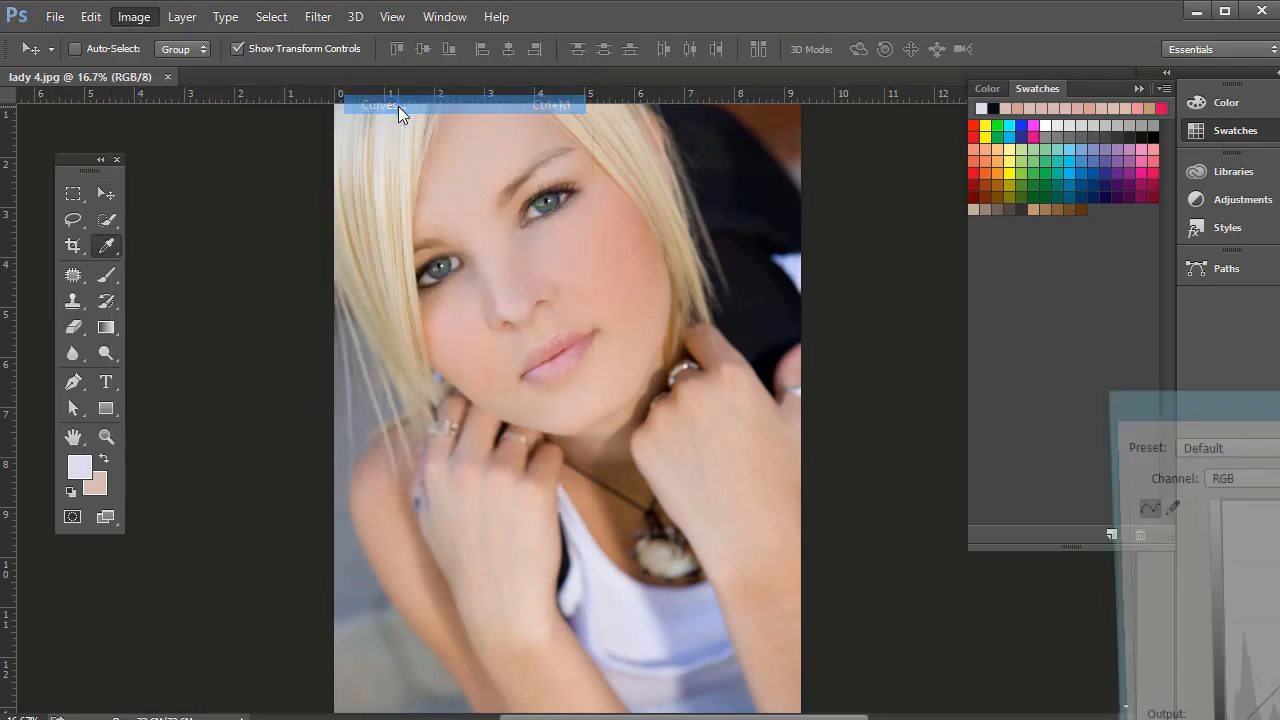
left_click(378, 105)
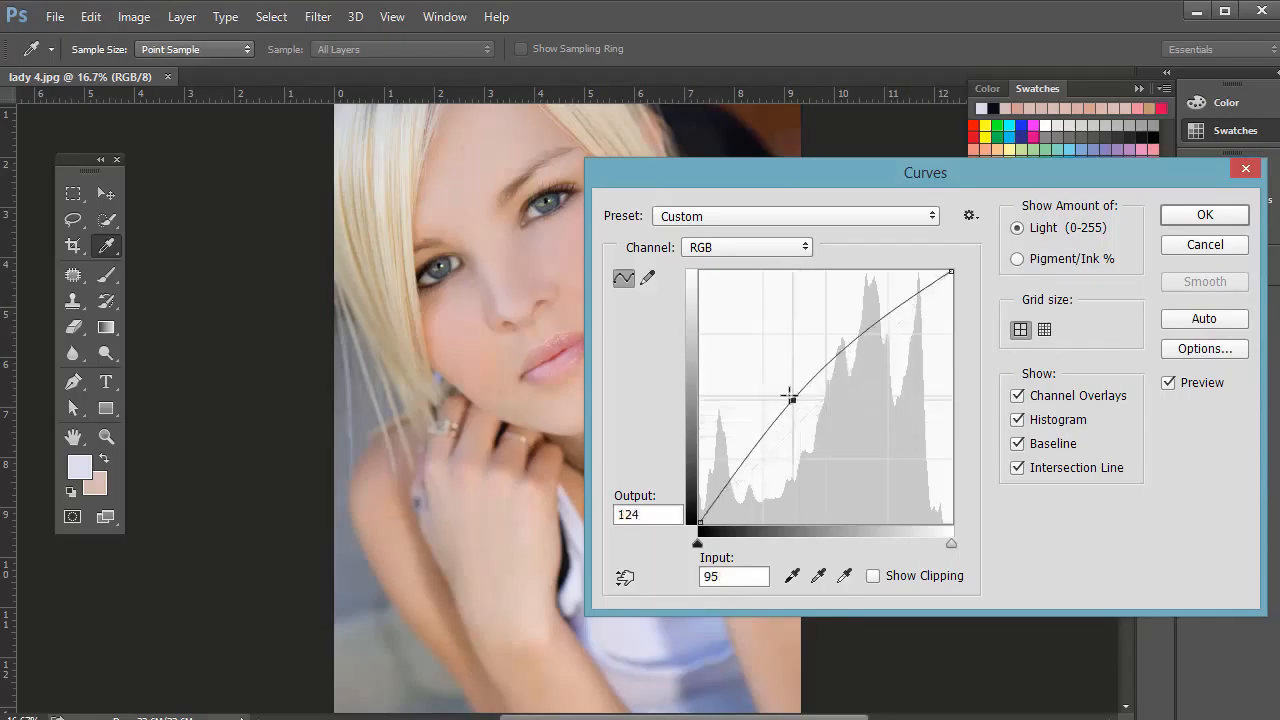
left_click_drag(790, 397, 805, 430)
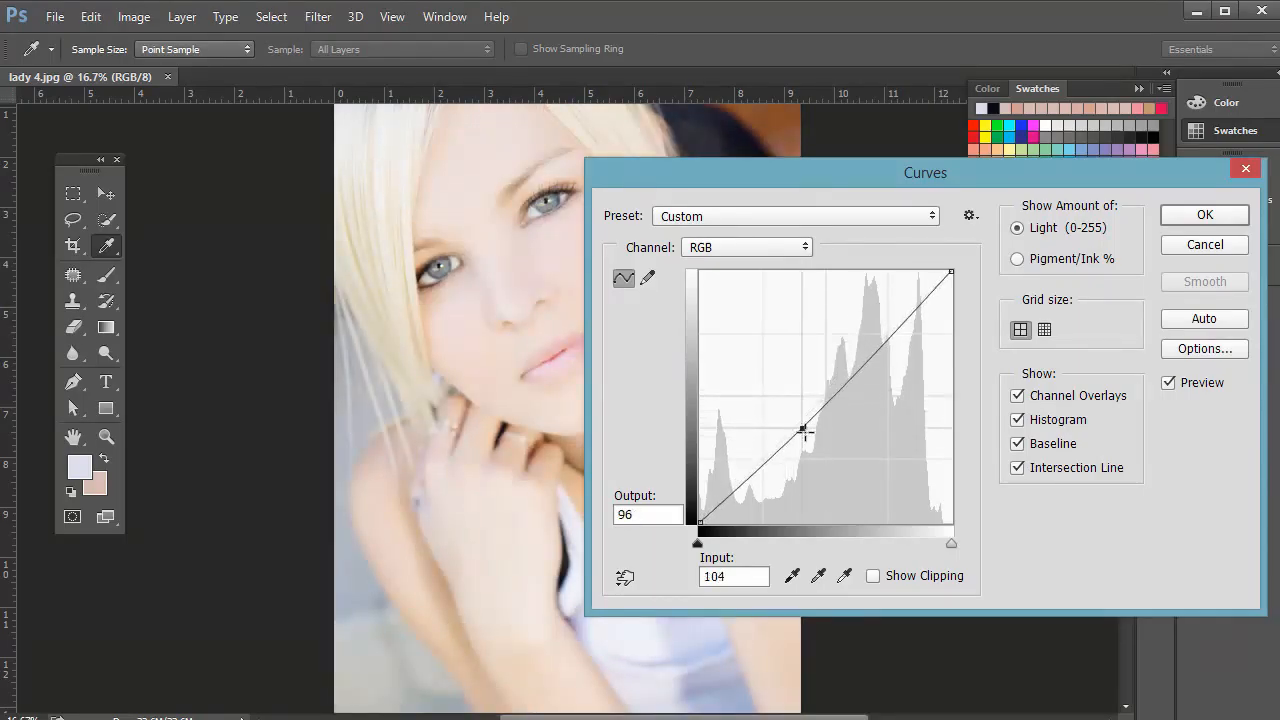
left_click_drag(802, 428, 810, 440)
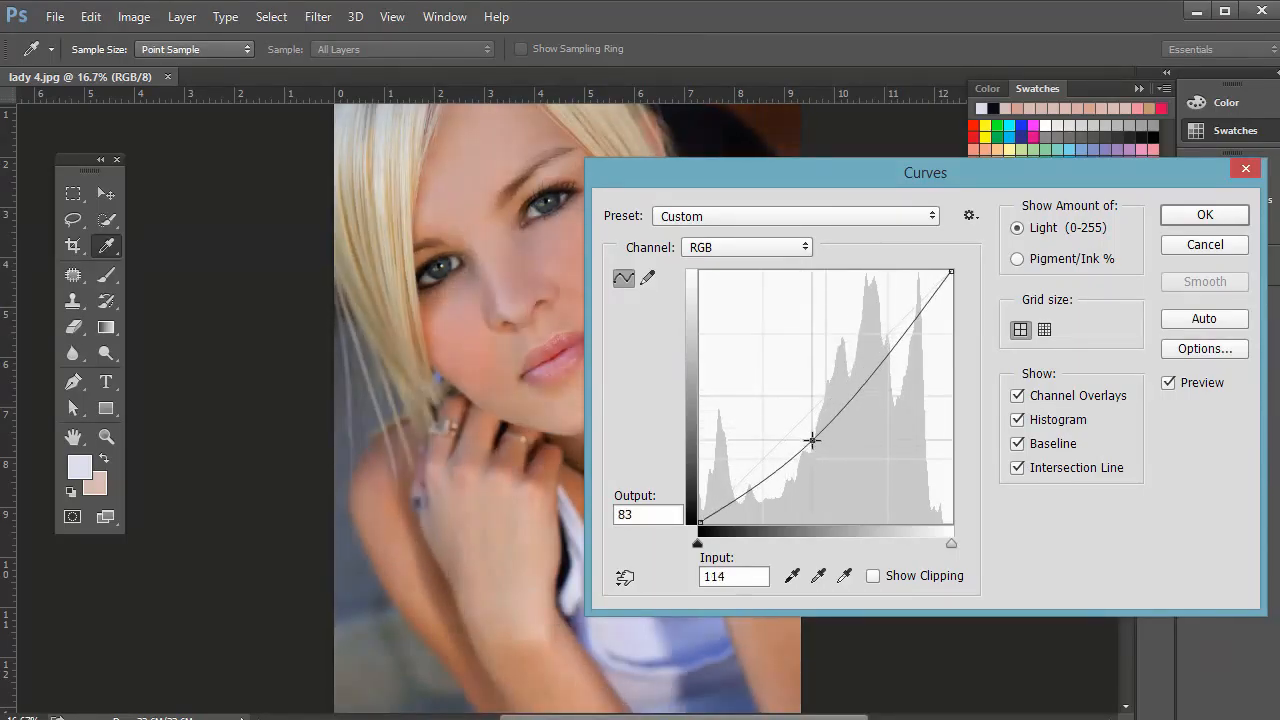
left_click_drag(810, 440, 863, 331)
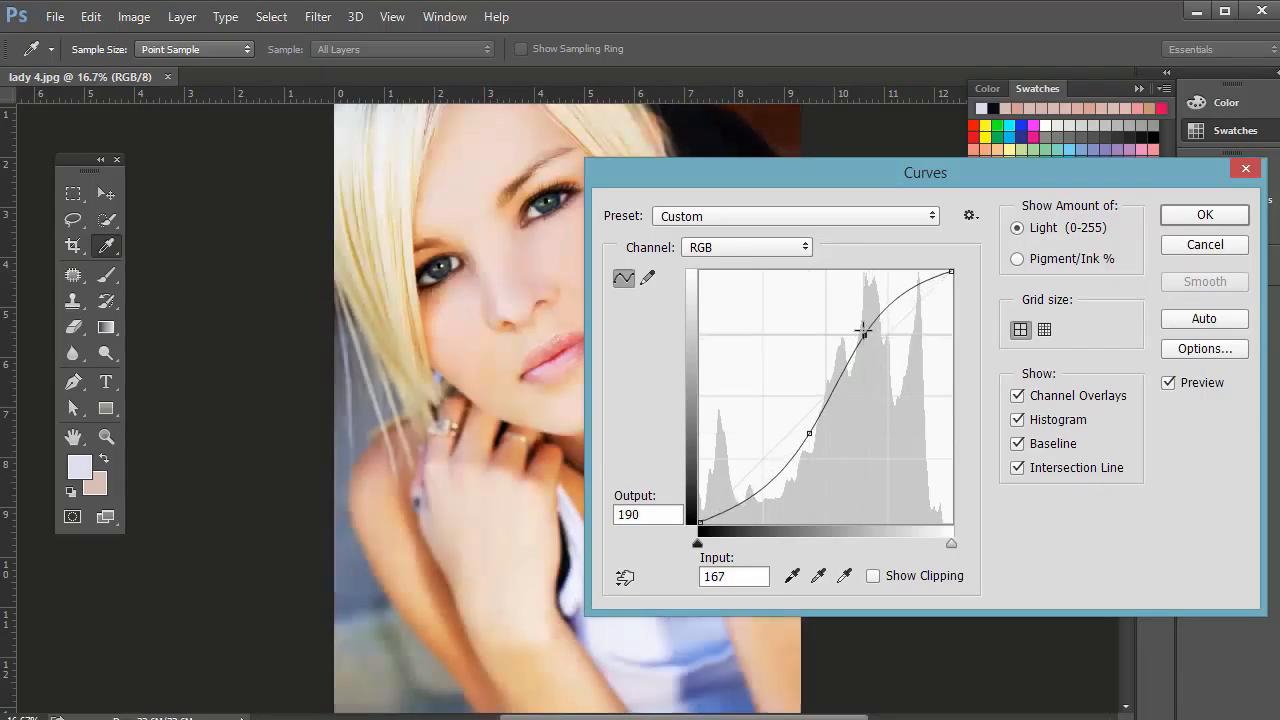
left_click_drag(862, 333, 877, 337)
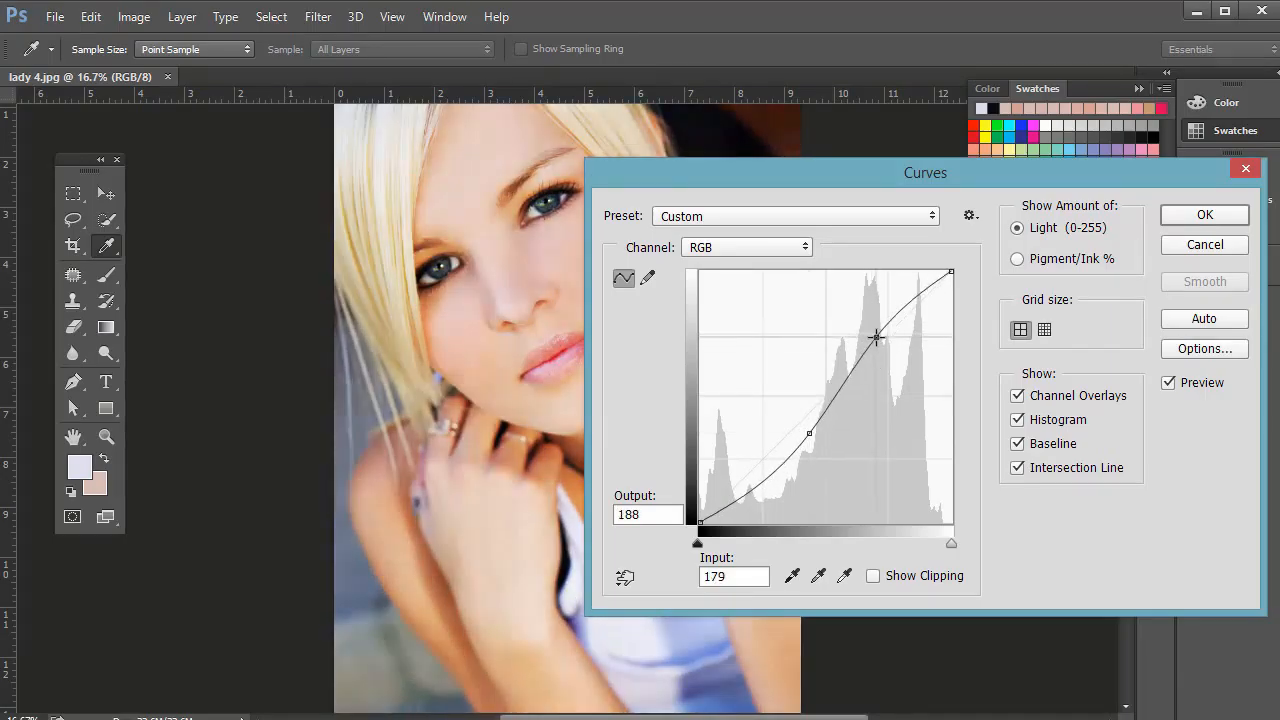
left_click_drag(878, 338, 880, 336)
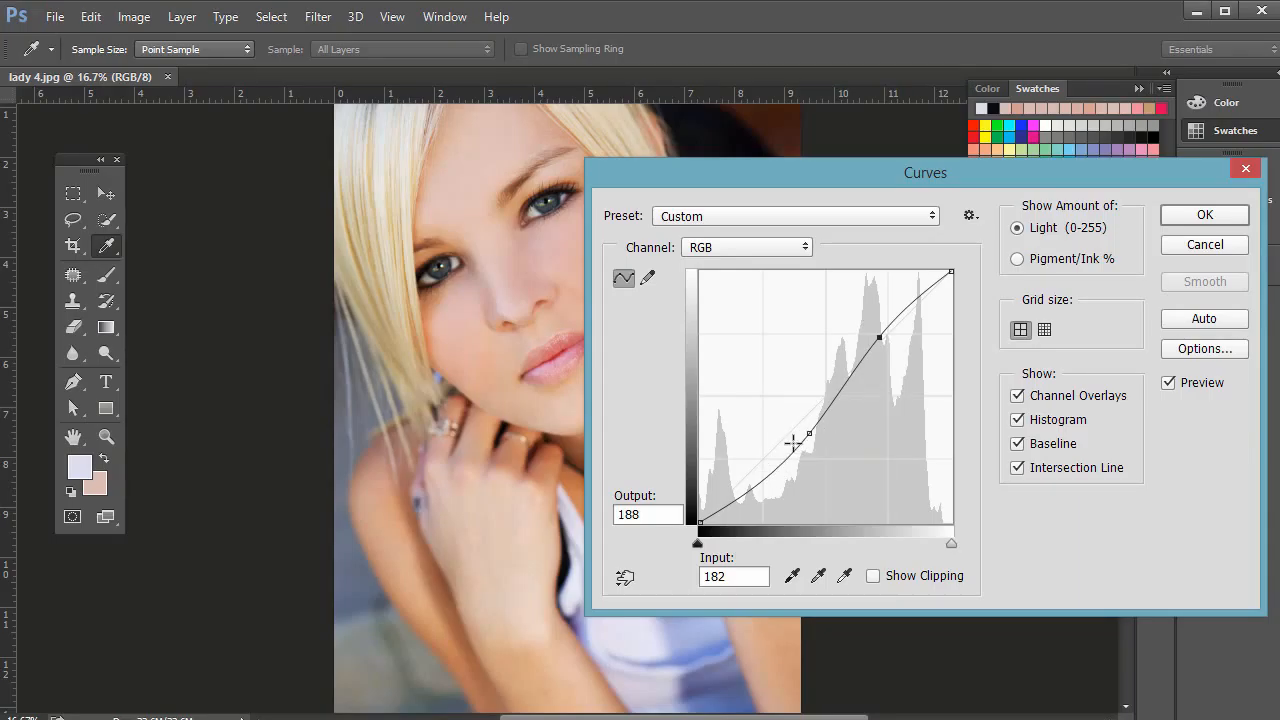
left_click_drag(808, 448, 778, 470)
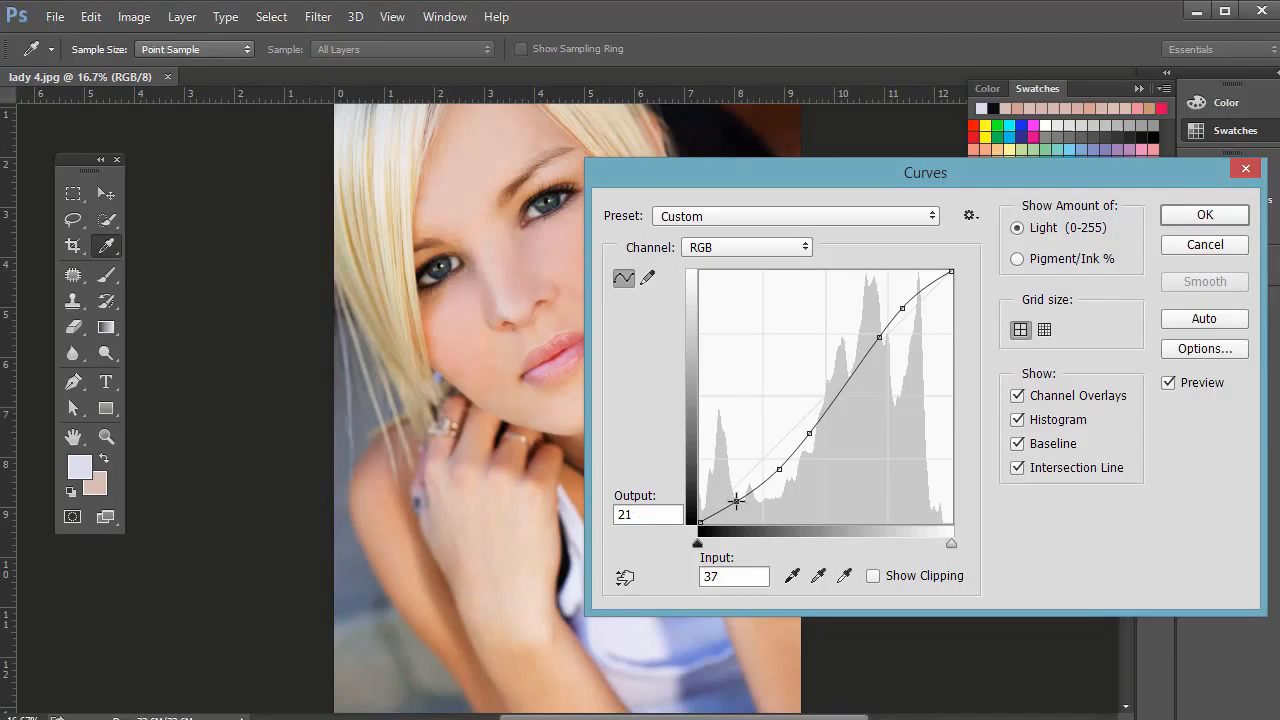
left_click_drag(737, 503, 717, 503)
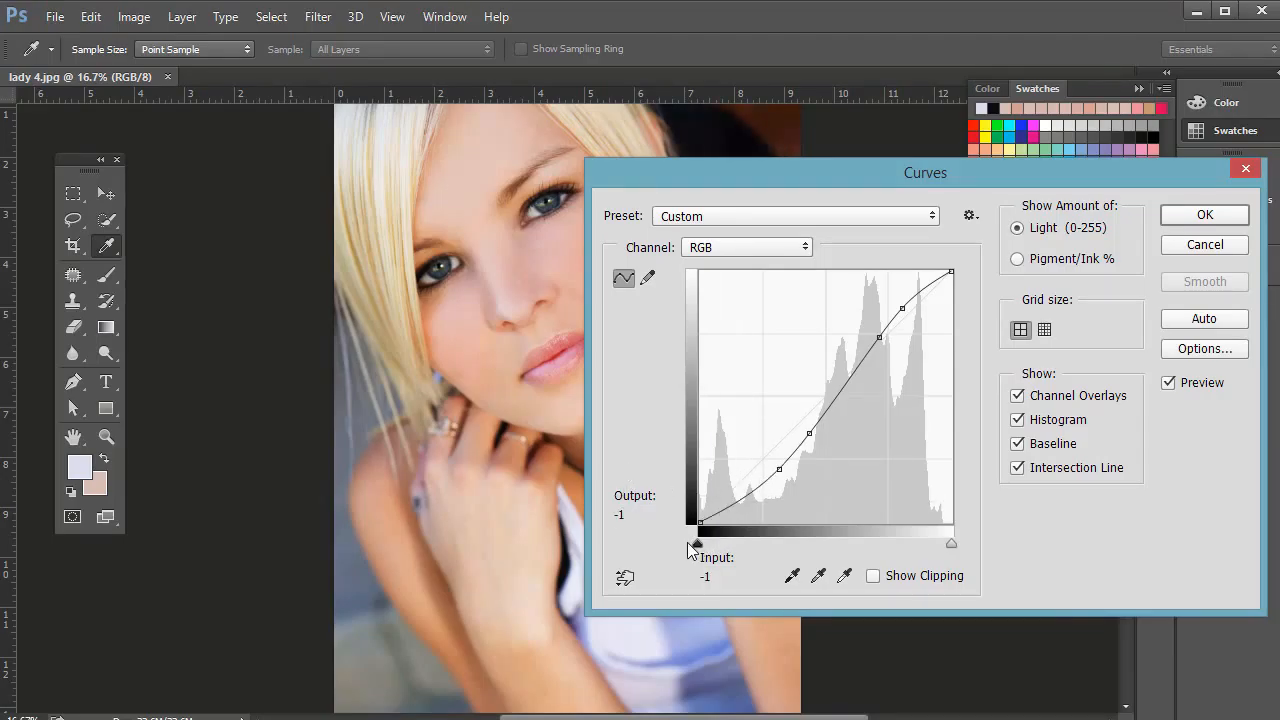
left_click_drag(698, 543, 760, 543)
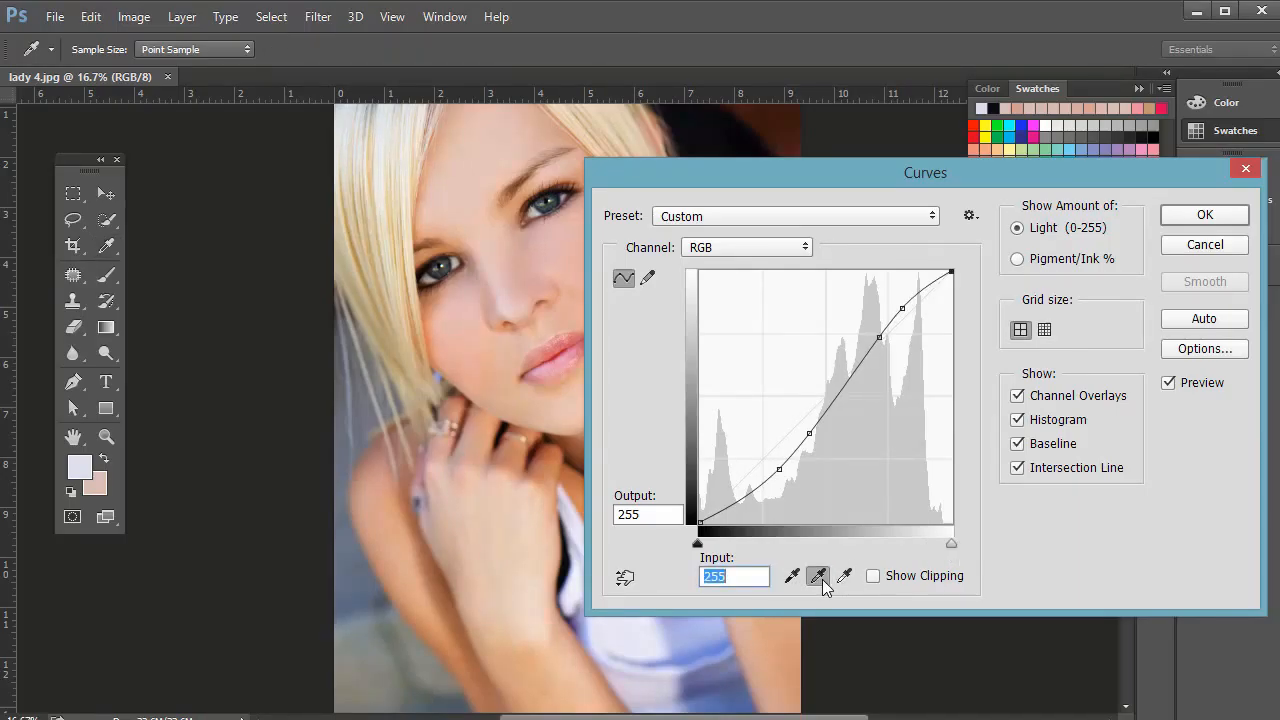
left_click(745, 247)
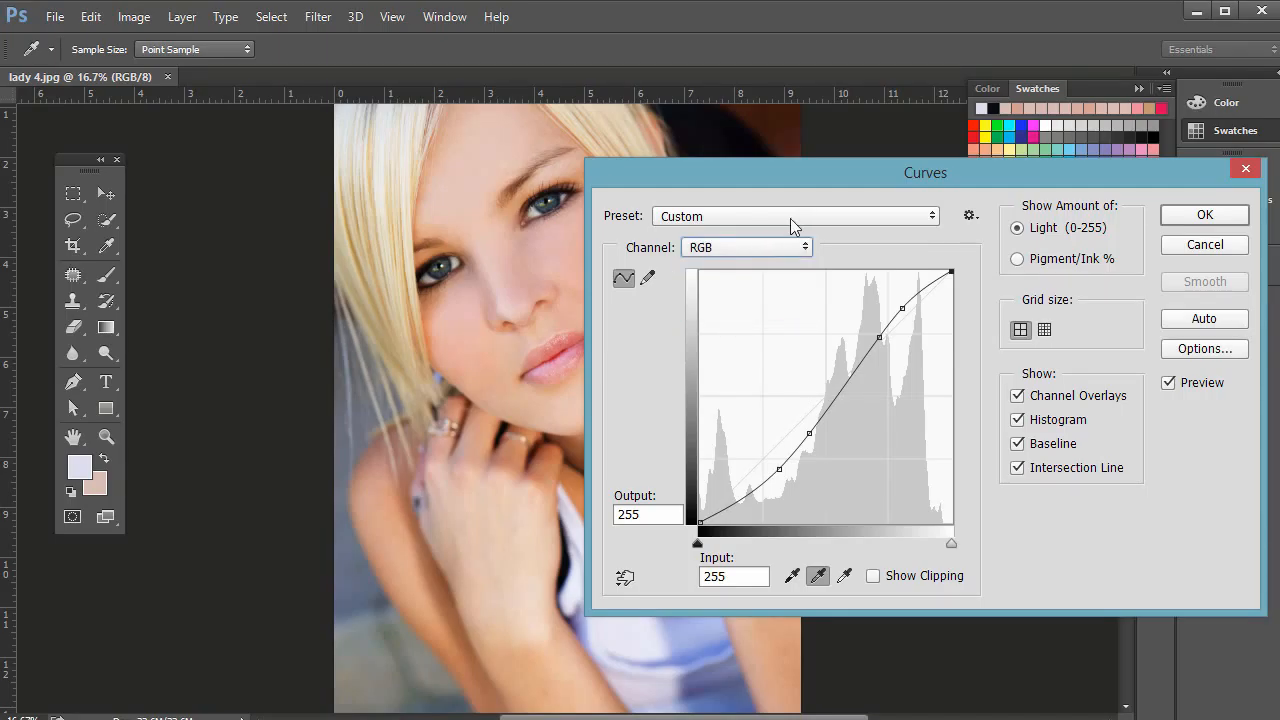
left_click(793, 216)
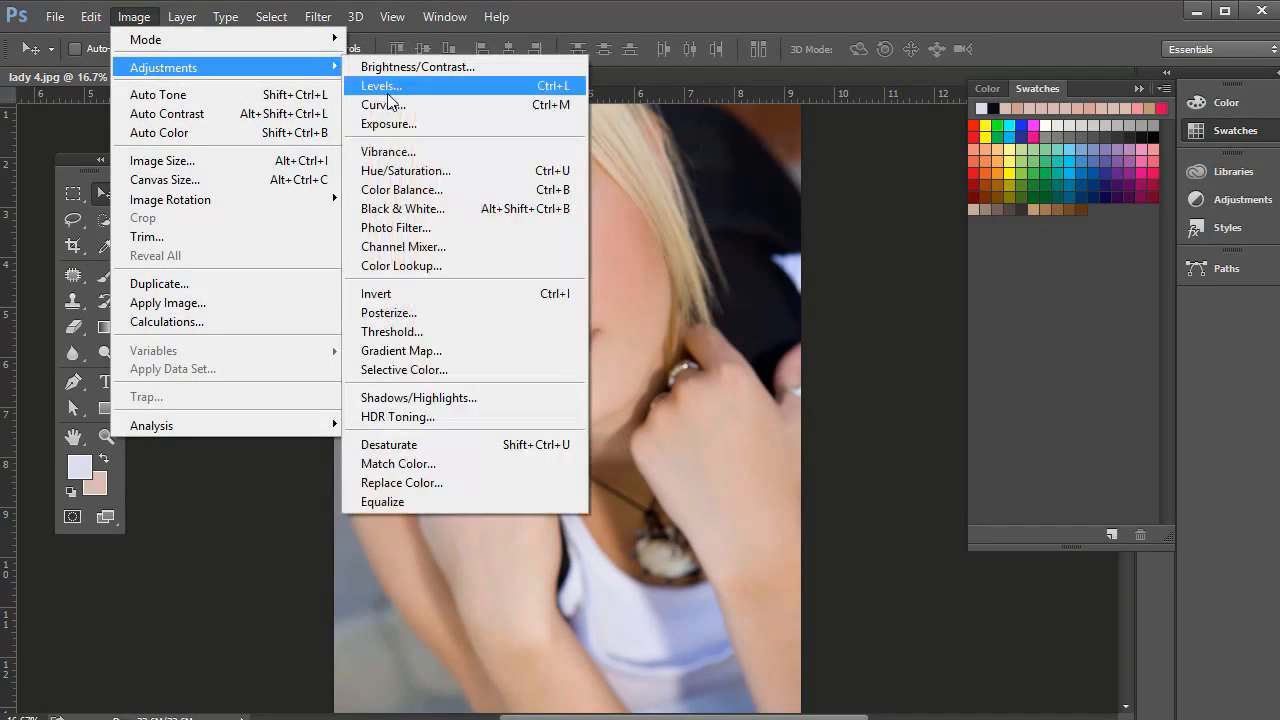
mouse_move(475, 151)
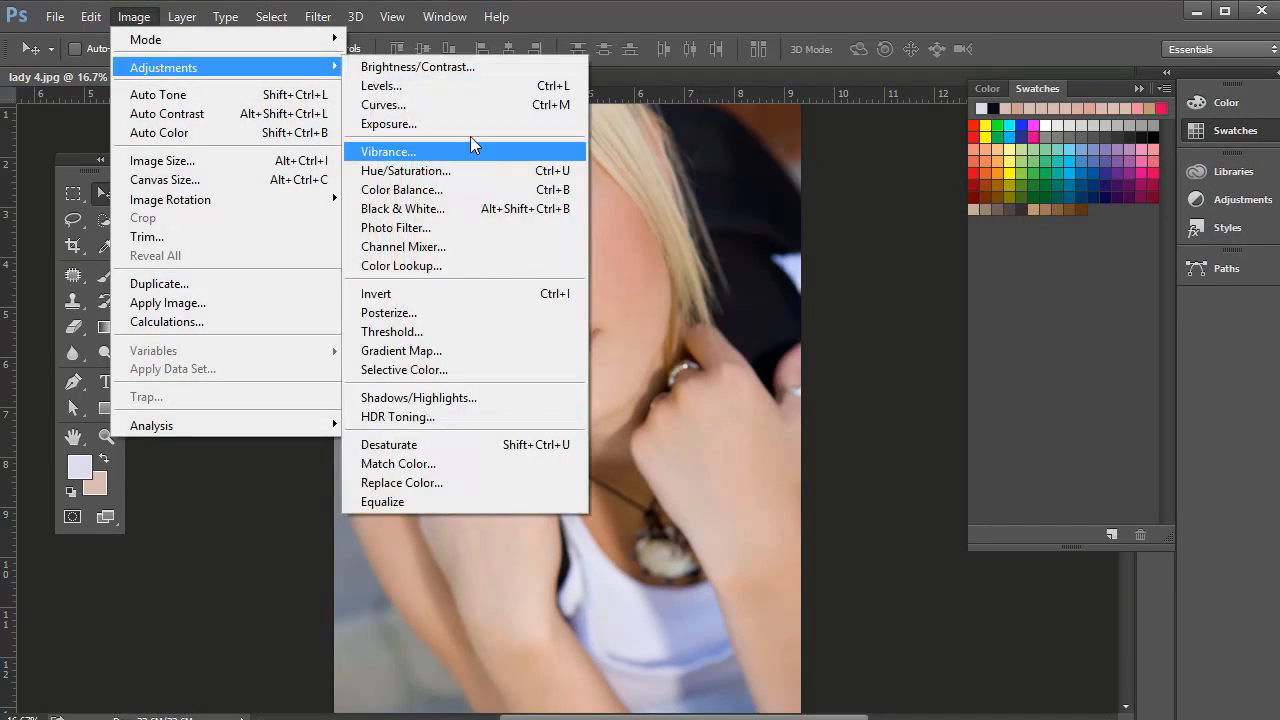
left_click(389, 123)
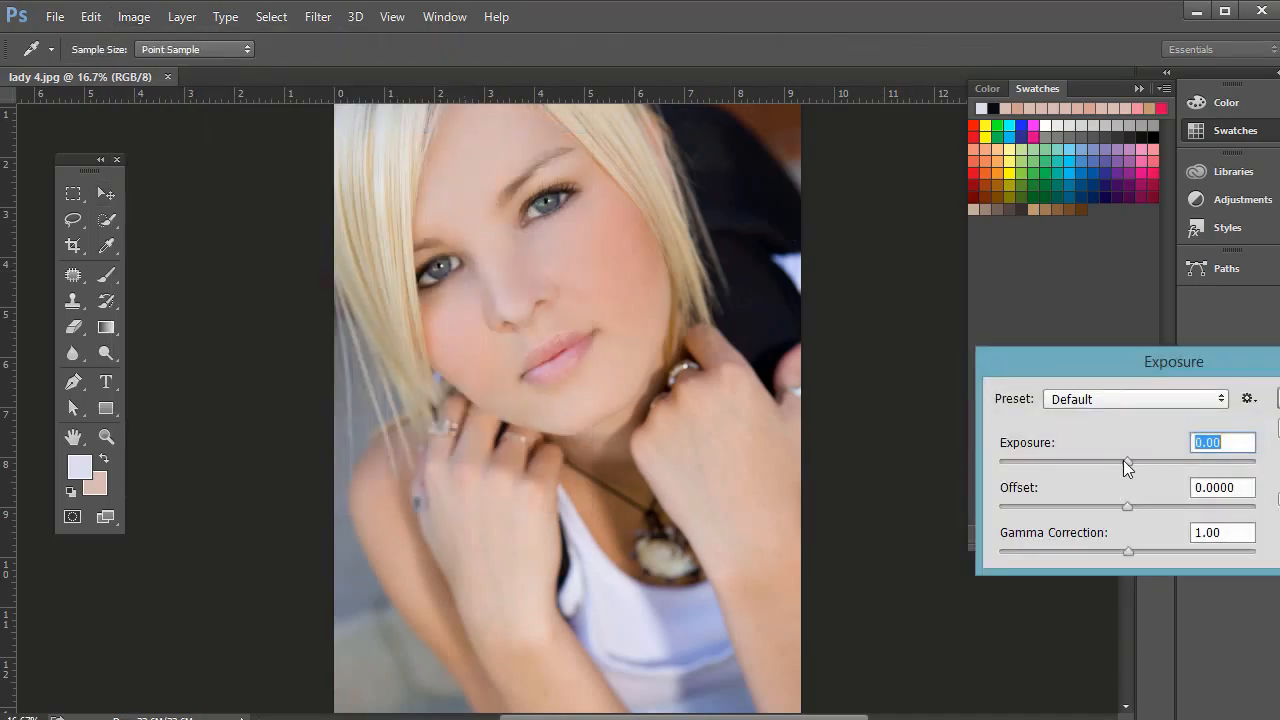
left_click_drag(1127, 462, 1055, 462)
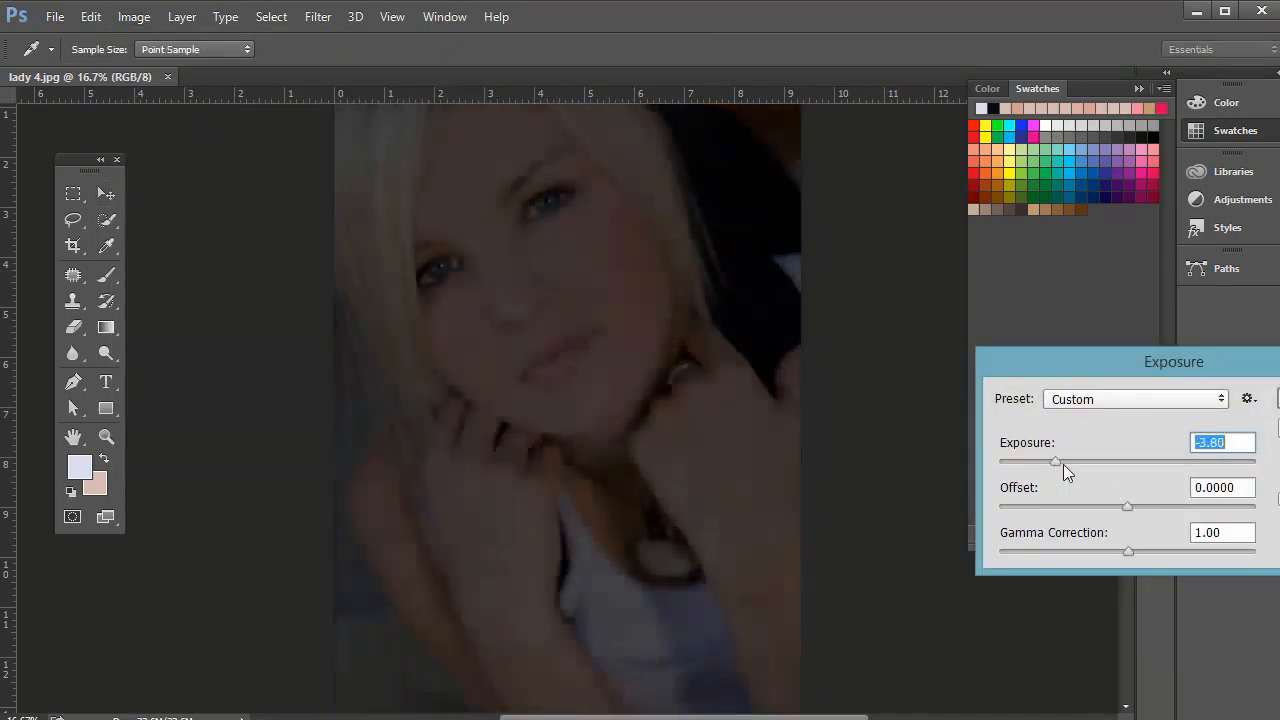
left_click_drag(1057, 461, 1151, 461)
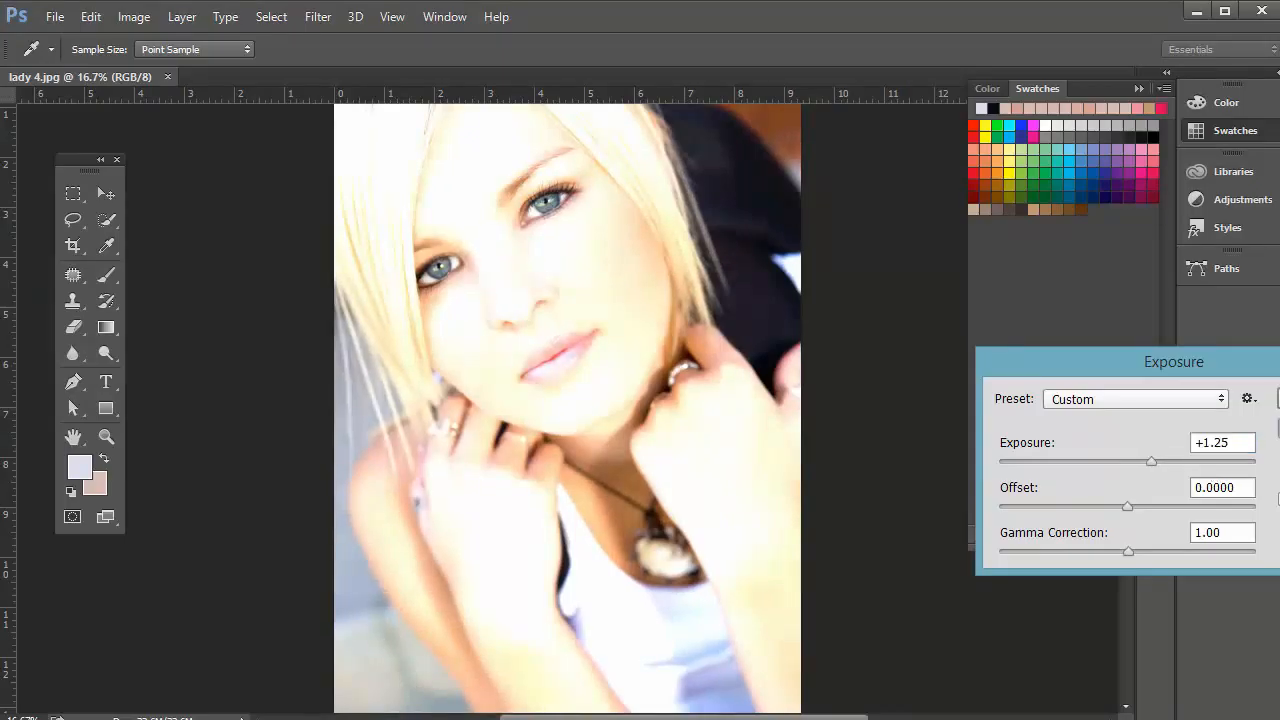
left_click(133, 16)
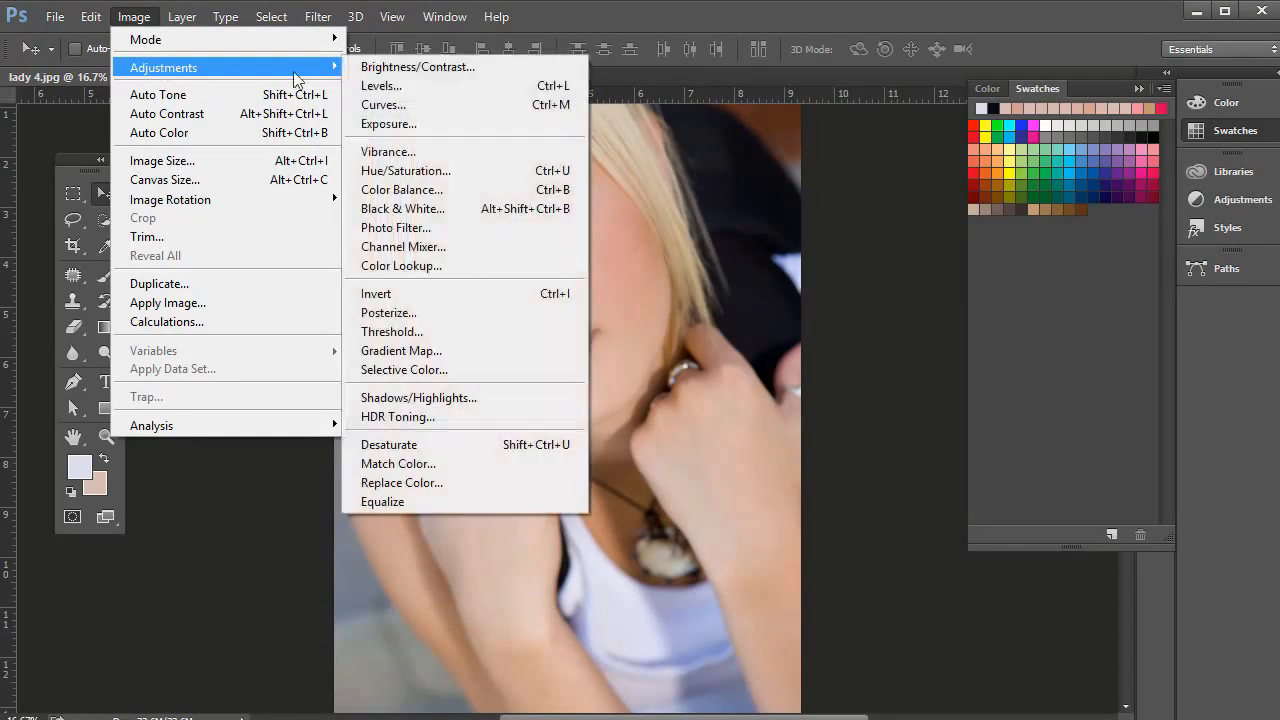
mouse_move(388, 151)
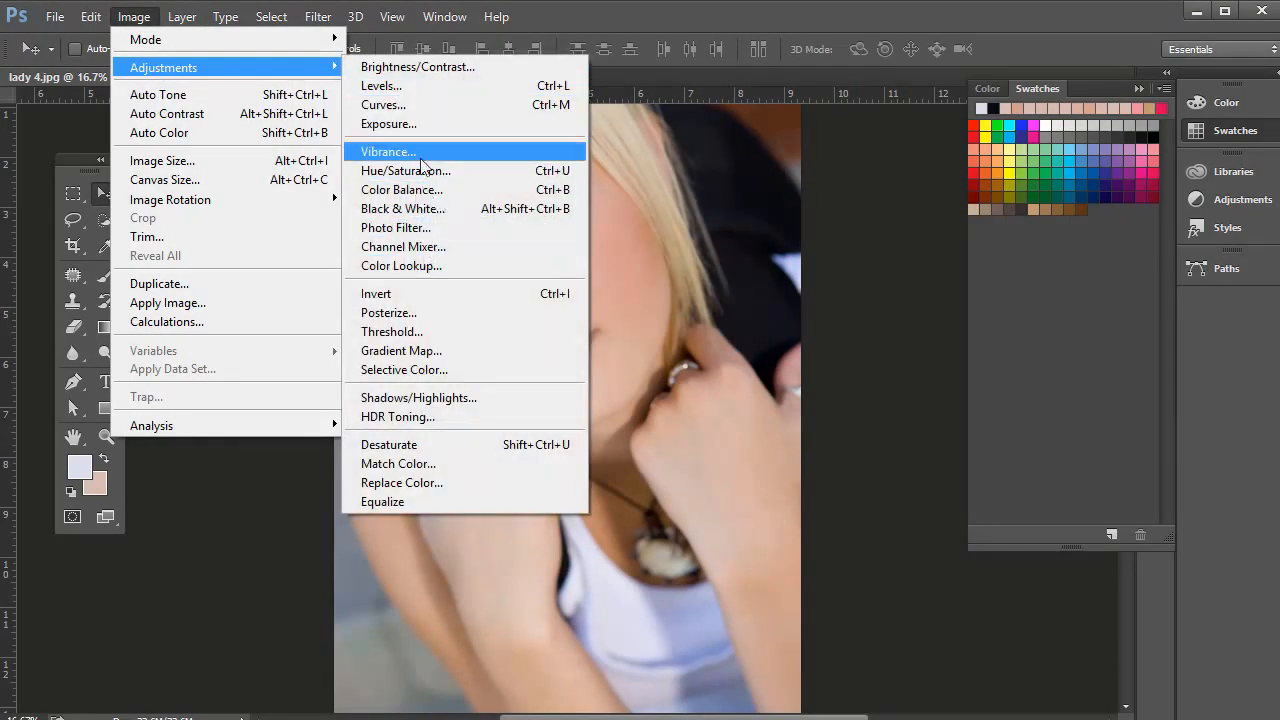
mouse_move(430, 227)
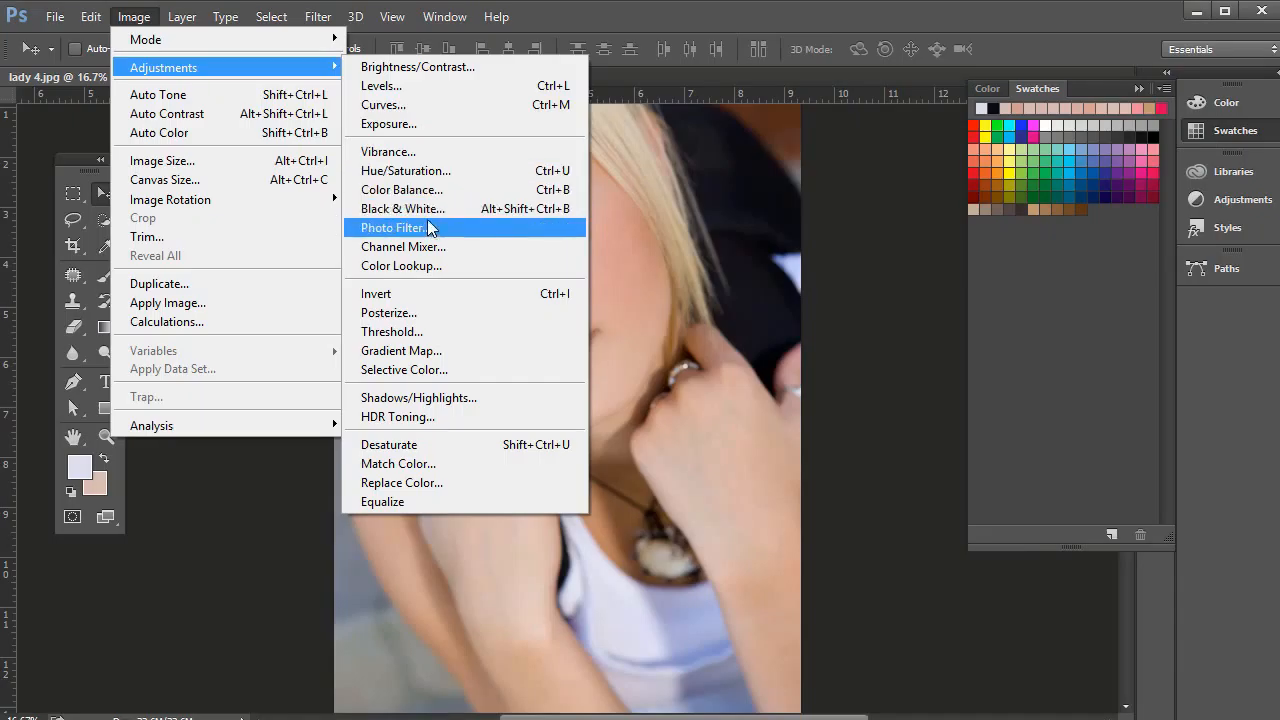
mouse_move(430, 247)
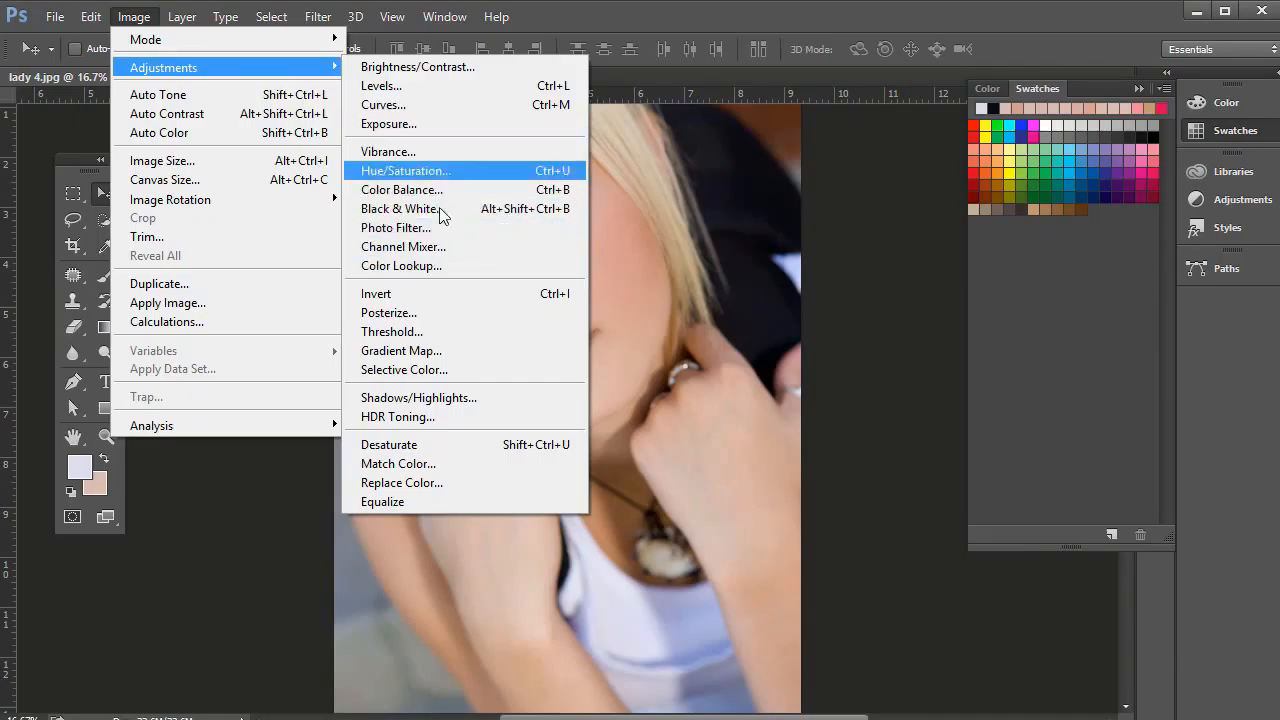
mouse_move(405, 86)
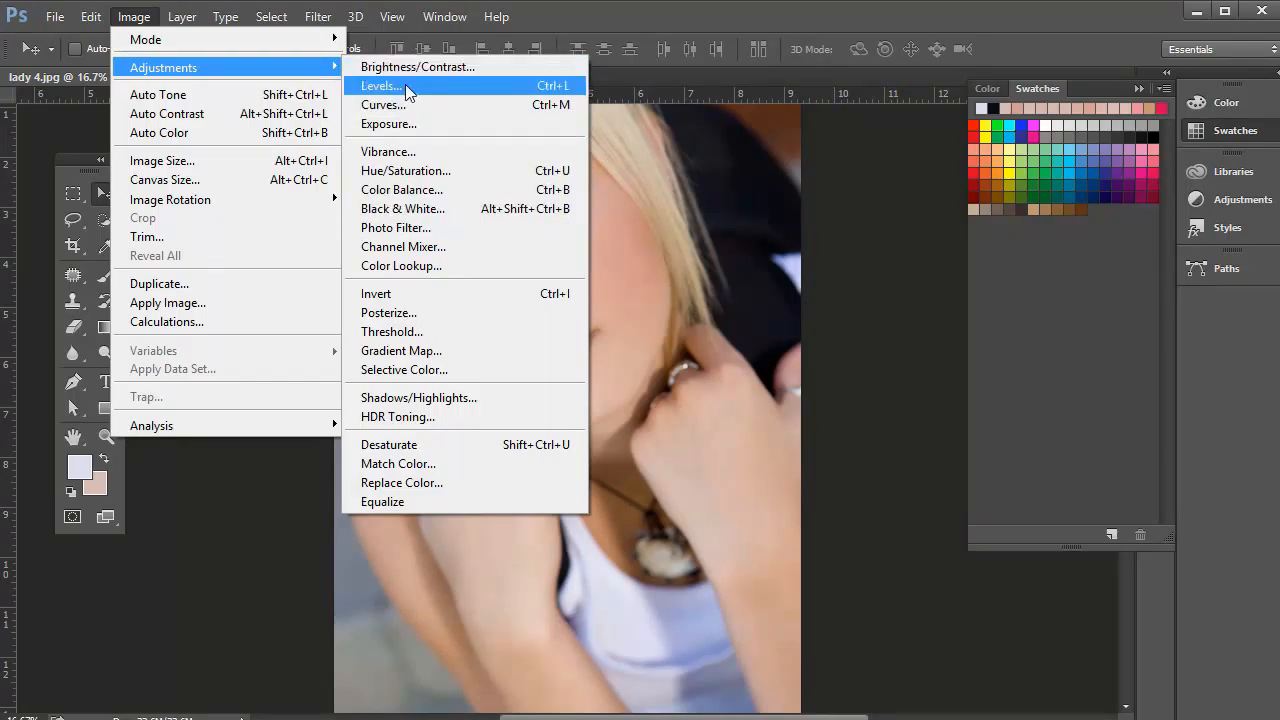
mouse_move(402, 208)
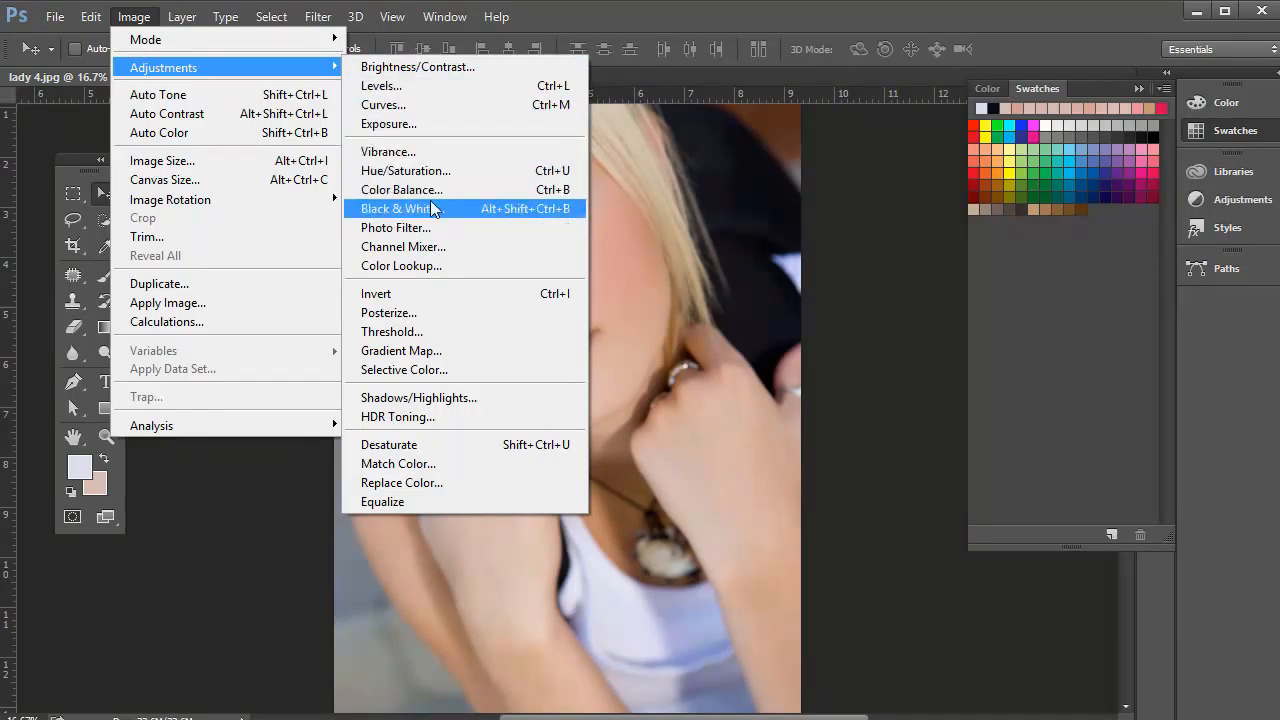
mouse_move(415, 170)
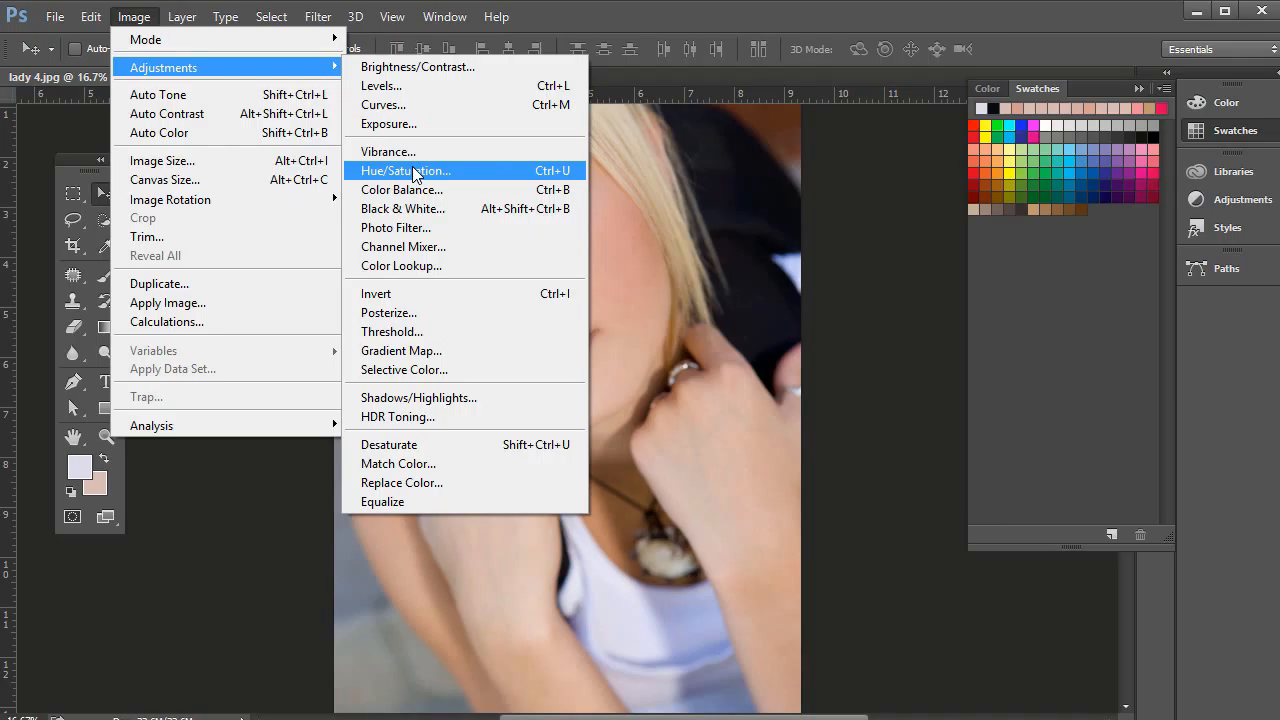
mouse_move(388, 178)
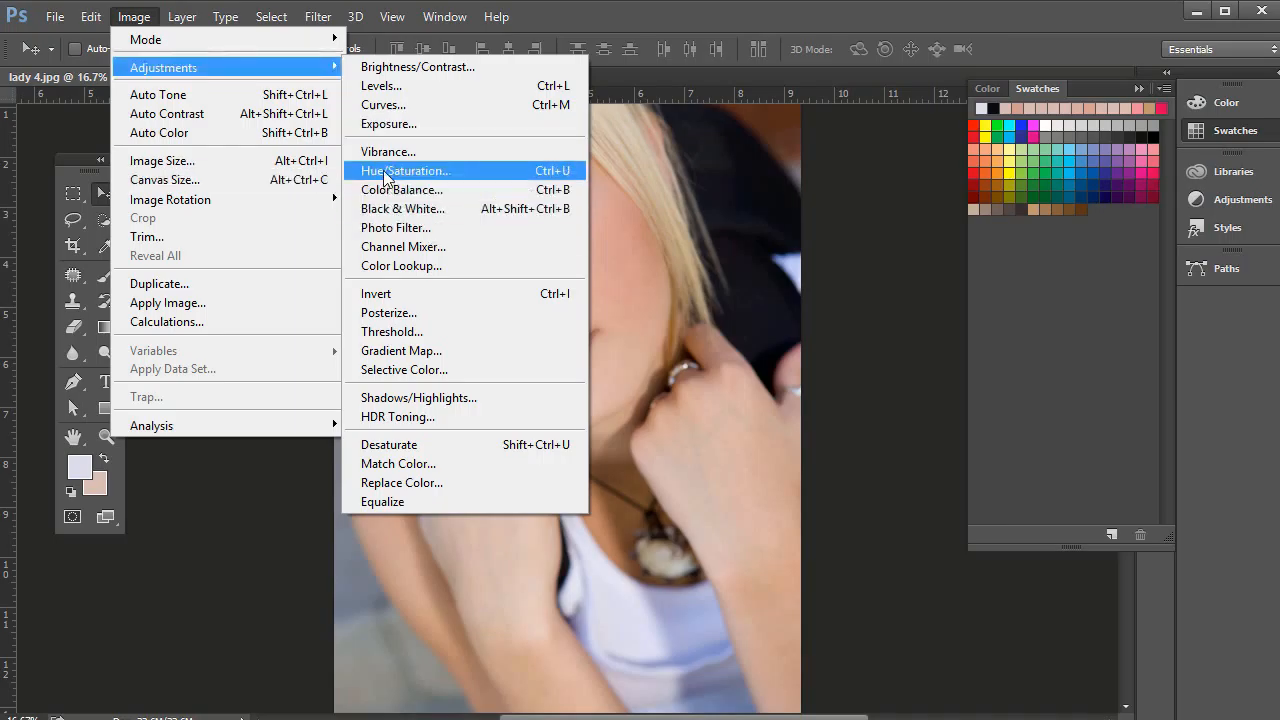
Step: Preview Hue/Saturation hue and lightness changes on Master, then cancel them
left_click(404, 170)
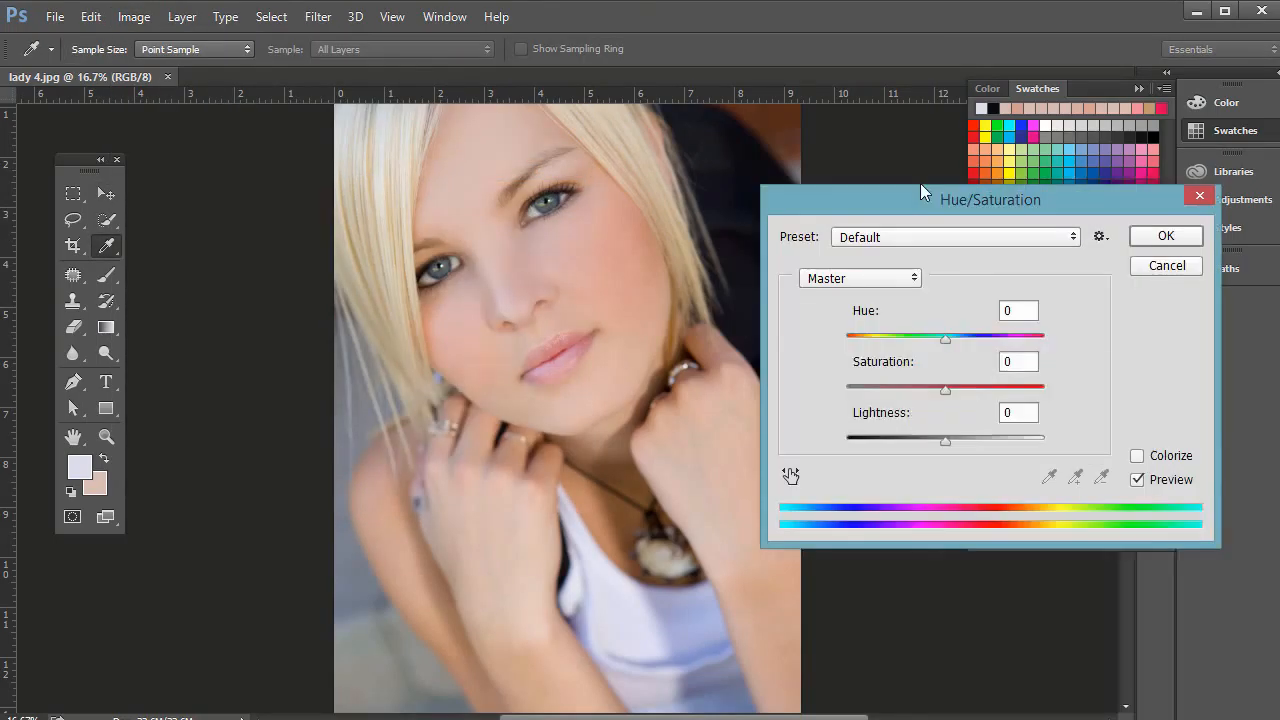
left_click_drag(945, 335, 898, 335)
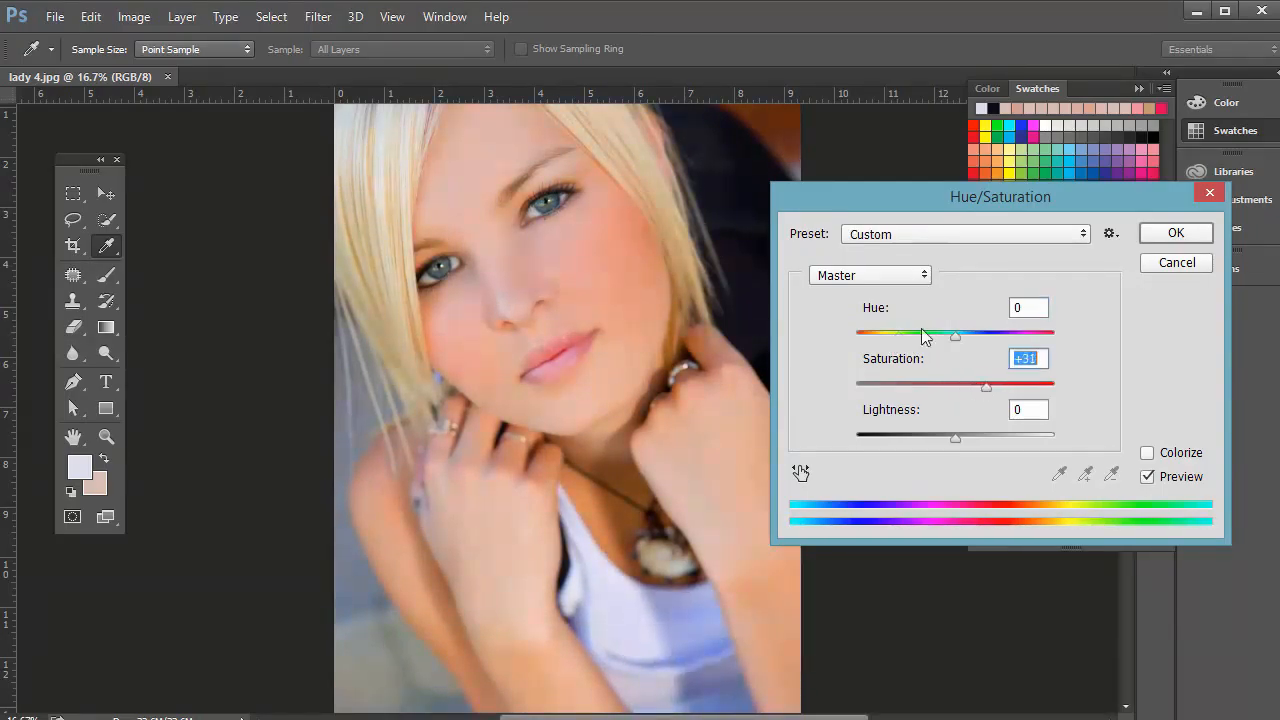
left_click_drag(955, 334, 950, 334)
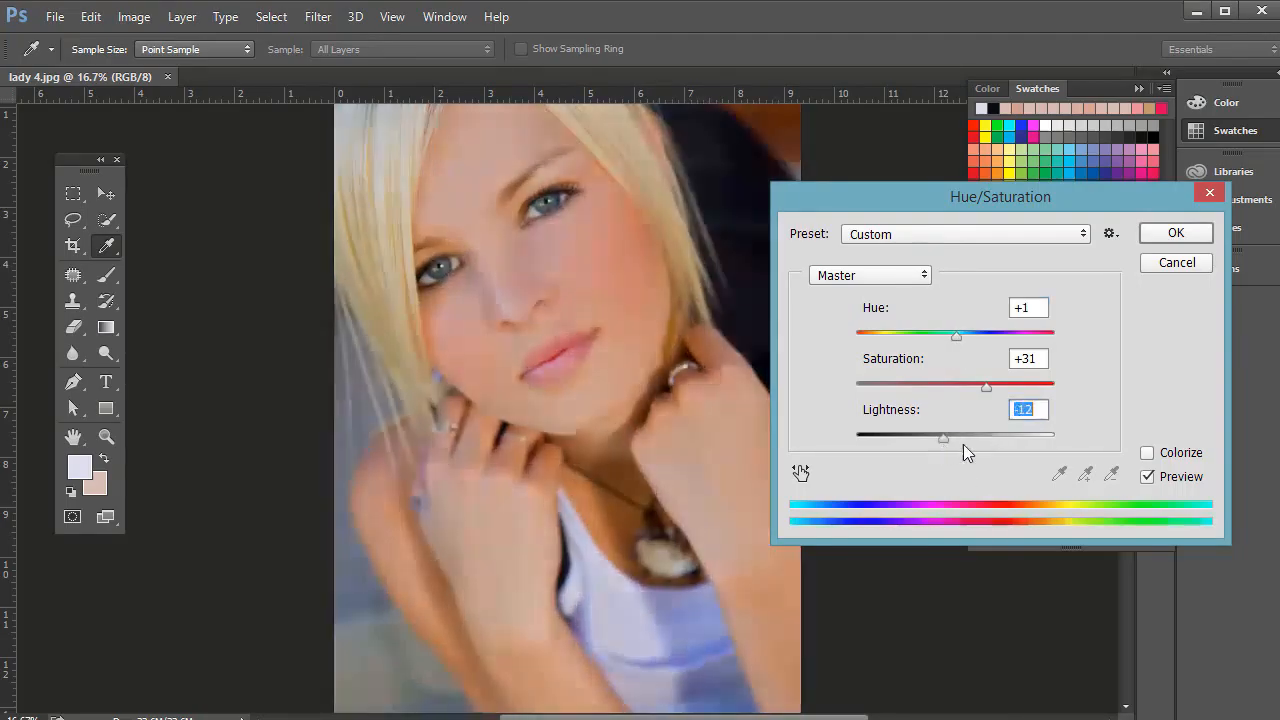
left_click(869, 275)
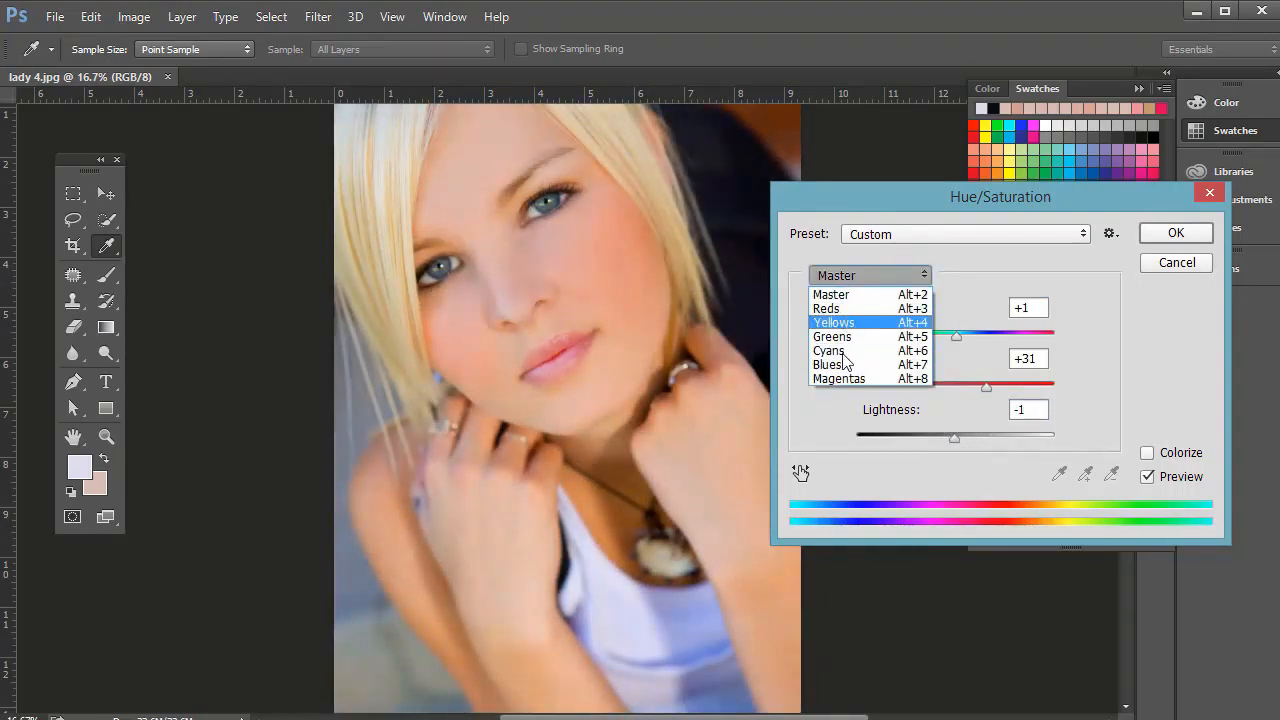
left_click(831, 294)
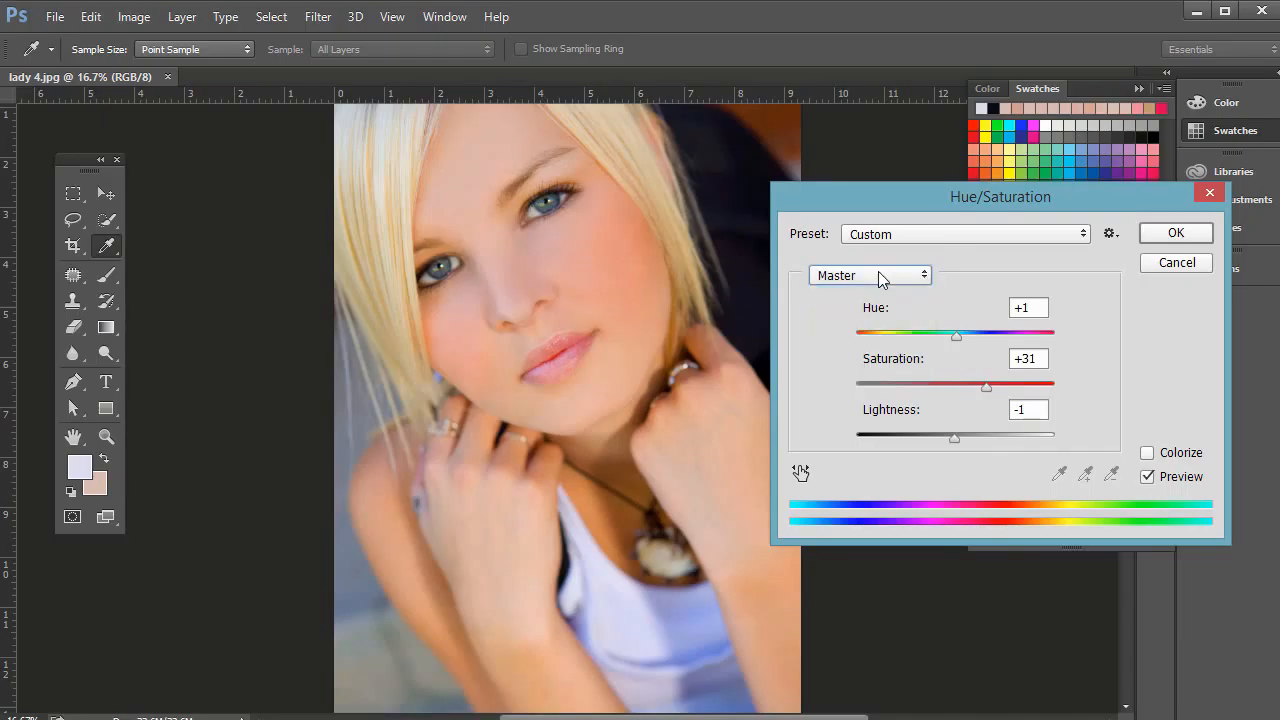
left_click(1175, 232)
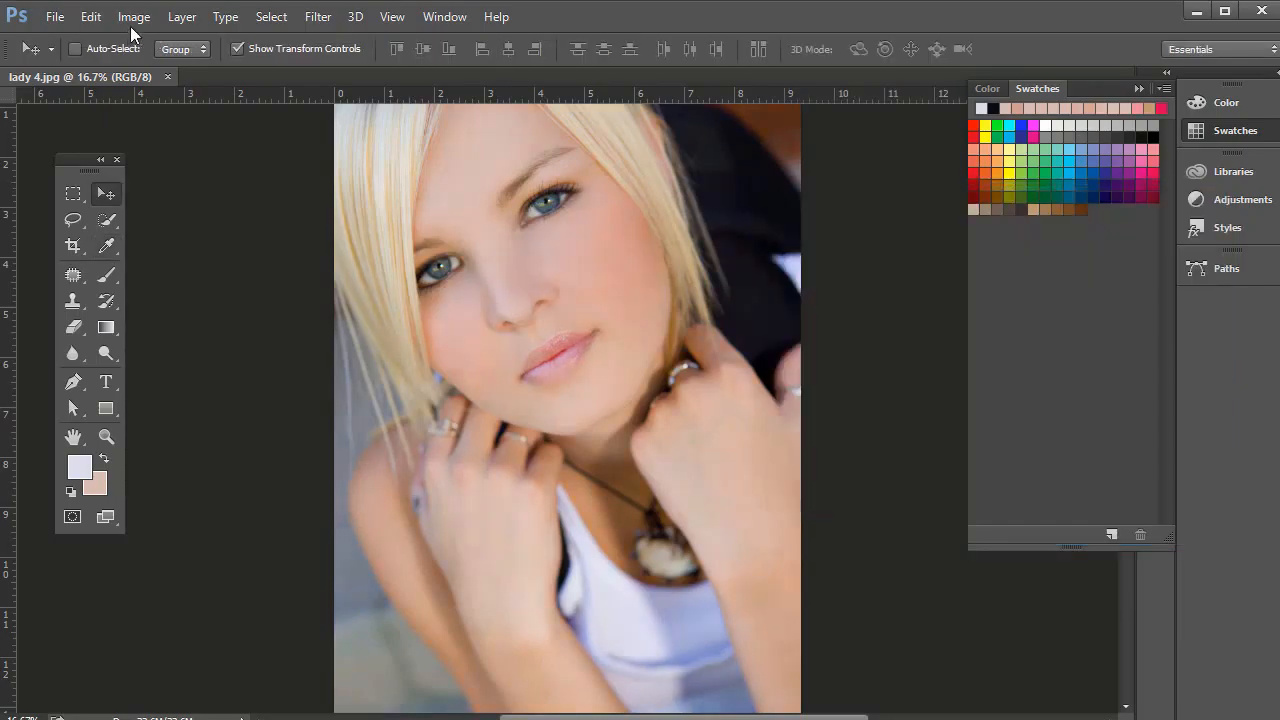
Step: Open Vibrance from Image > Adjustments and preview saturation at +90
left_click(133, 16)
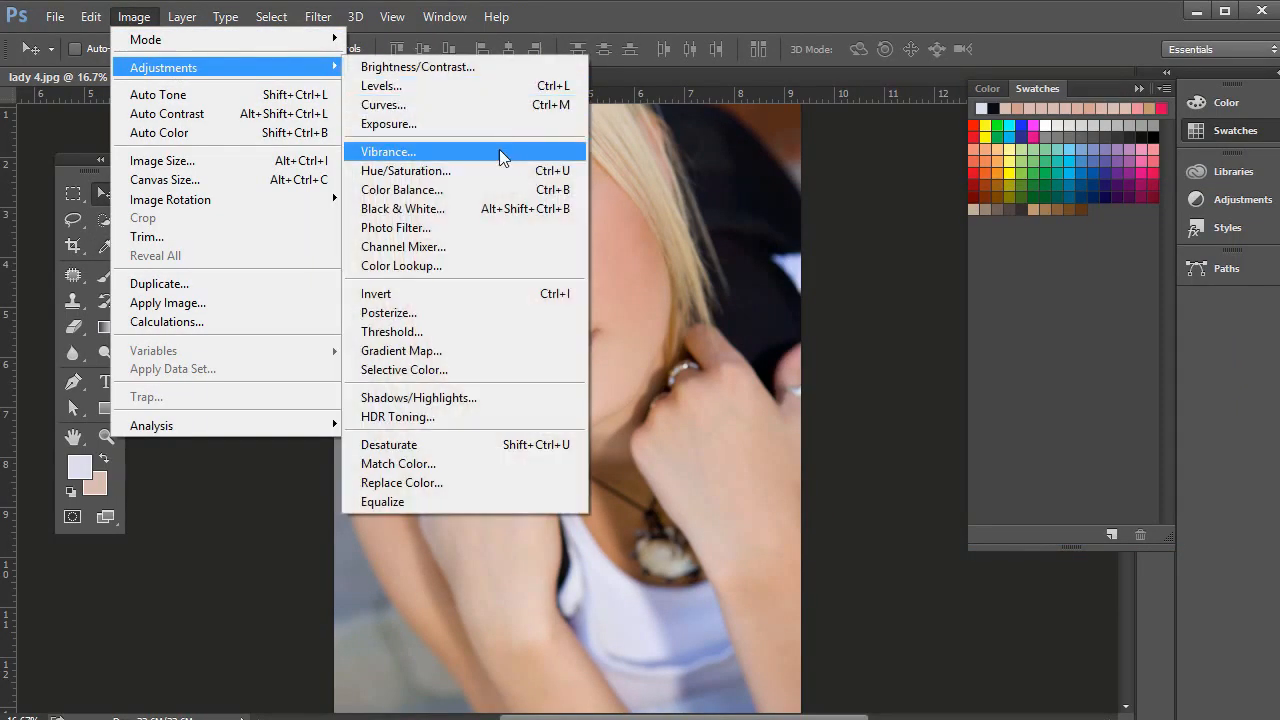
left_click(388, 151)
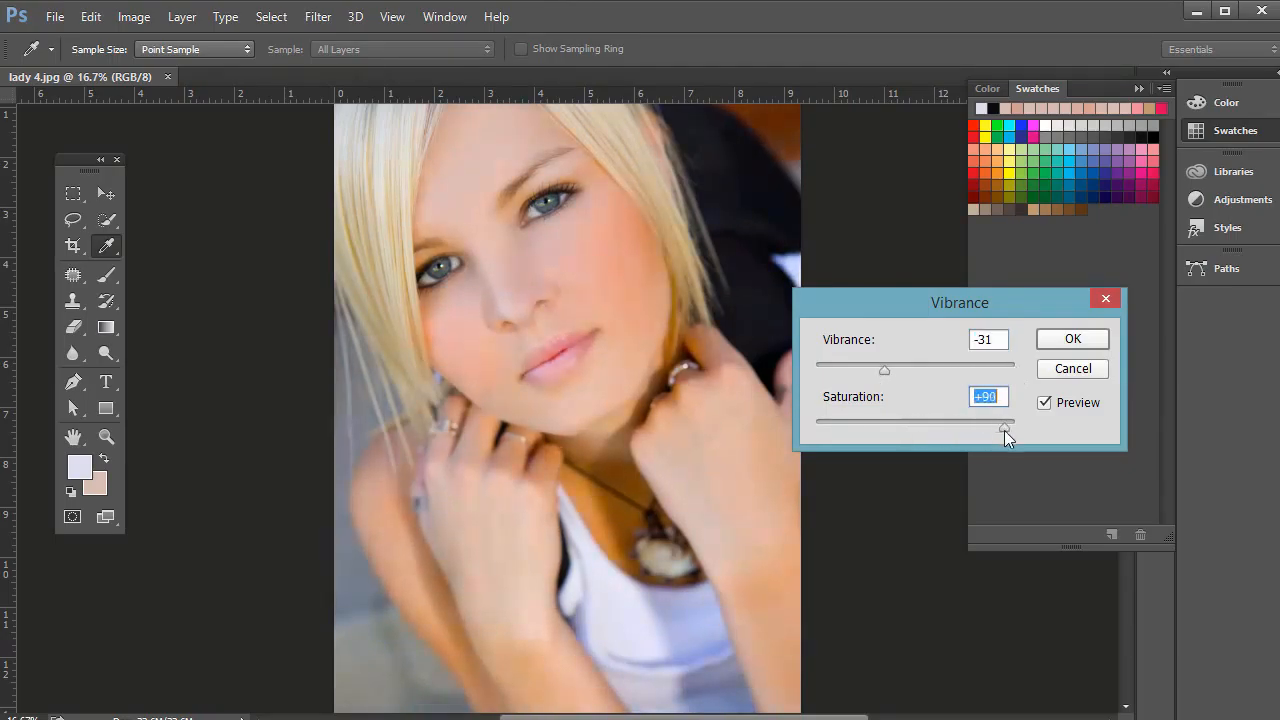
left_click_drag(1005, 428, 912, 428)
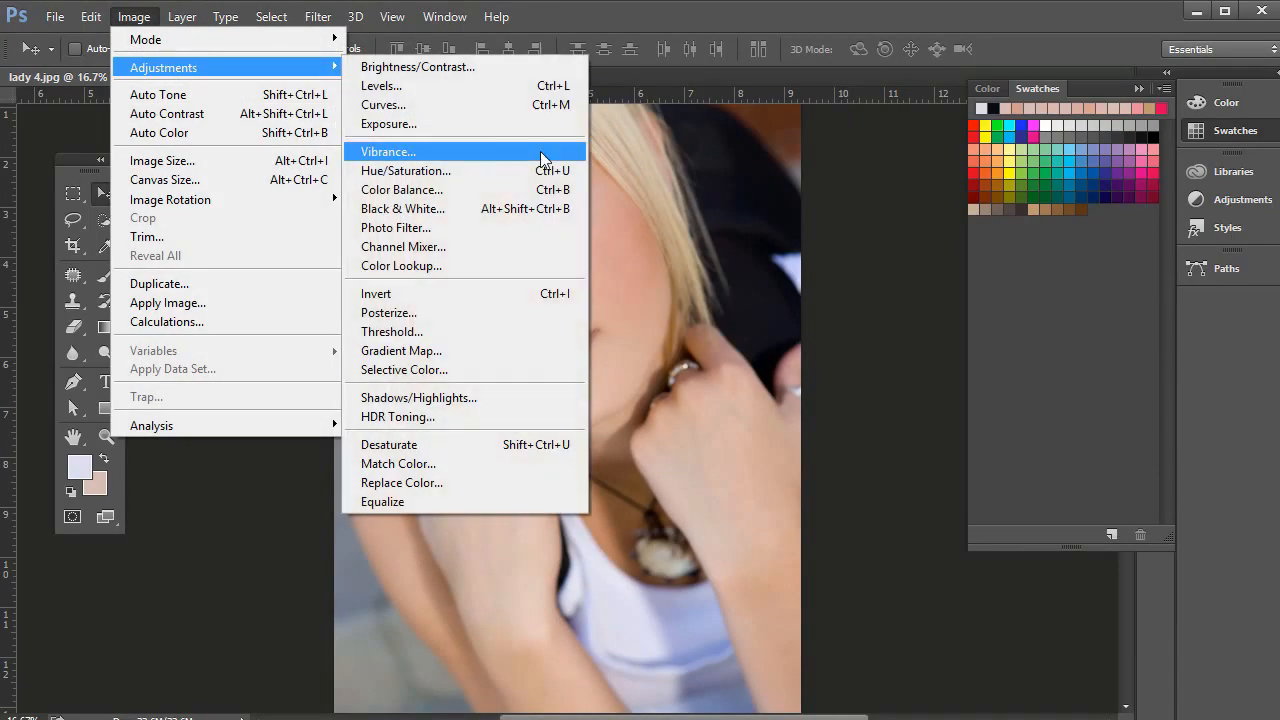
Step: Open Color Balance and nudge the Cyan/Red level to +1
left_click(401, 189)
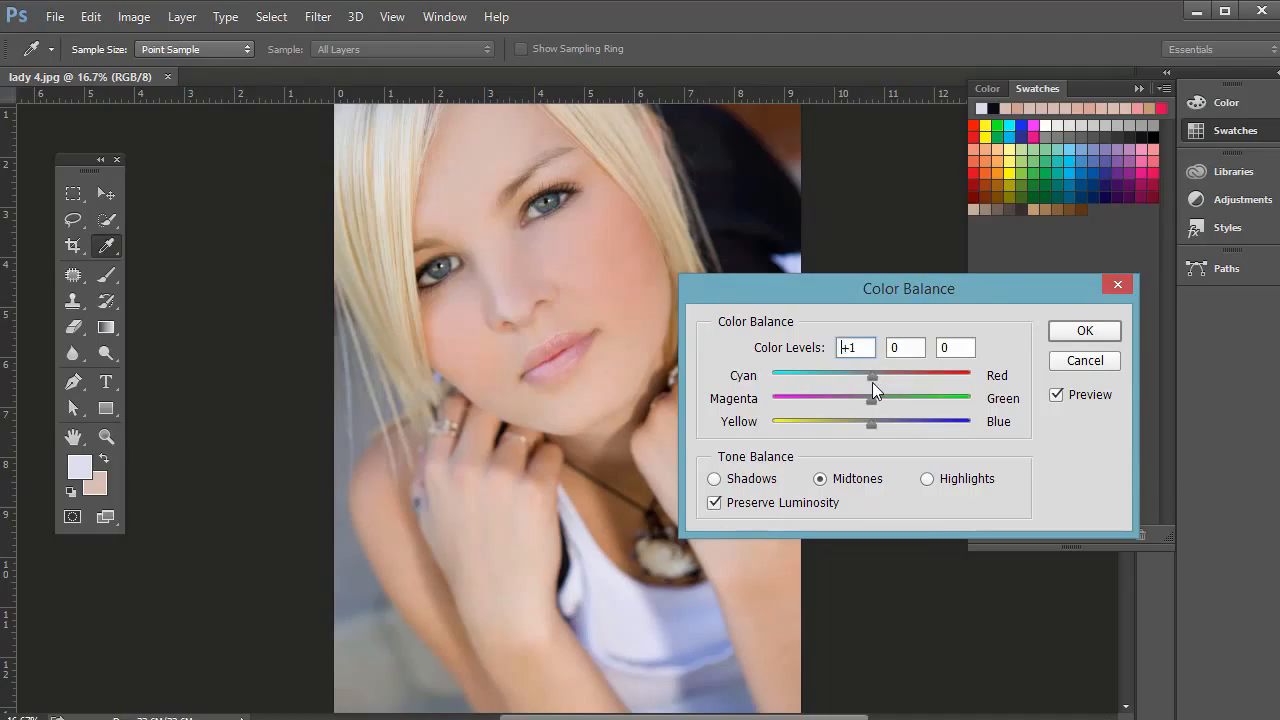
left_click_drag(872, 375, 883, 375)
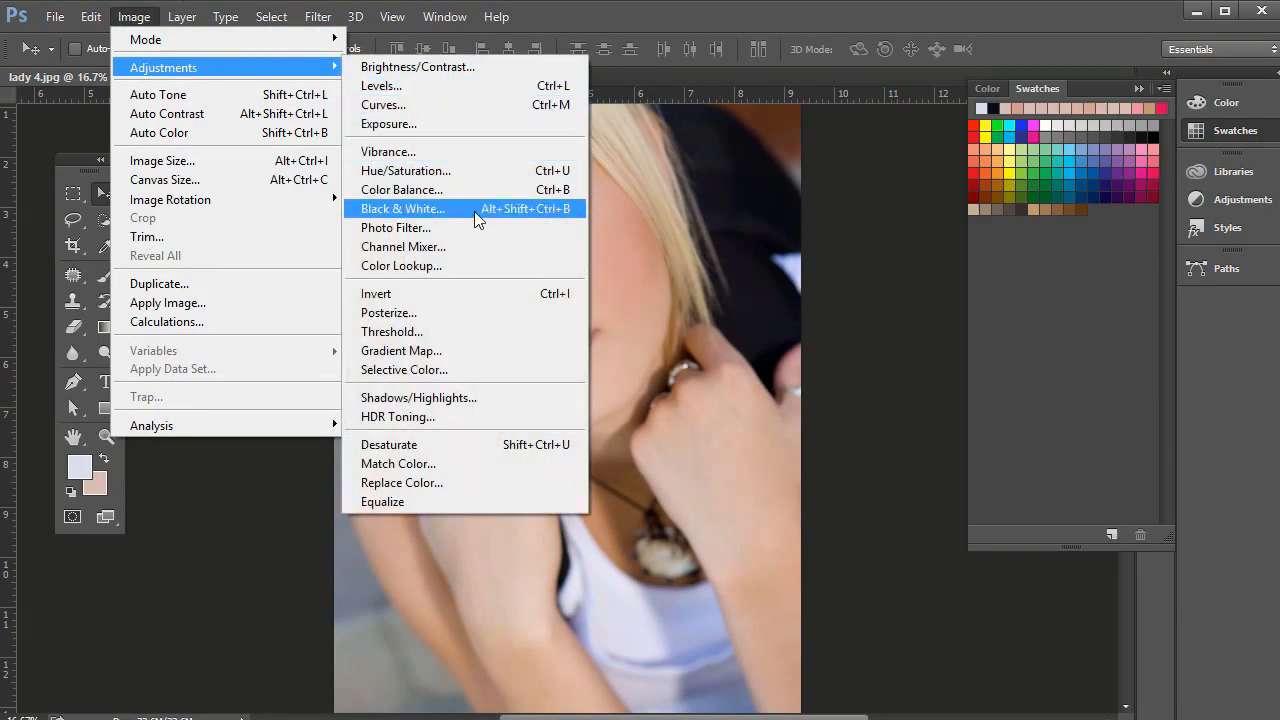
Step: Preview a Black & White conversion with lighter yellows and greens, then discard it
left_click(402, 208)
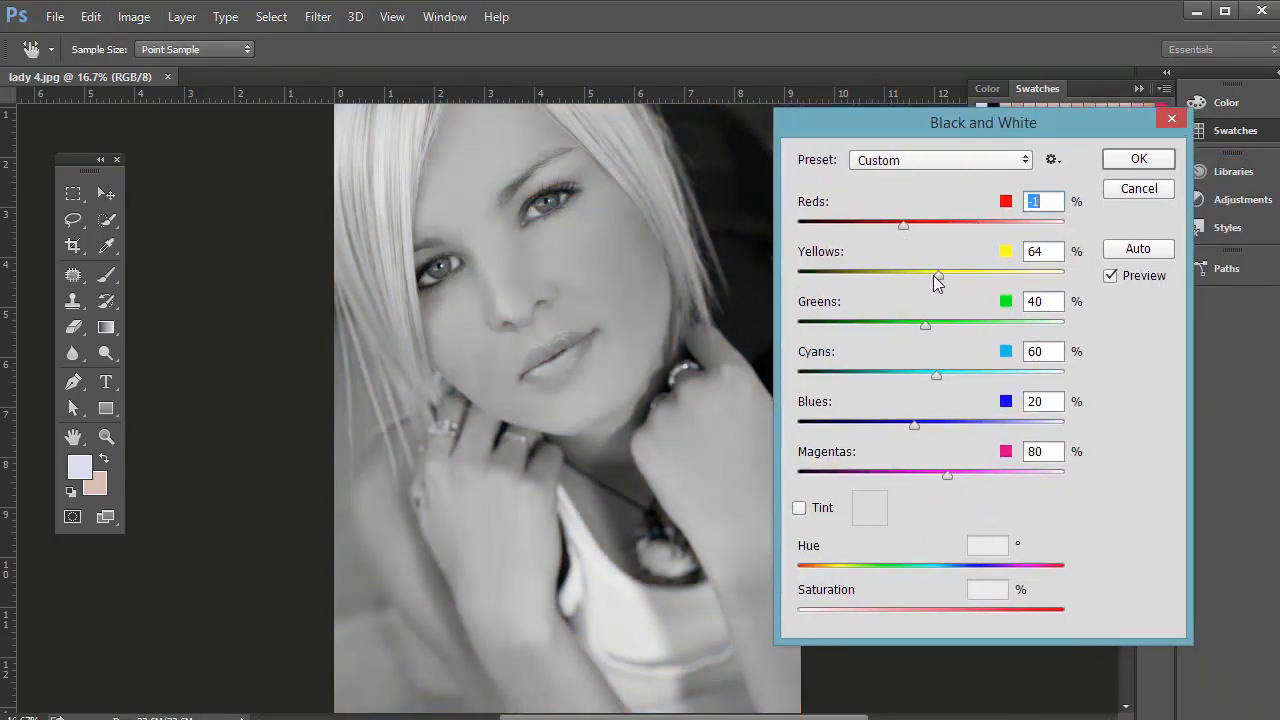
left_click_drag(938, 276, 965, 276)
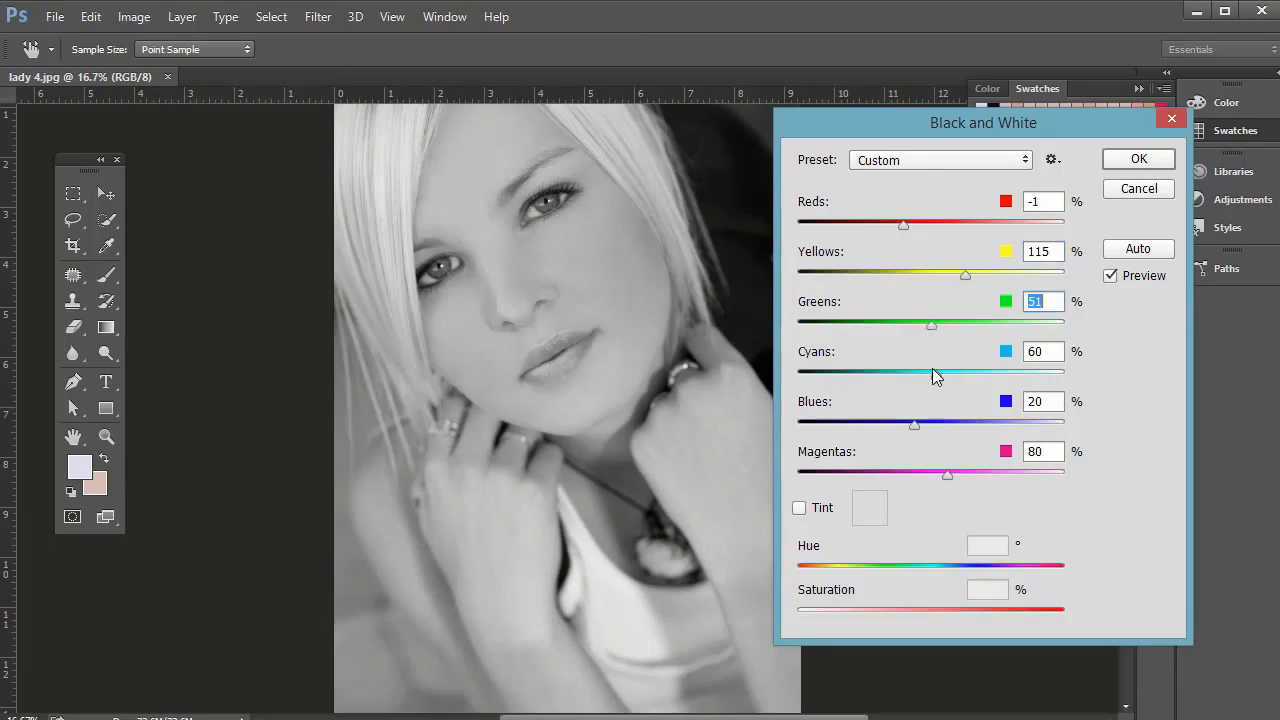
left_click_drag(913, 375, 946, 375)
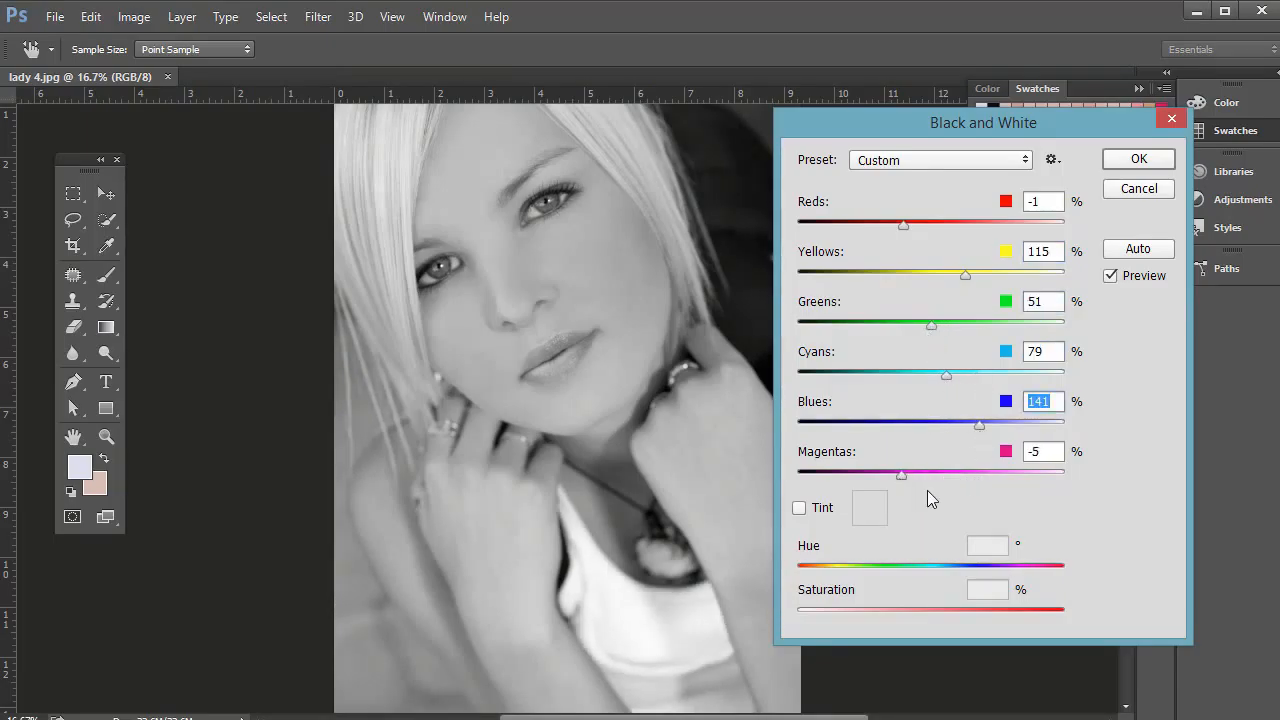
left_click(133, 16)
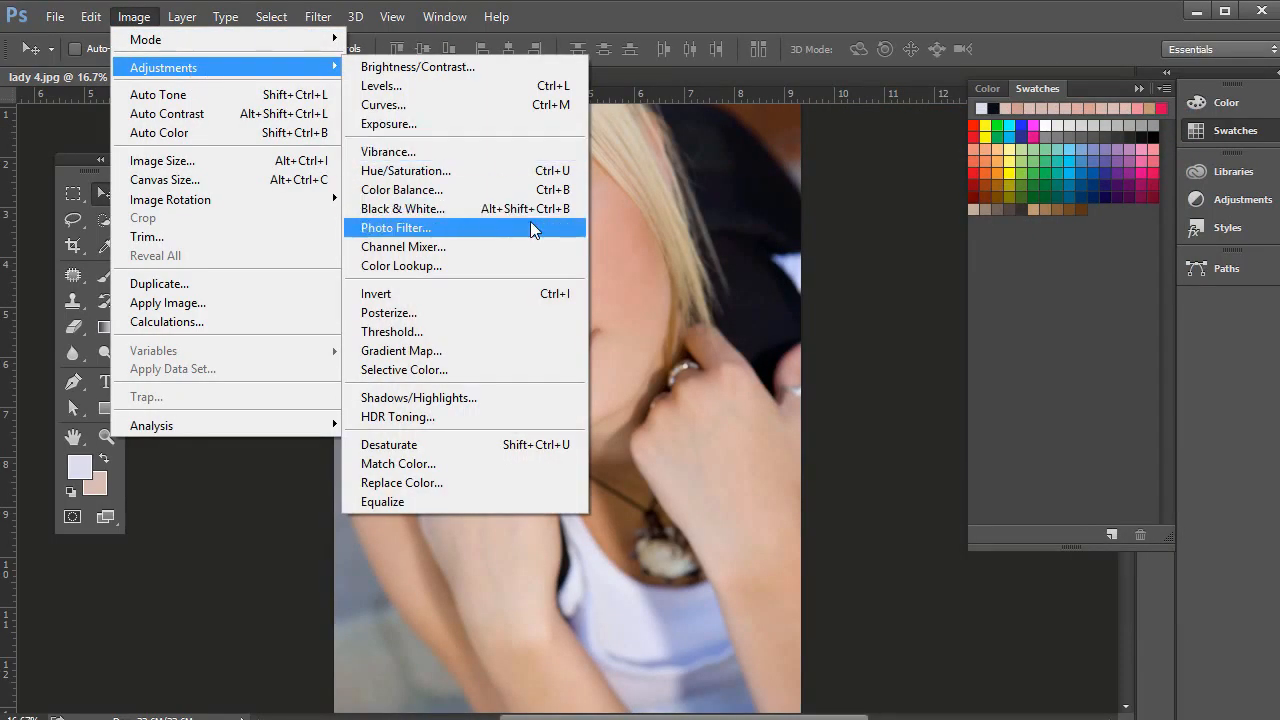
left_click(403, 247)
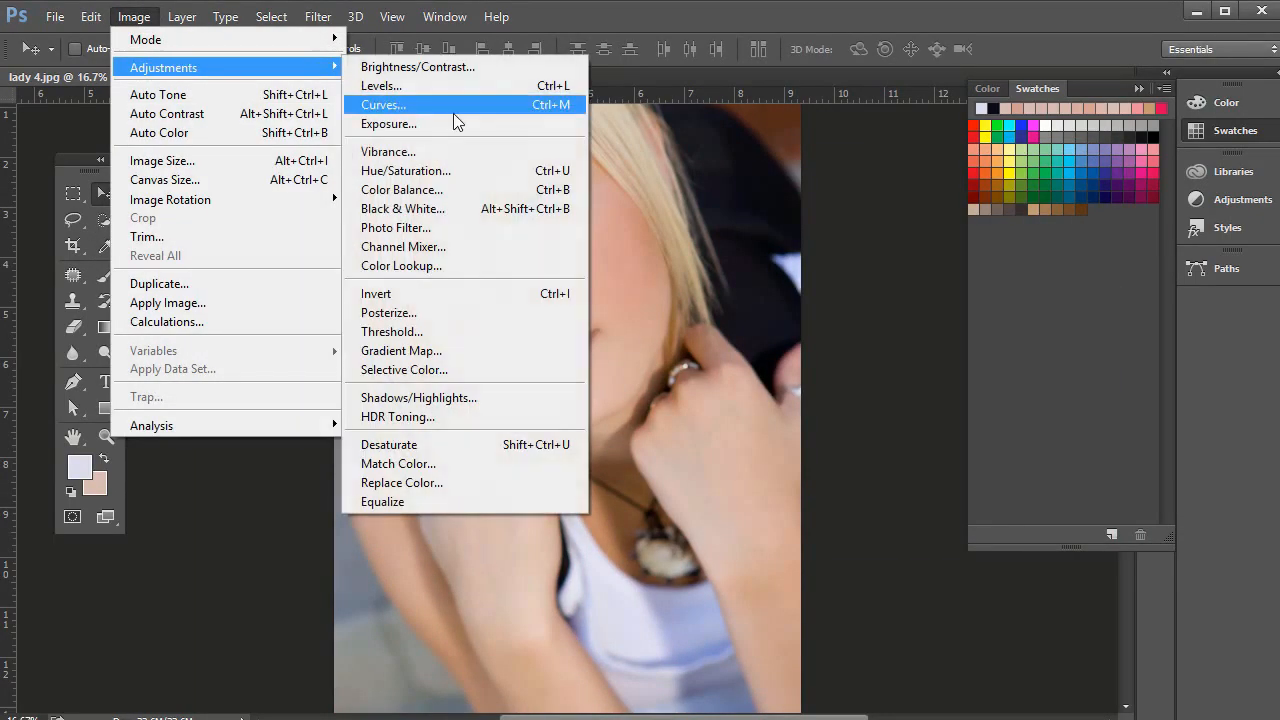
mouse_move(418, 370)
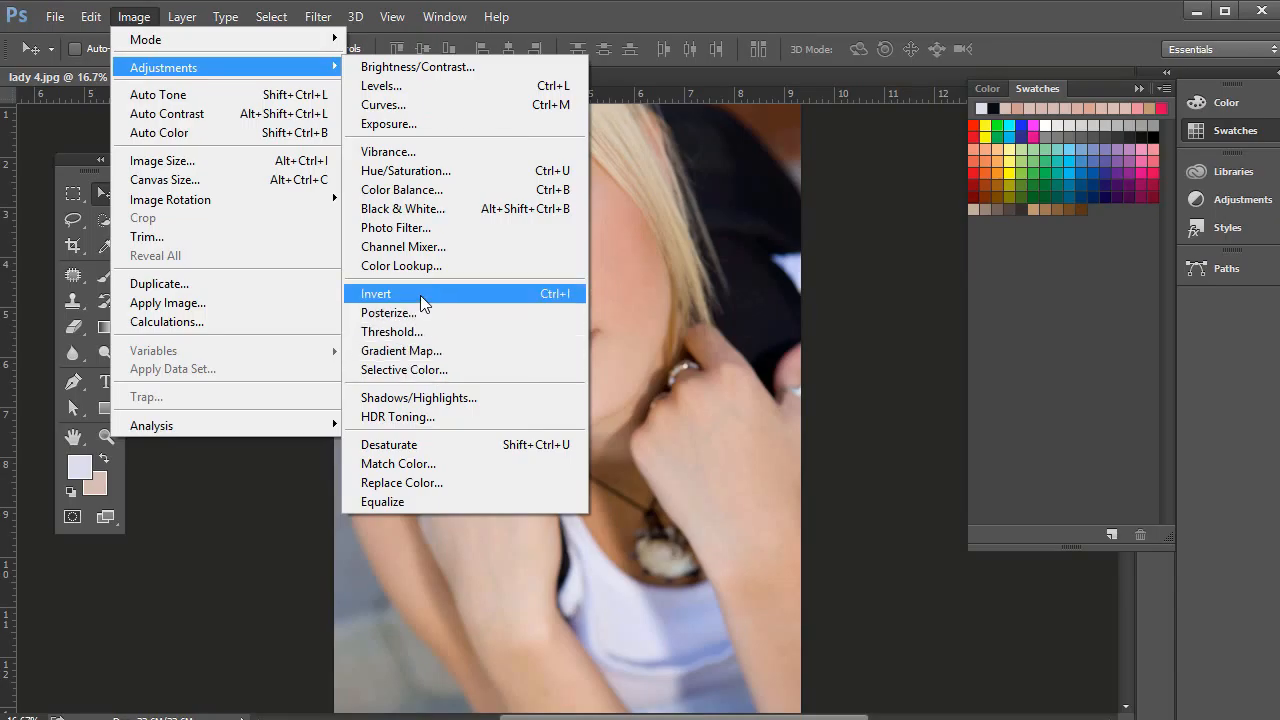
mouse_move(408, 220)
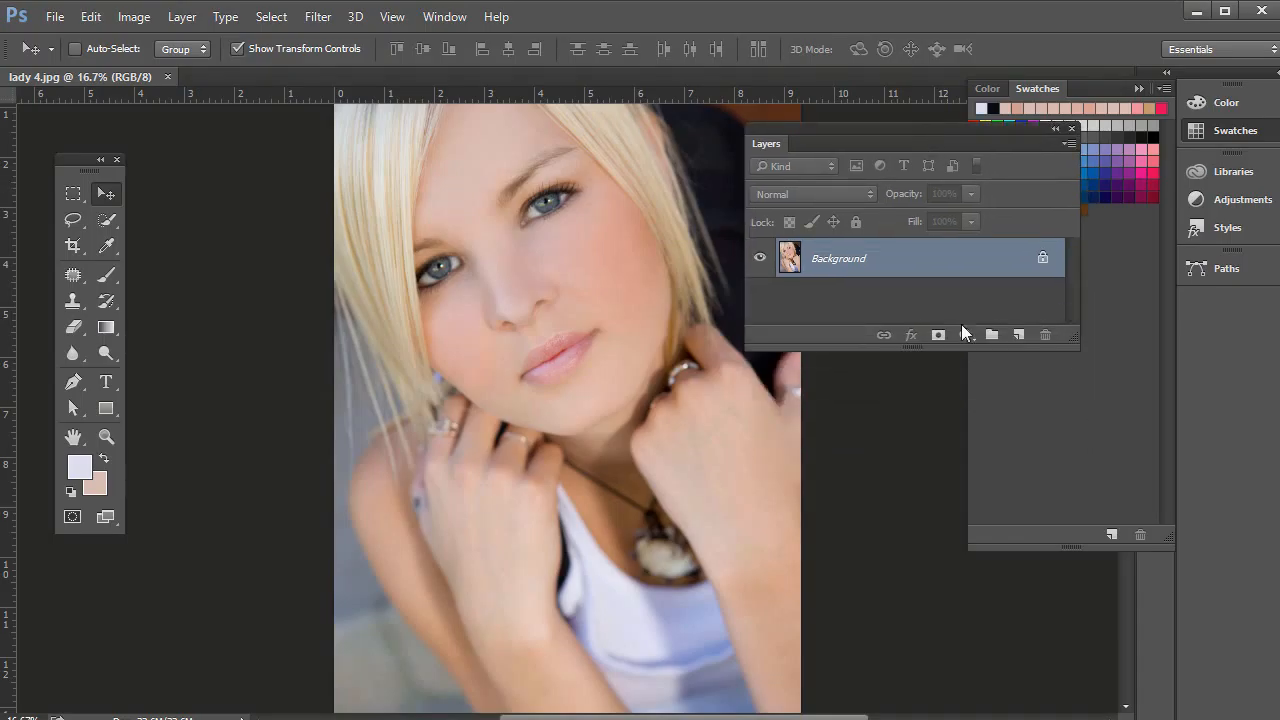
Step: Show the Layers panel's Create new fill or adjustment layer menu
left_click(964, 334)
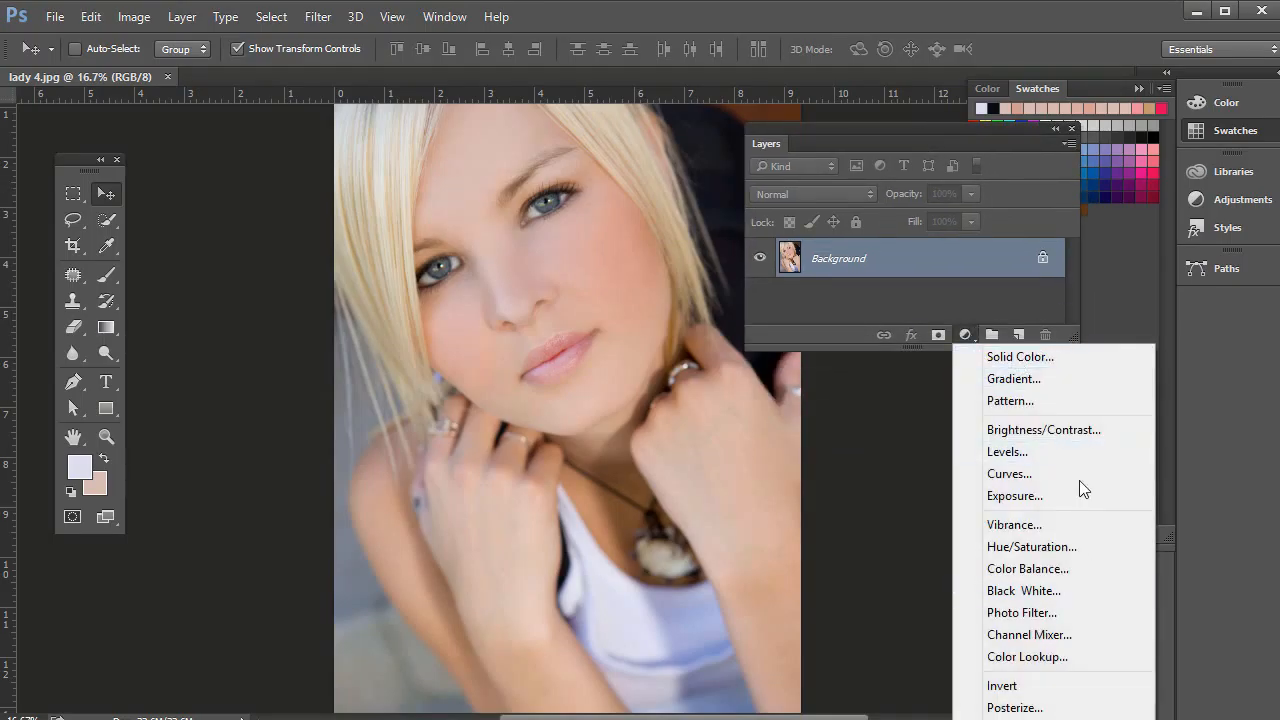
mouse_move(1030, 473)
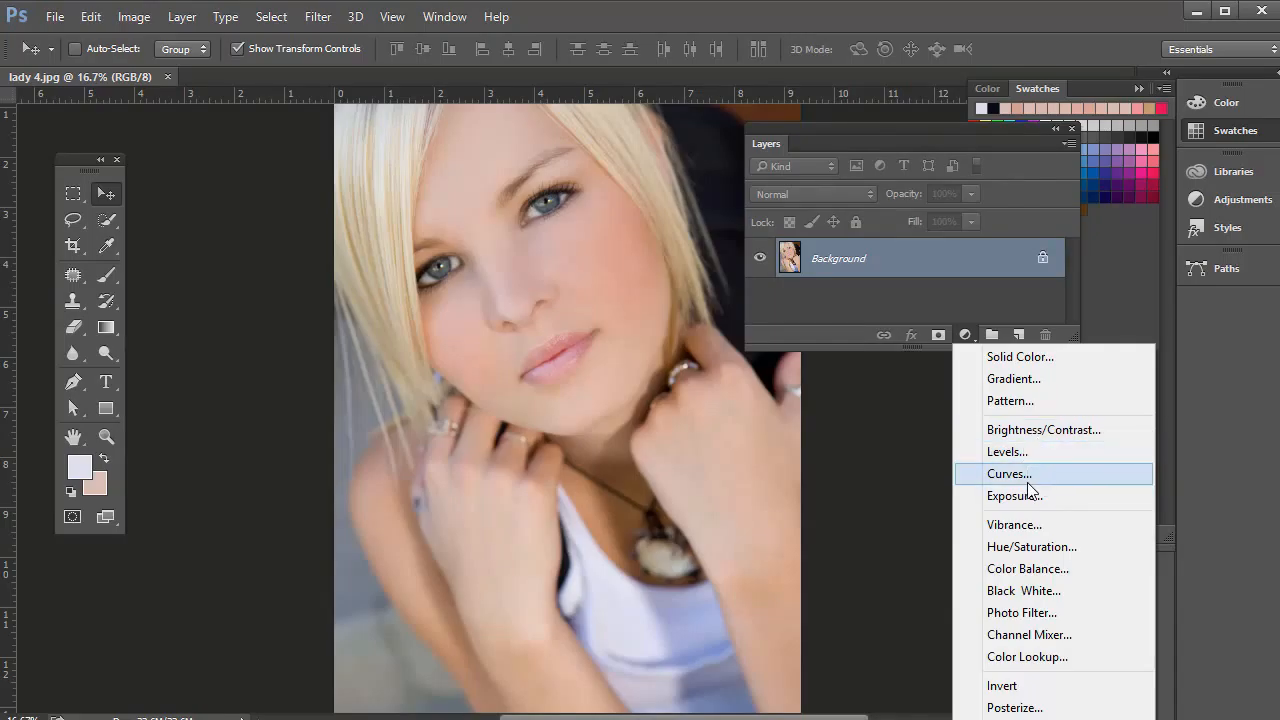
mouse_move(1031, 547)
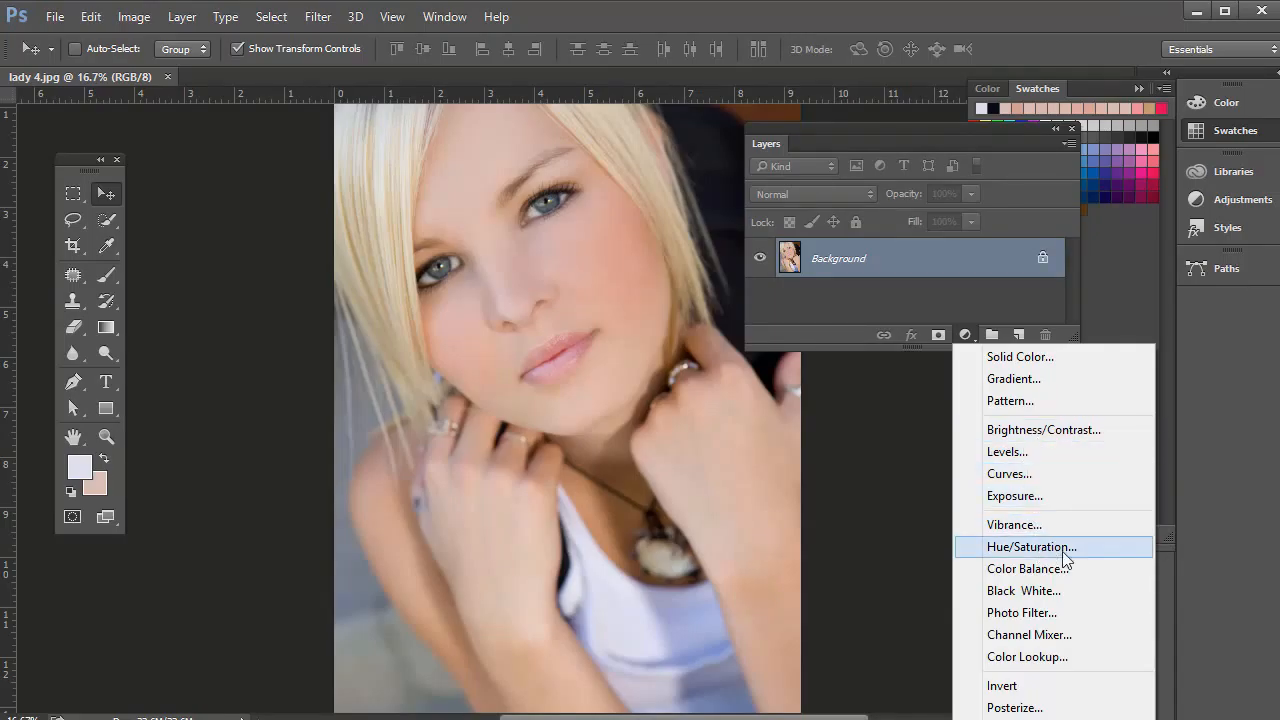
mouse_move(1033, 635)
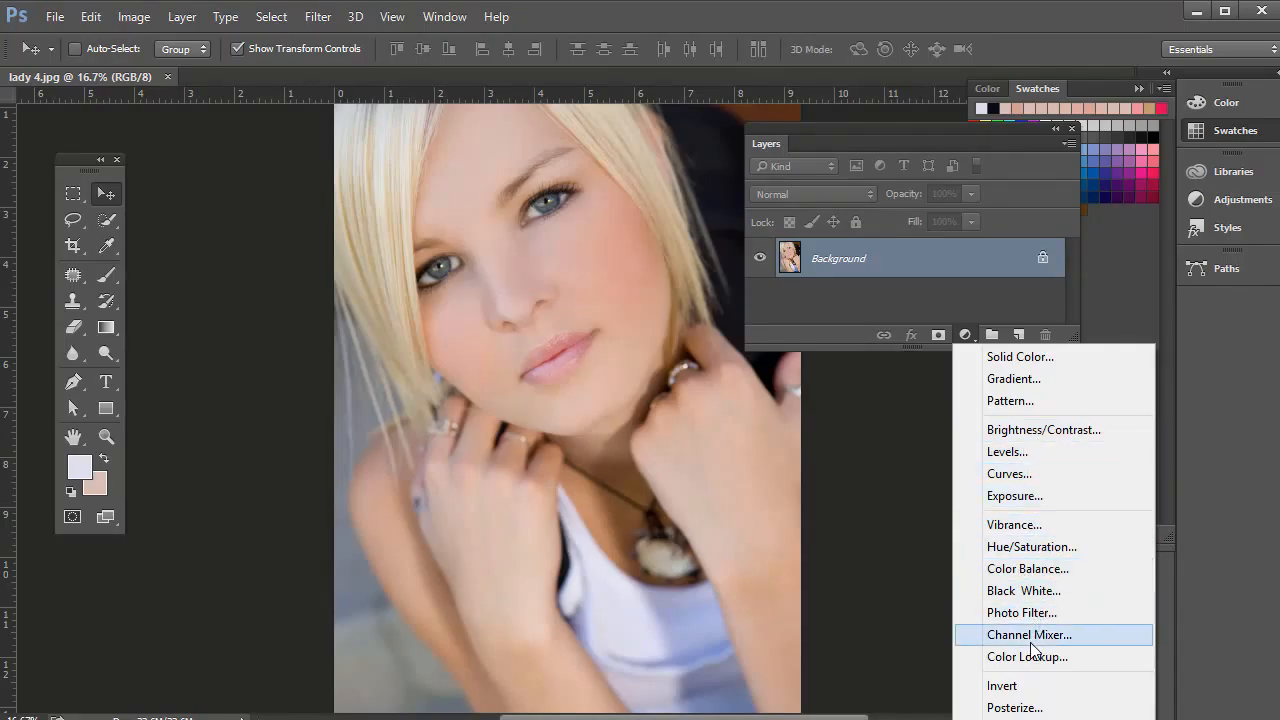
mouse_move(1015, 707)
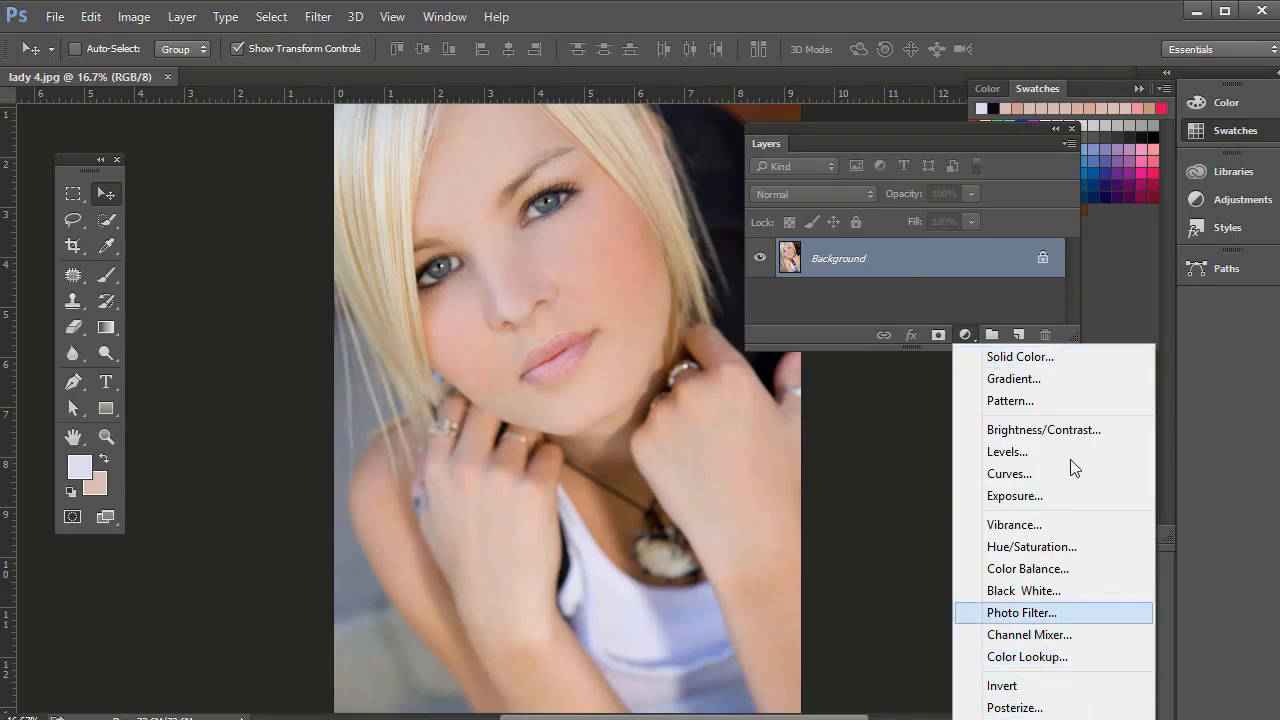
Step: Add a Brightness/Contrast adjustment layer at brightness -5, then select the Background layer
left_click(1043, 429)
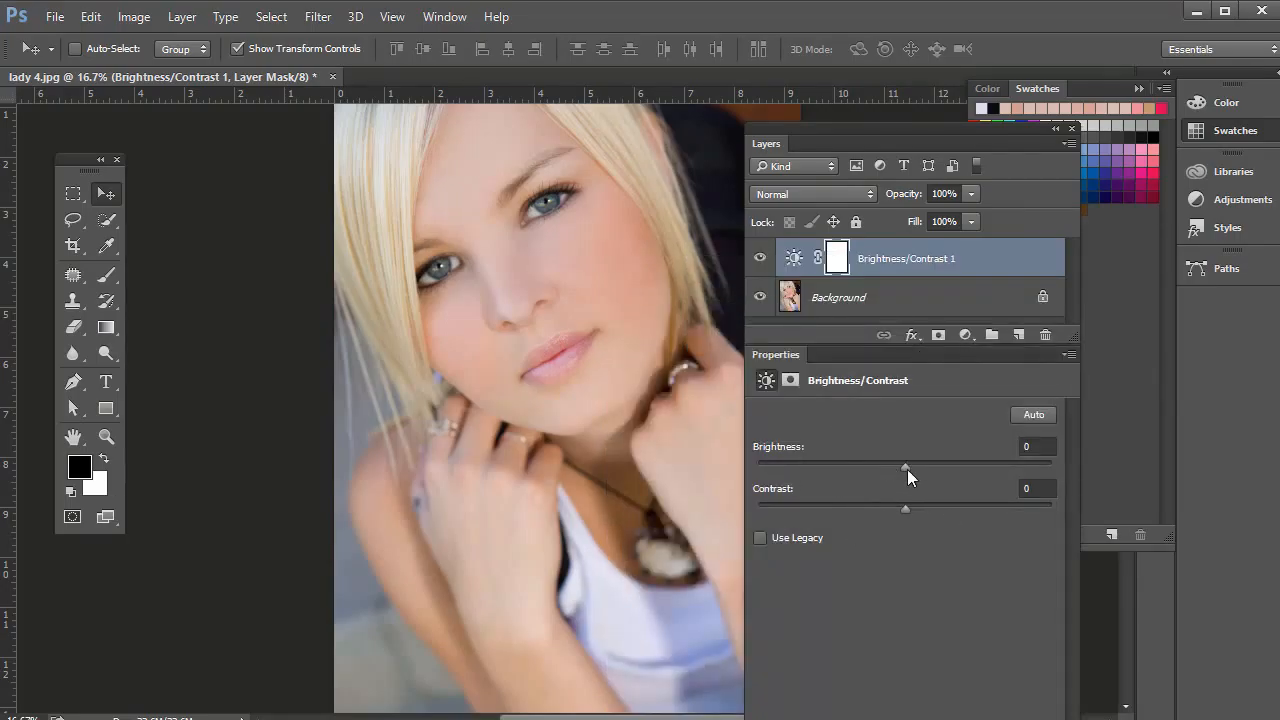
left_click_drag(905, 465, 898, 465)
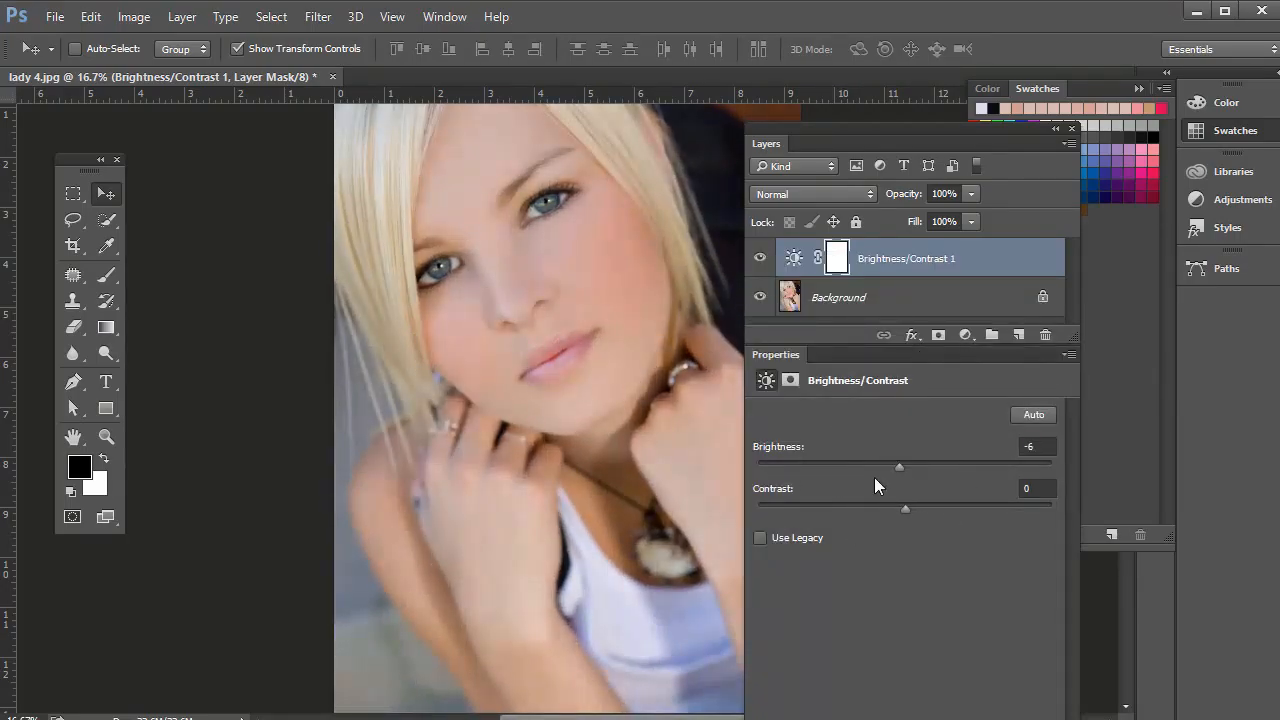
left_click_drag(898, 466, 878, 466)
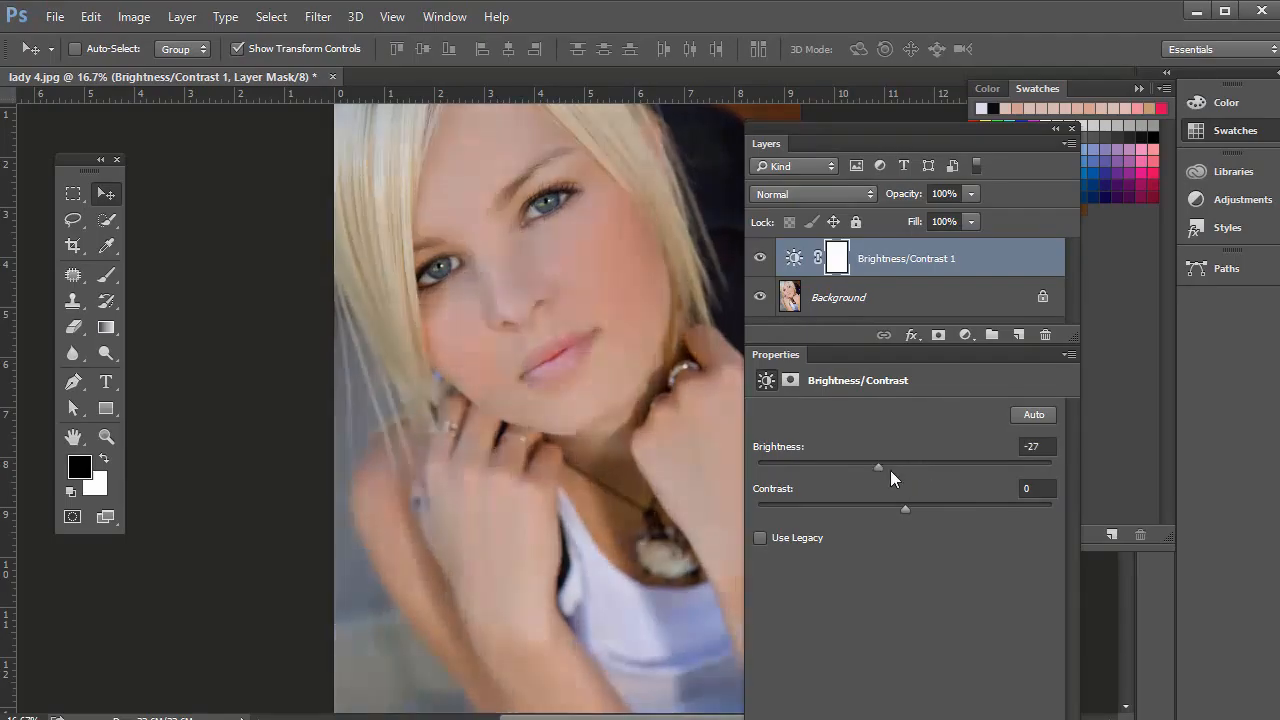
left_click_drag(878, 467, 900, 467)
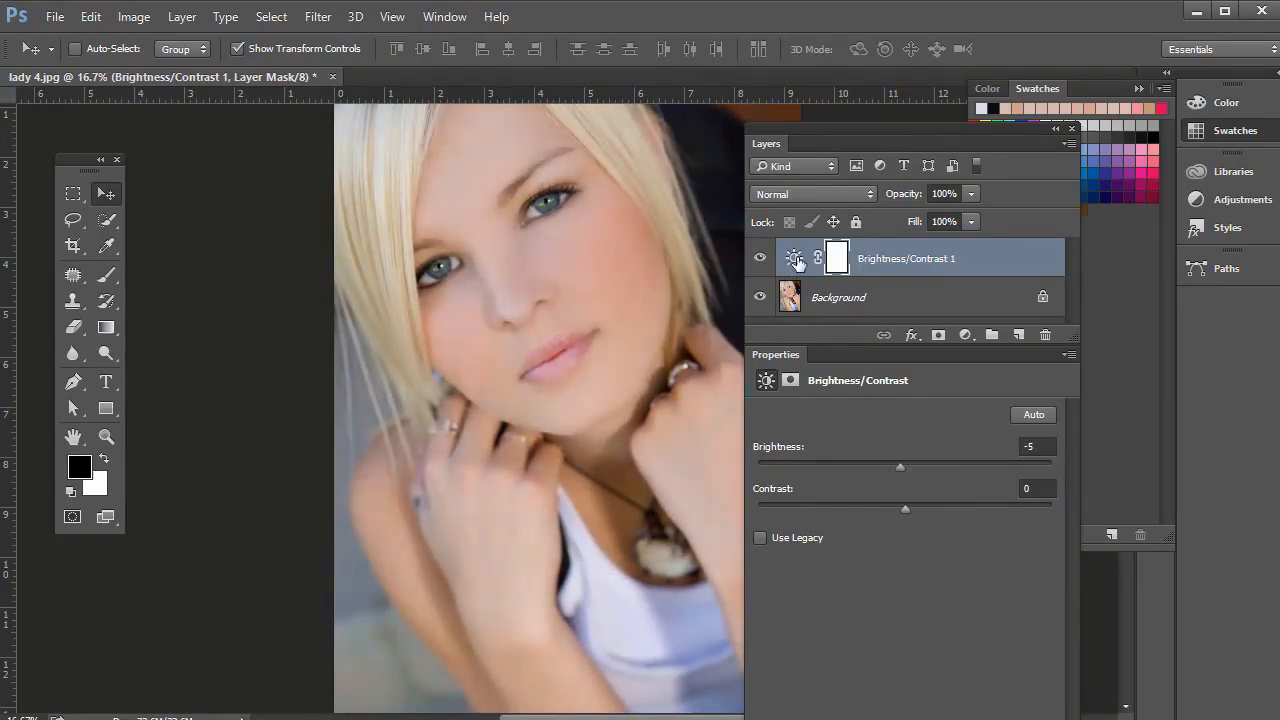
left_click(838, 297)
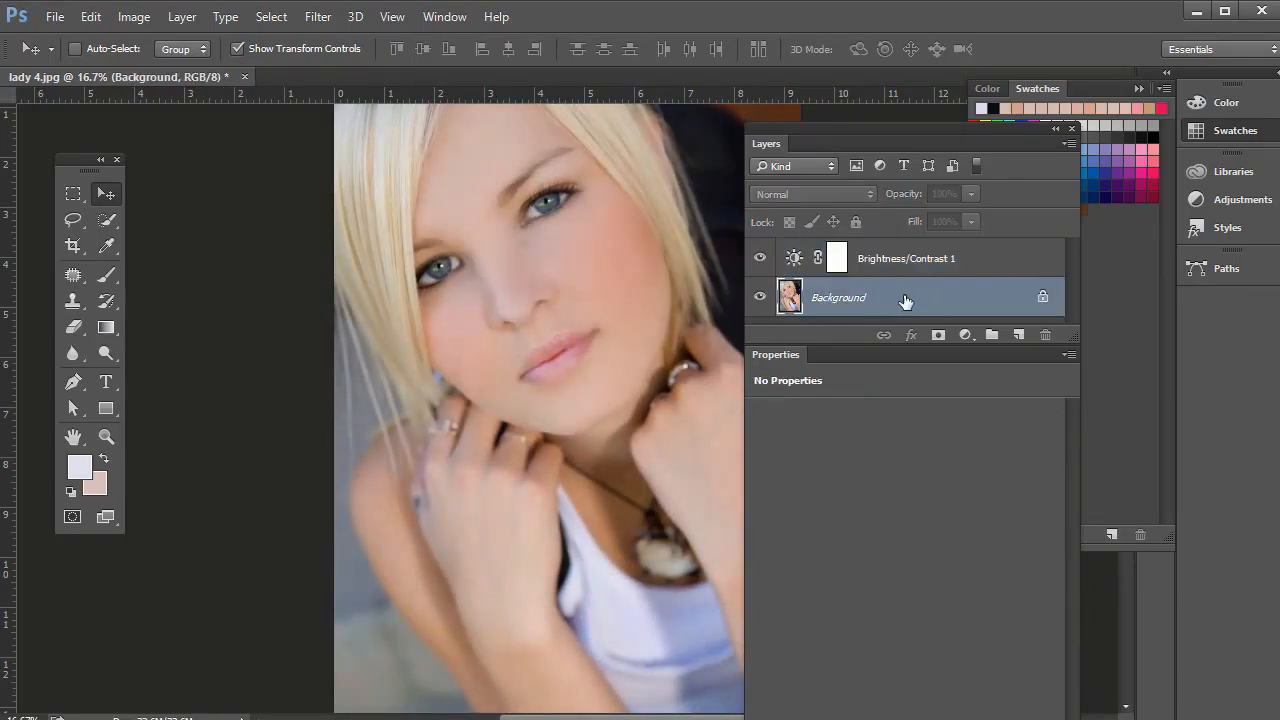
Step: Add a default Hue/Saturation layer, inspect both layers' Properties, and show its mask settings
left_click(965, 335)
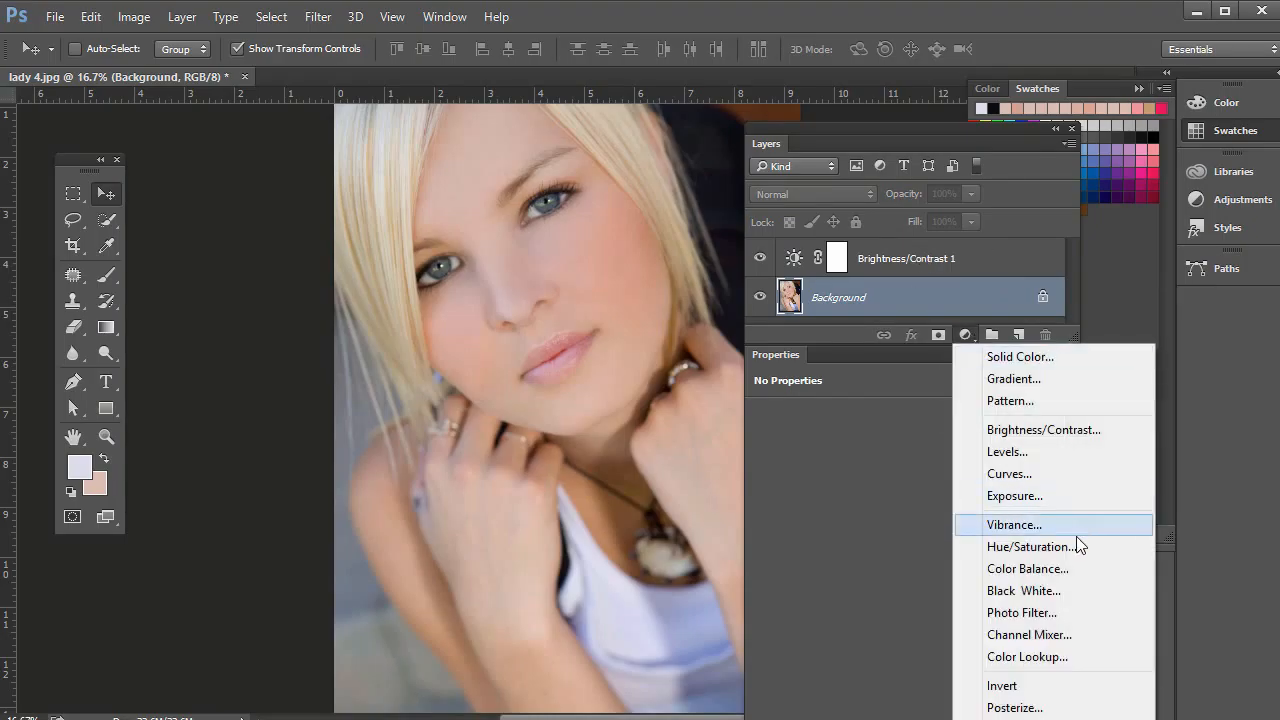
left_click(1036, 546)
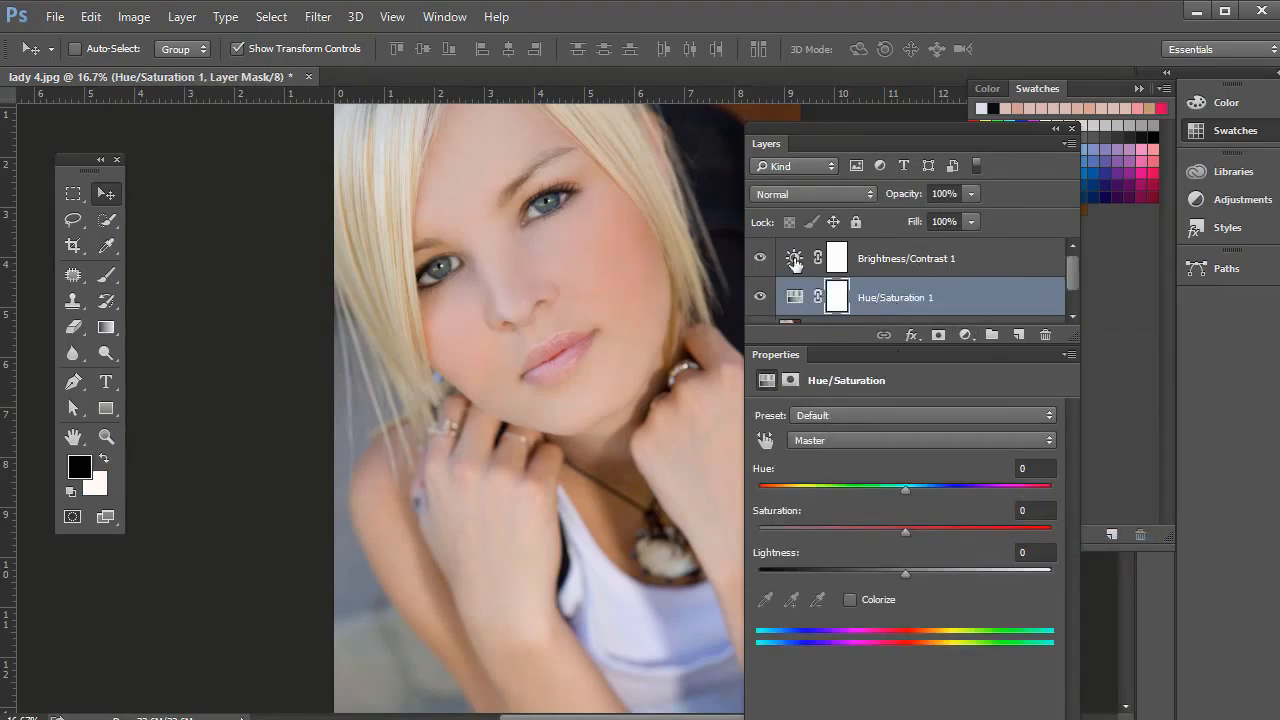
left_click(906, 258)
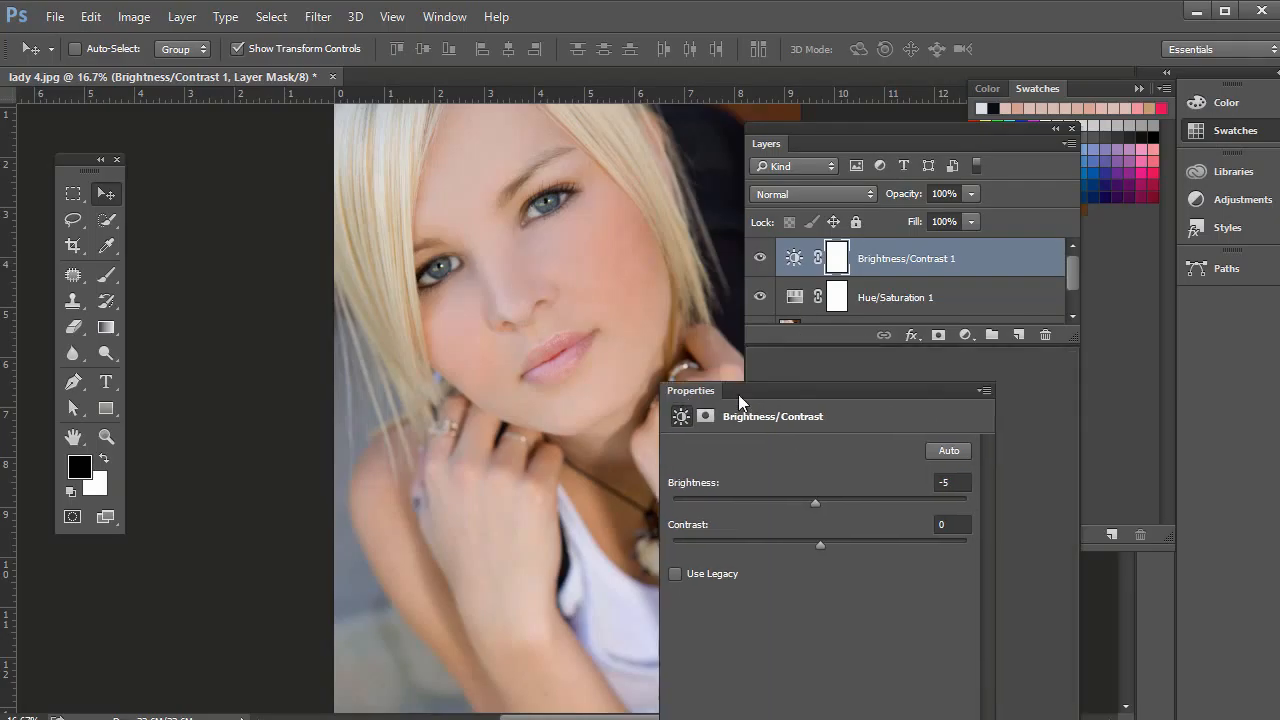
left_click(895, 297)
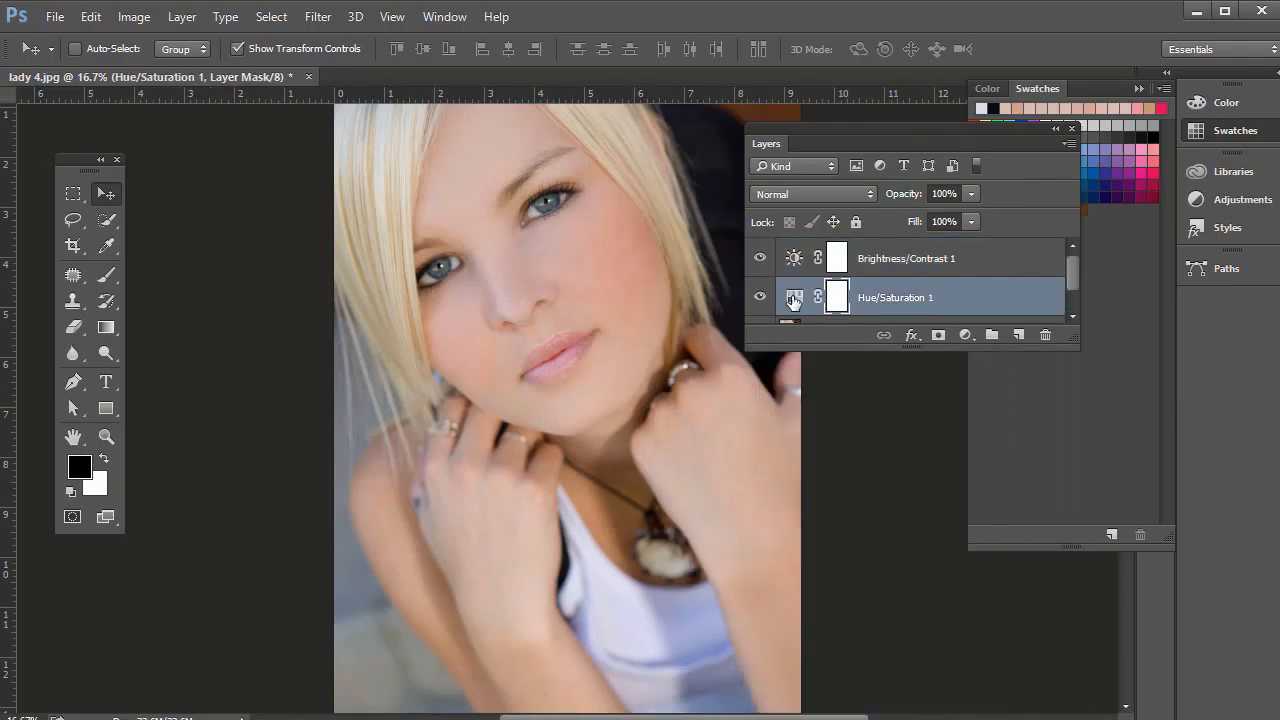
double_click(794, 297)
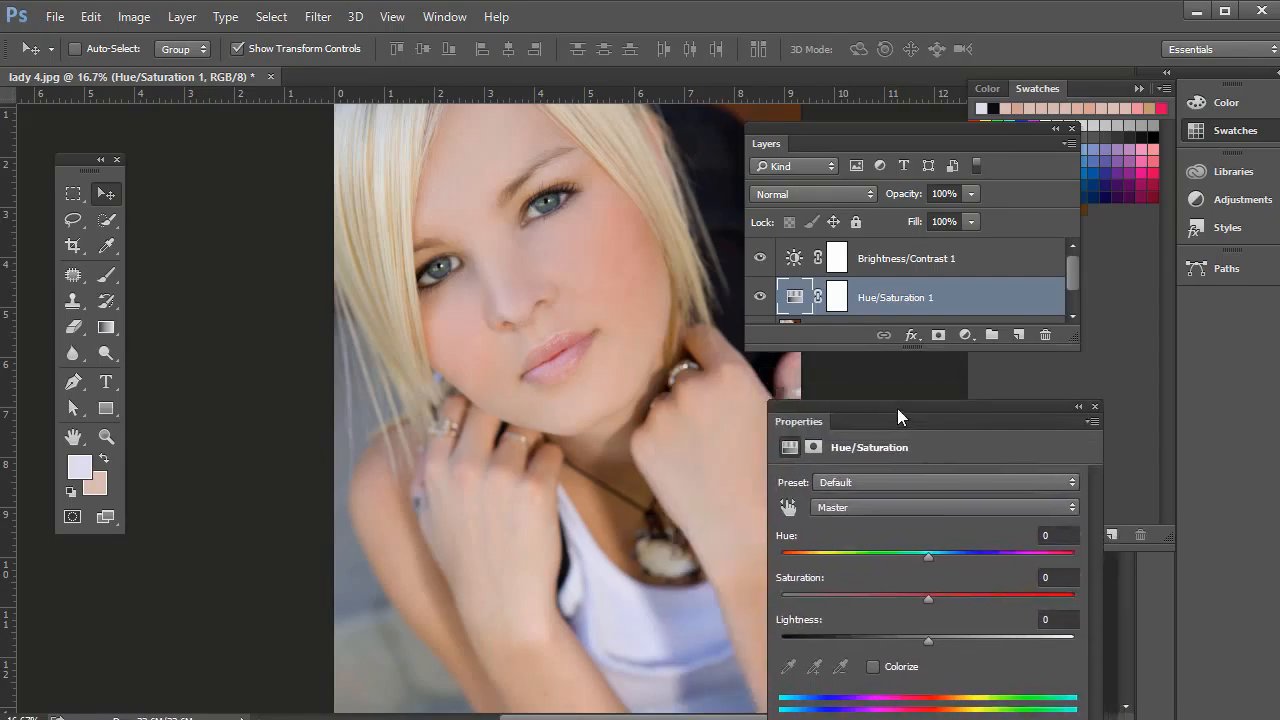
left_click(818, 297)
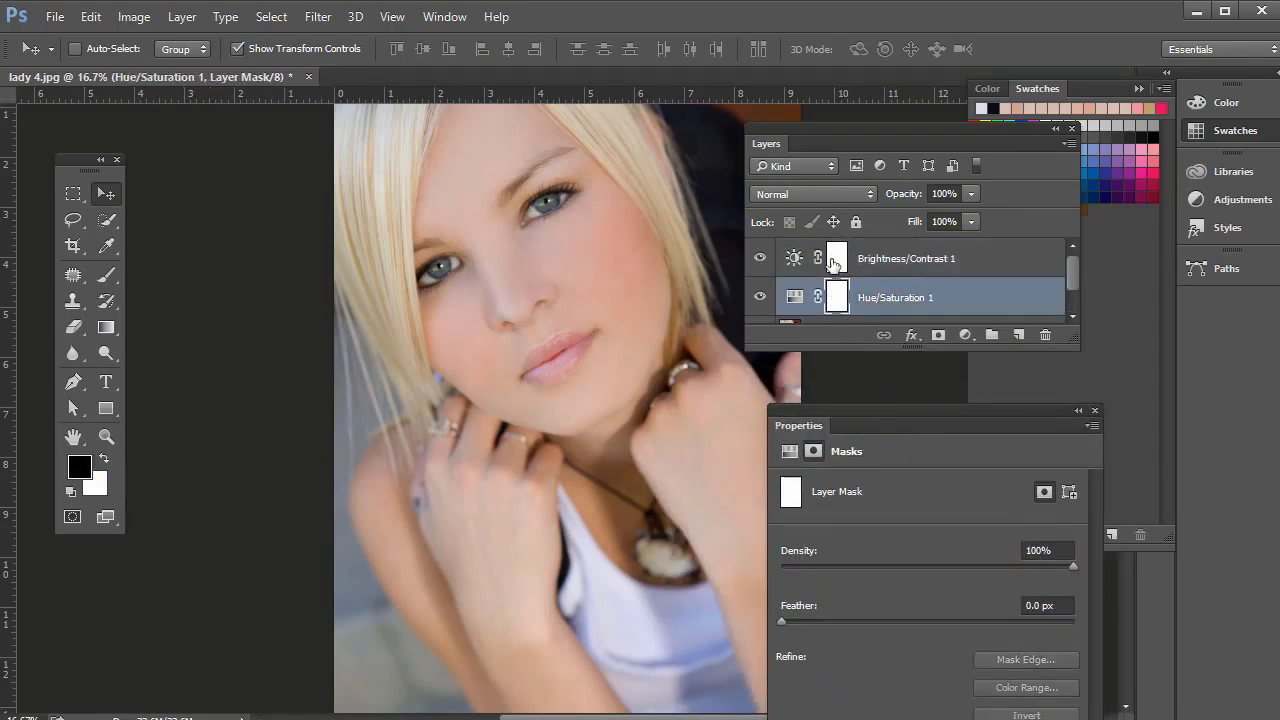
Step: Launch the Camera Raw Filter on lady 4.jpg from the Filter menu
left_click(317, 16)
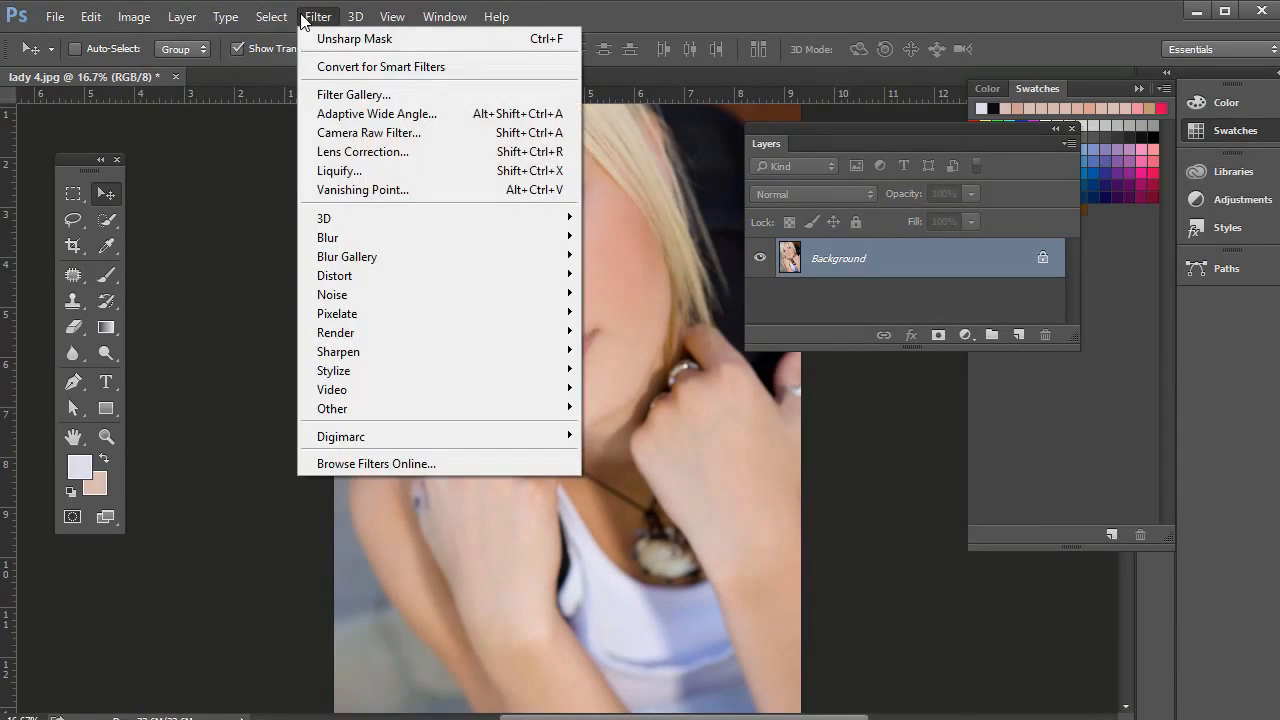
left_click(715, 282)
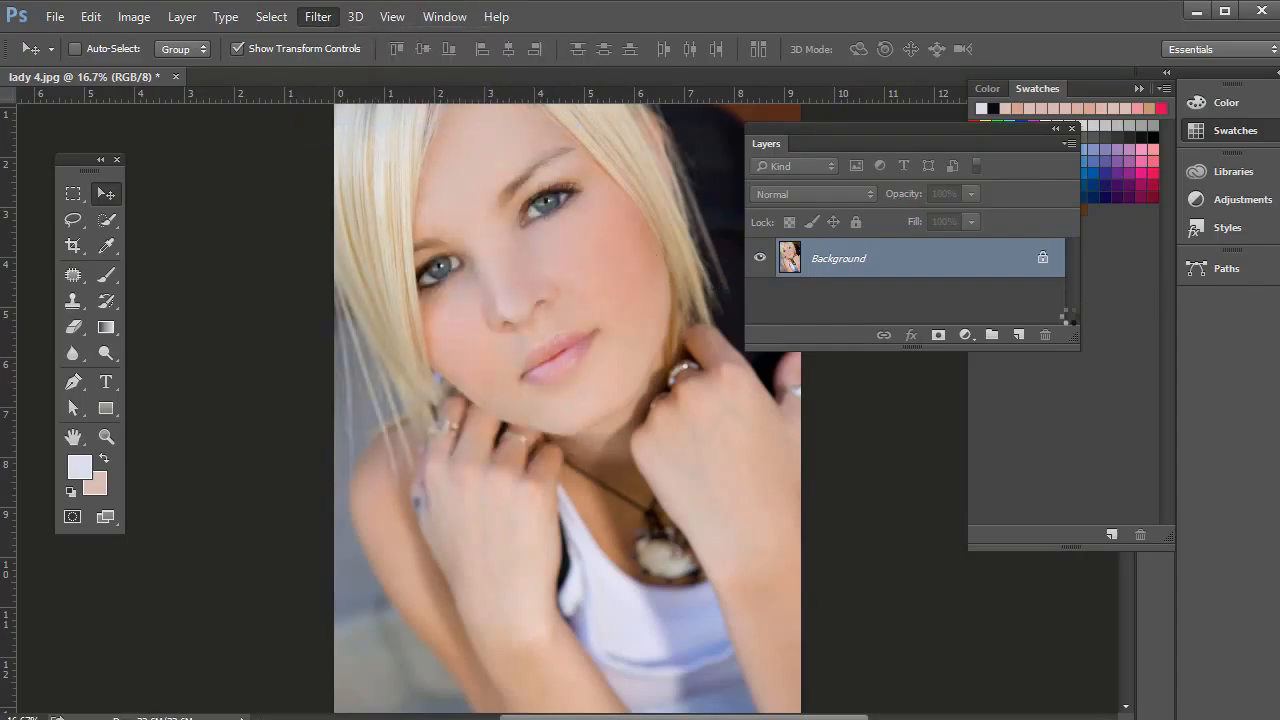
left_click(318, 16)
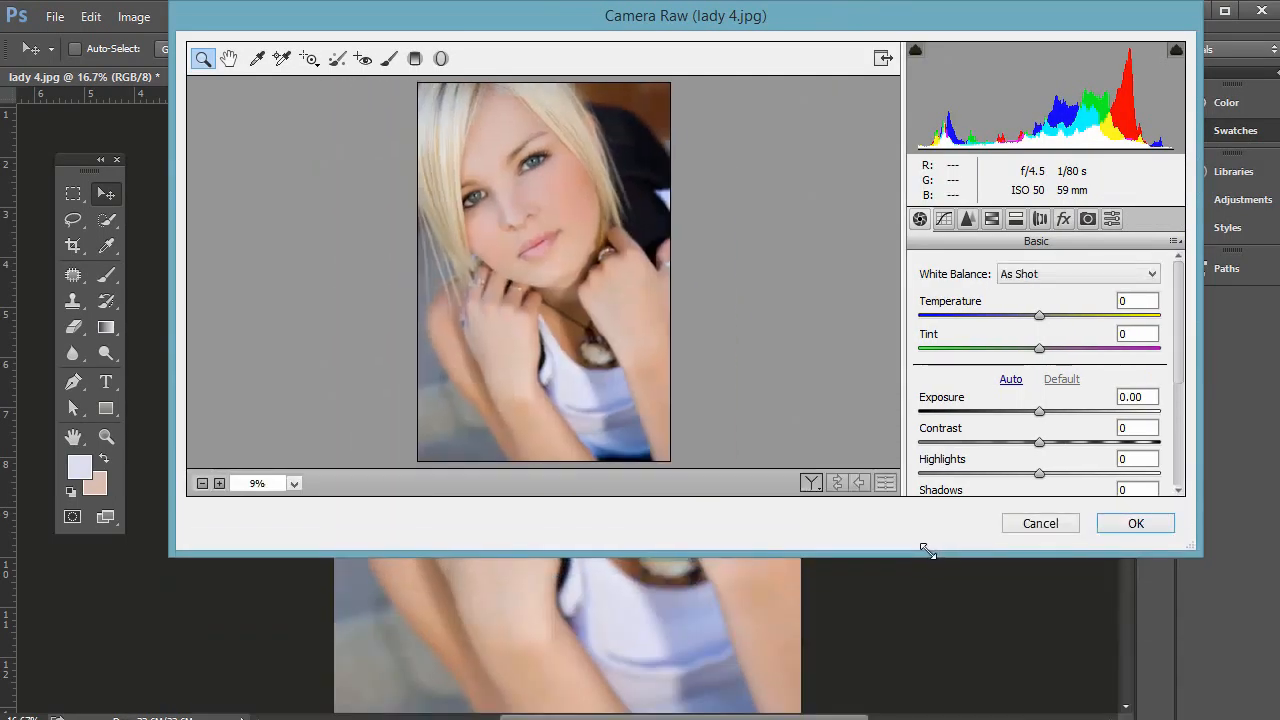
Step: Enlarge Camera Raw and browse the Tone Curve, Basic, Detail, HSL, Effects and Calibration tabs
left_click(219, 483)
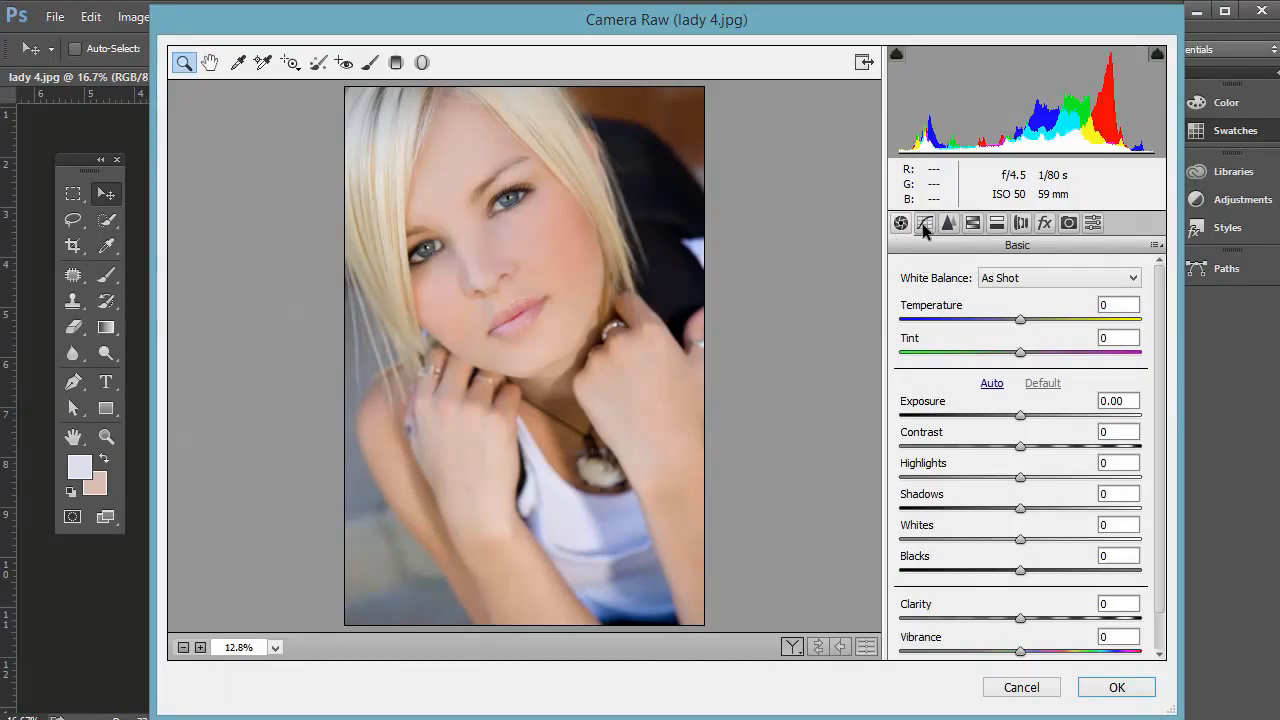
left_click(925, 223)
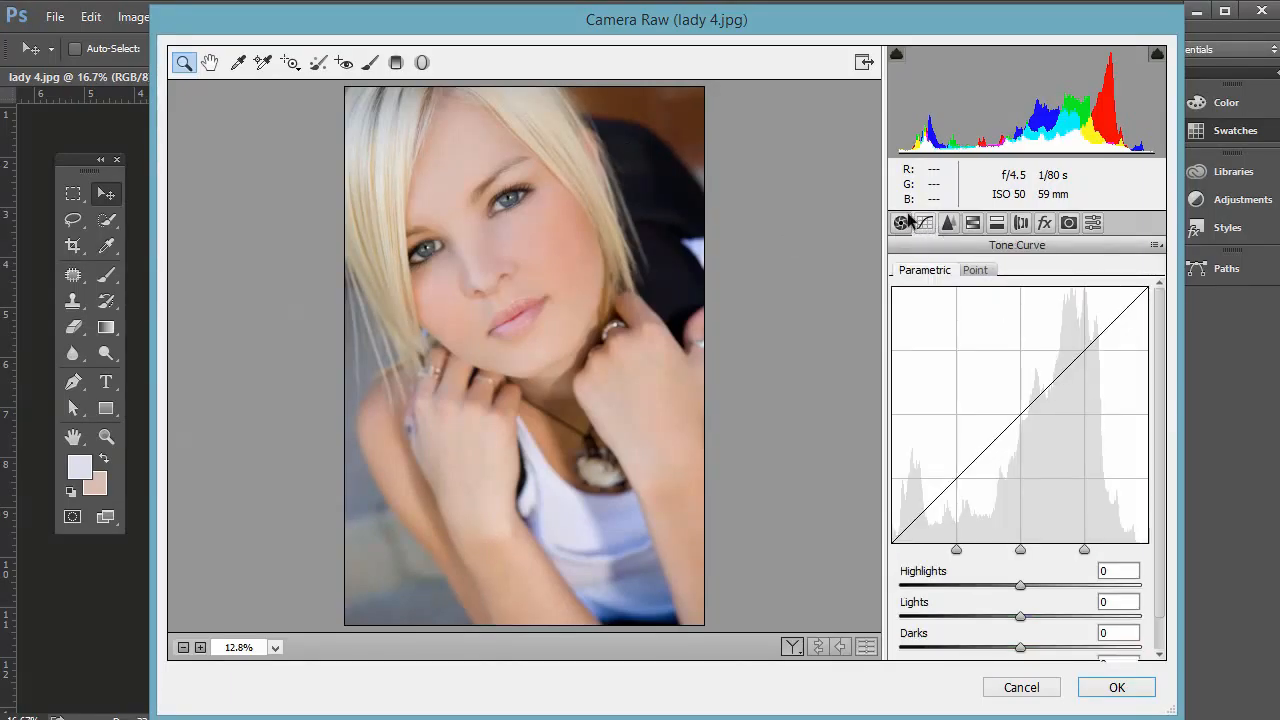
left_click(900, 222)
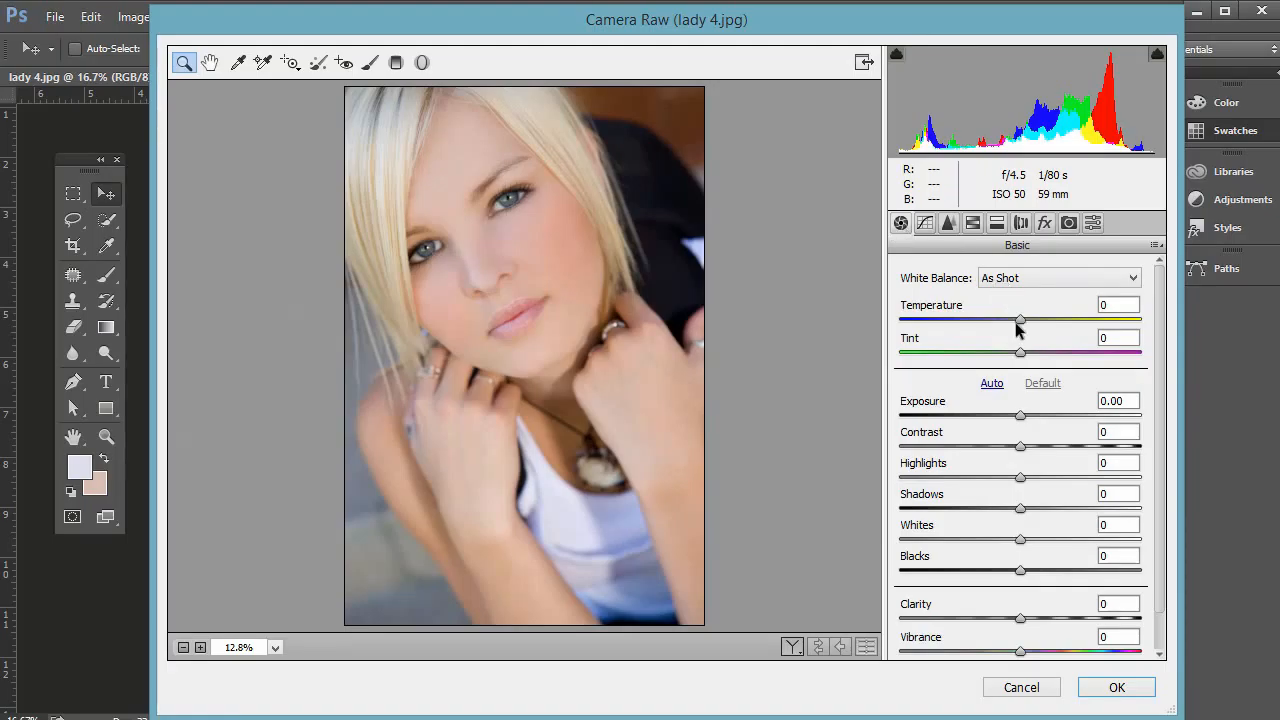
mouse_move(1020, 470)
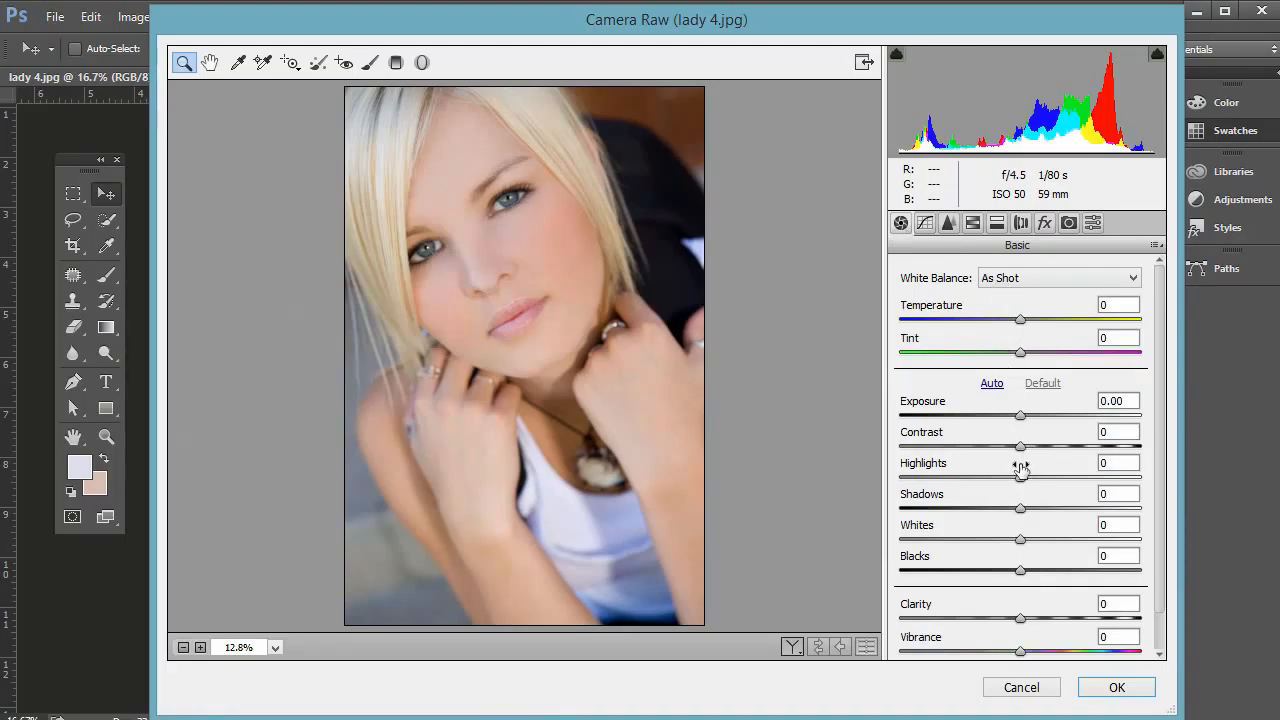
mouse_move(1024, 634)
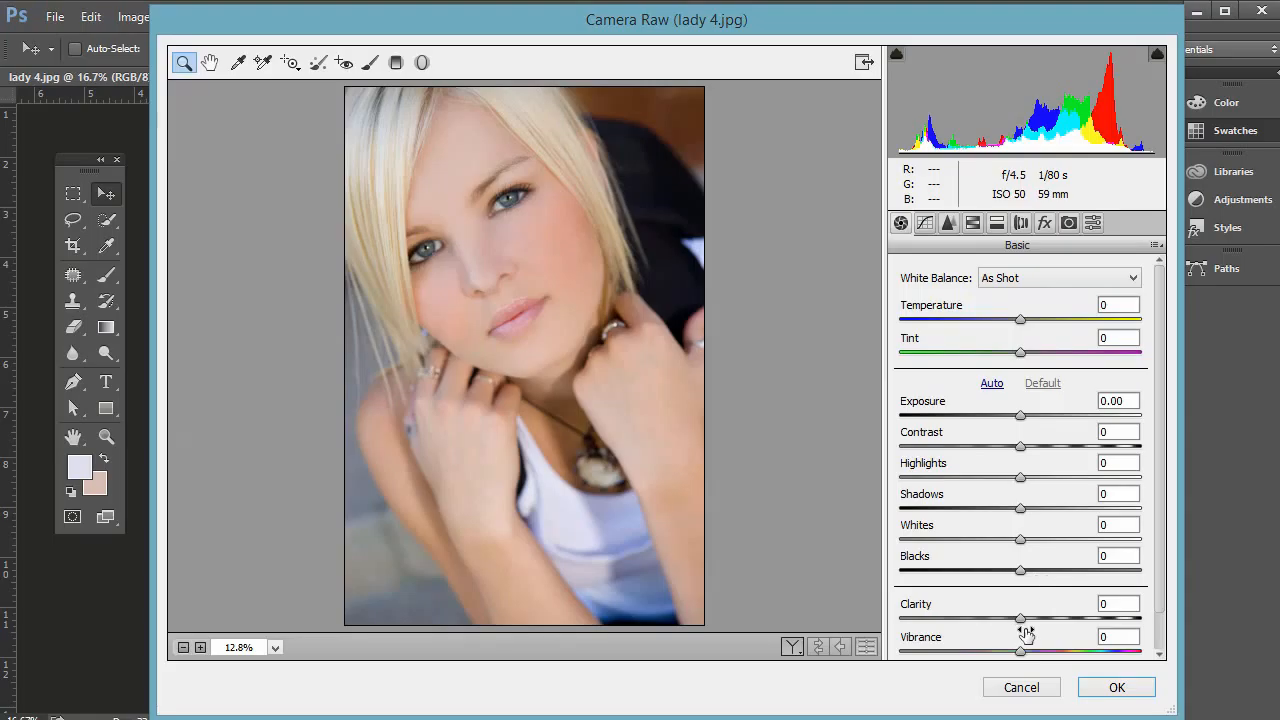
left_click(924, 222)
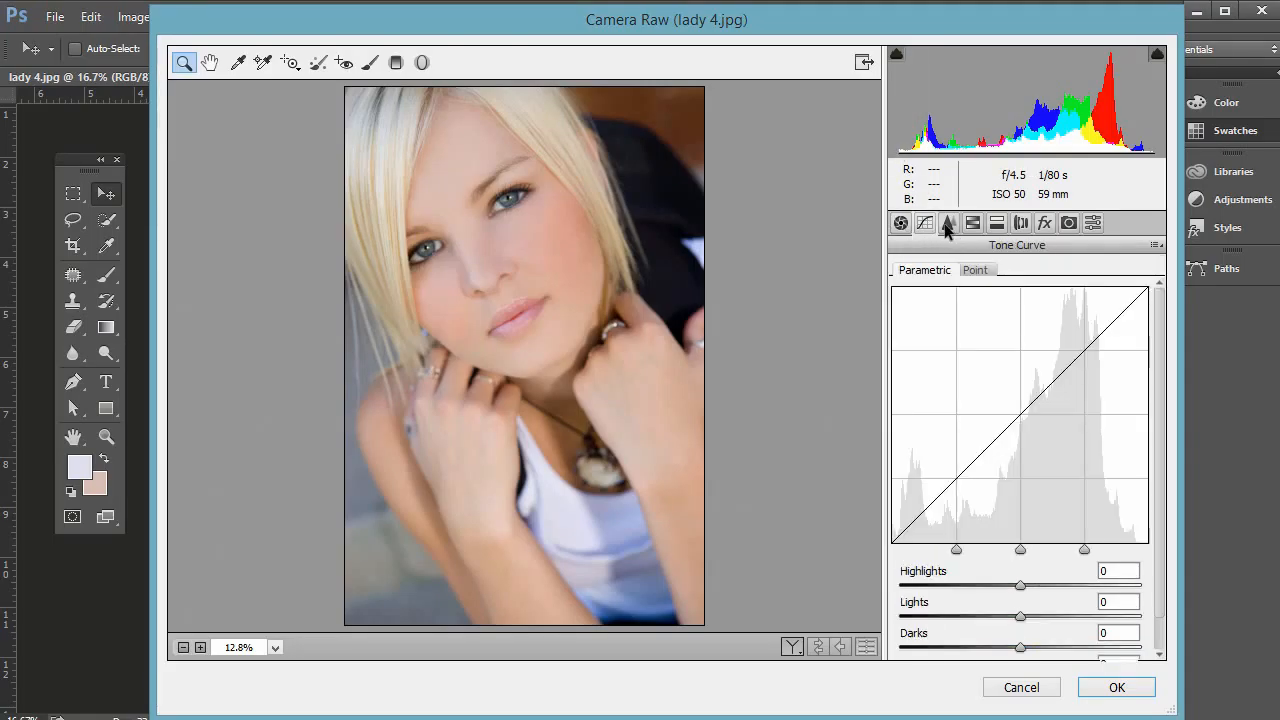
left_click(925, 223)
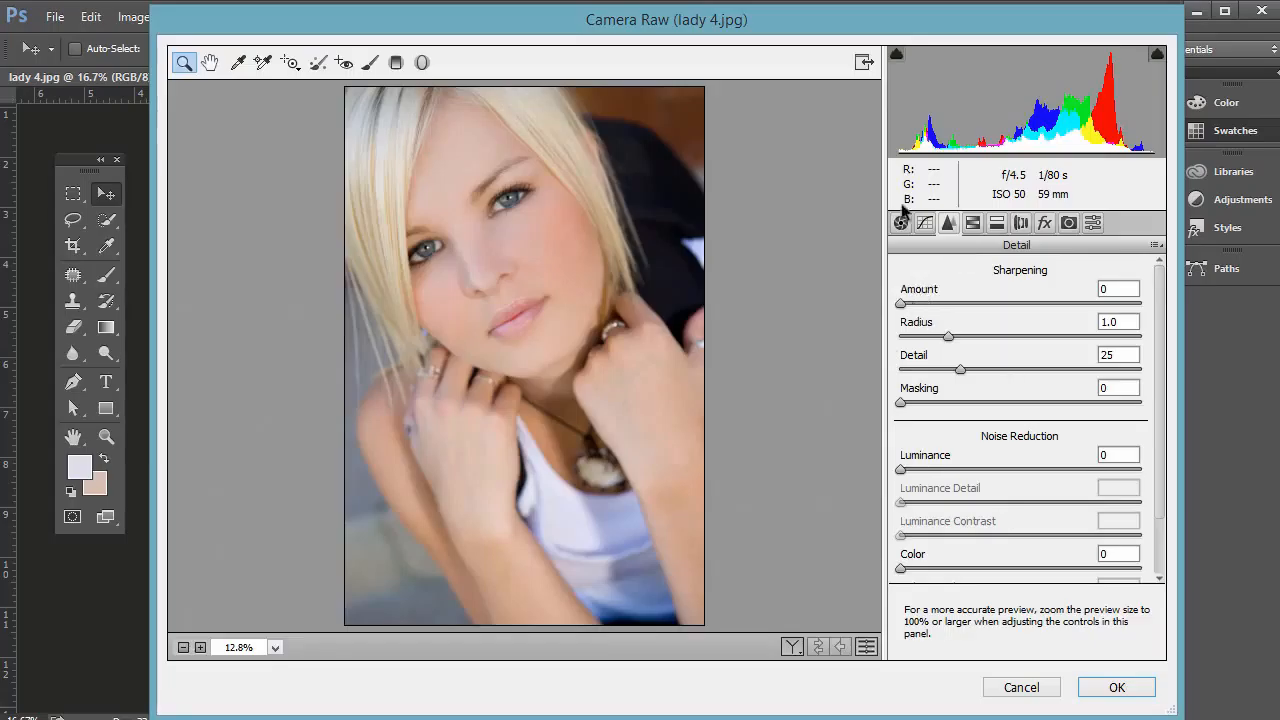
left_click(997, 223)
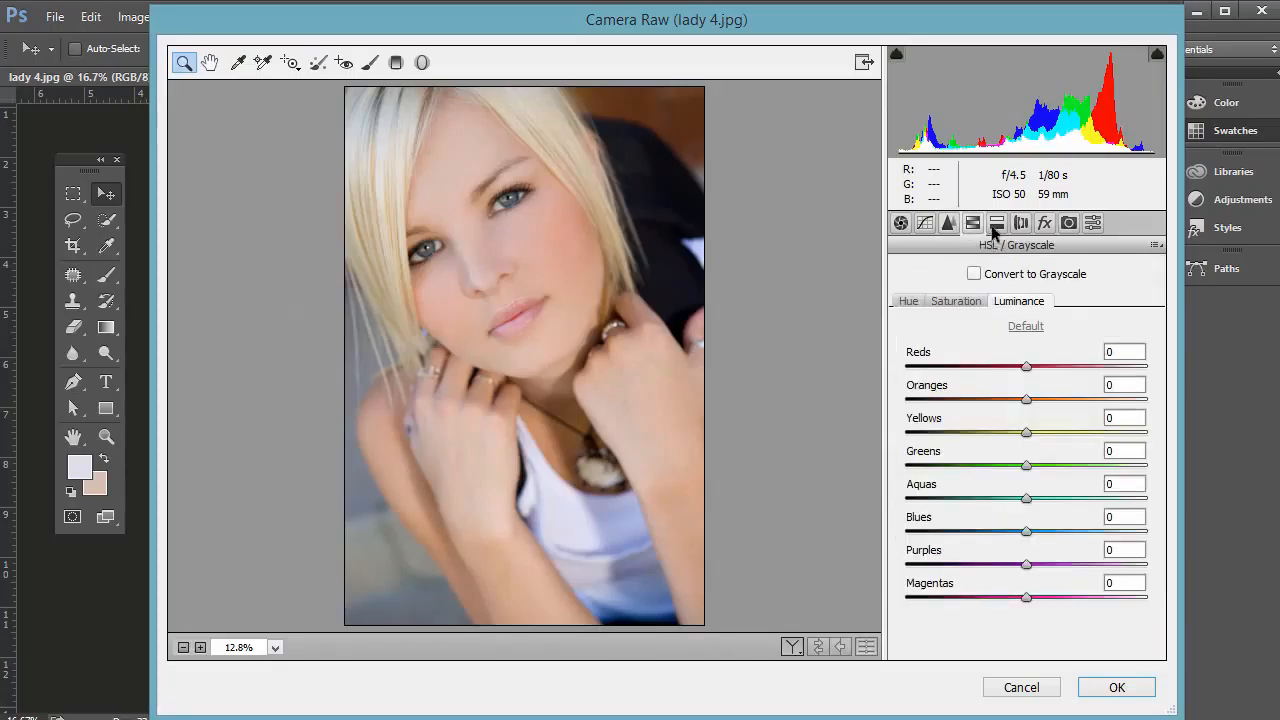
left_click(948, 223)
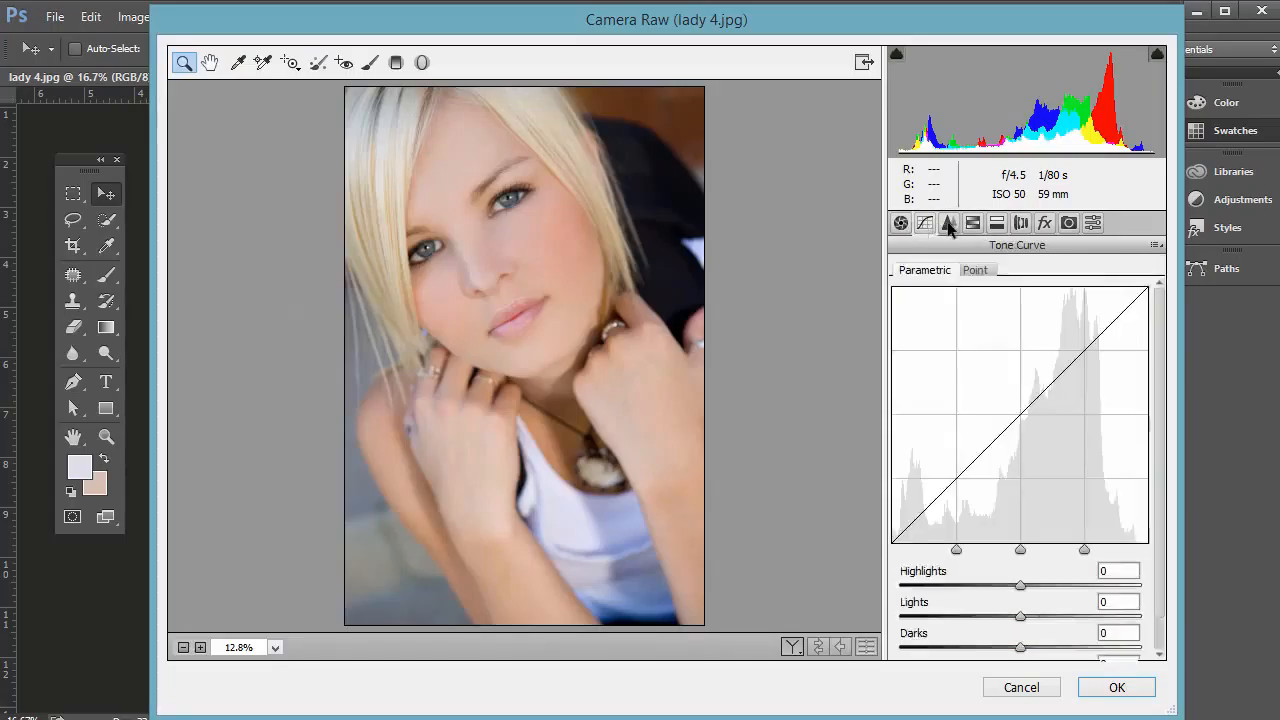
left_click(1068, 223)
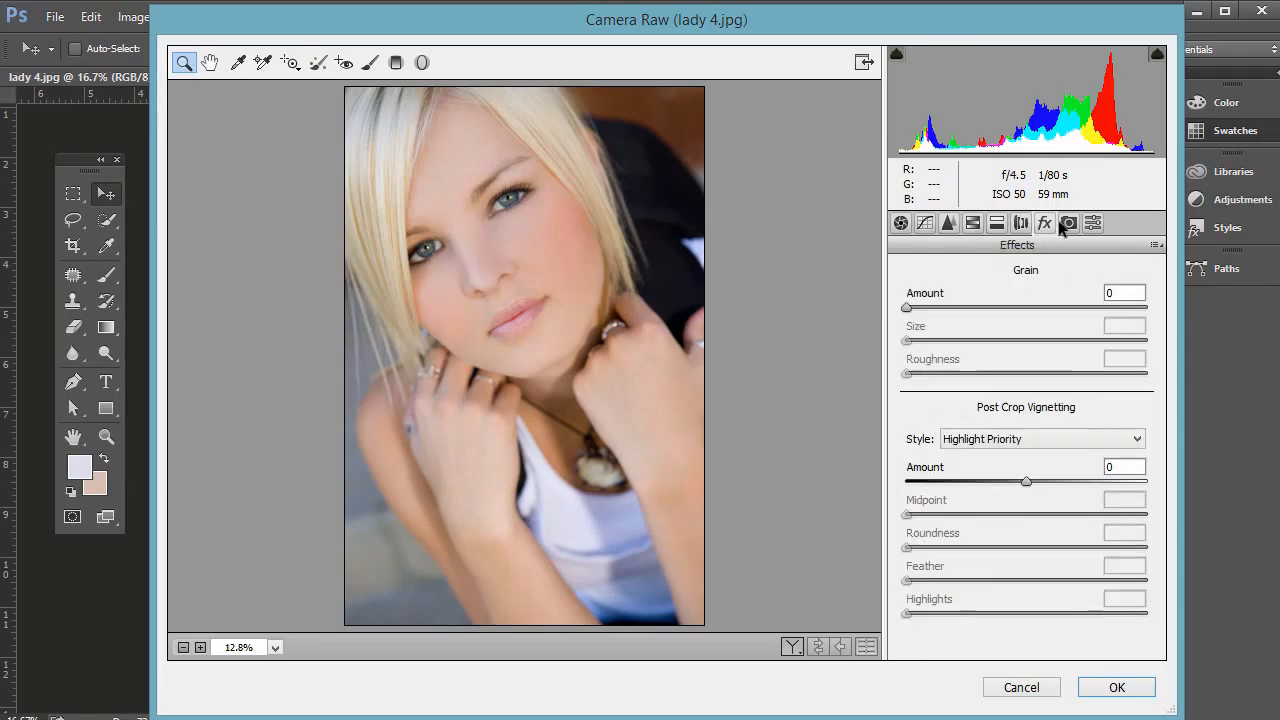
left_click(900, 223)
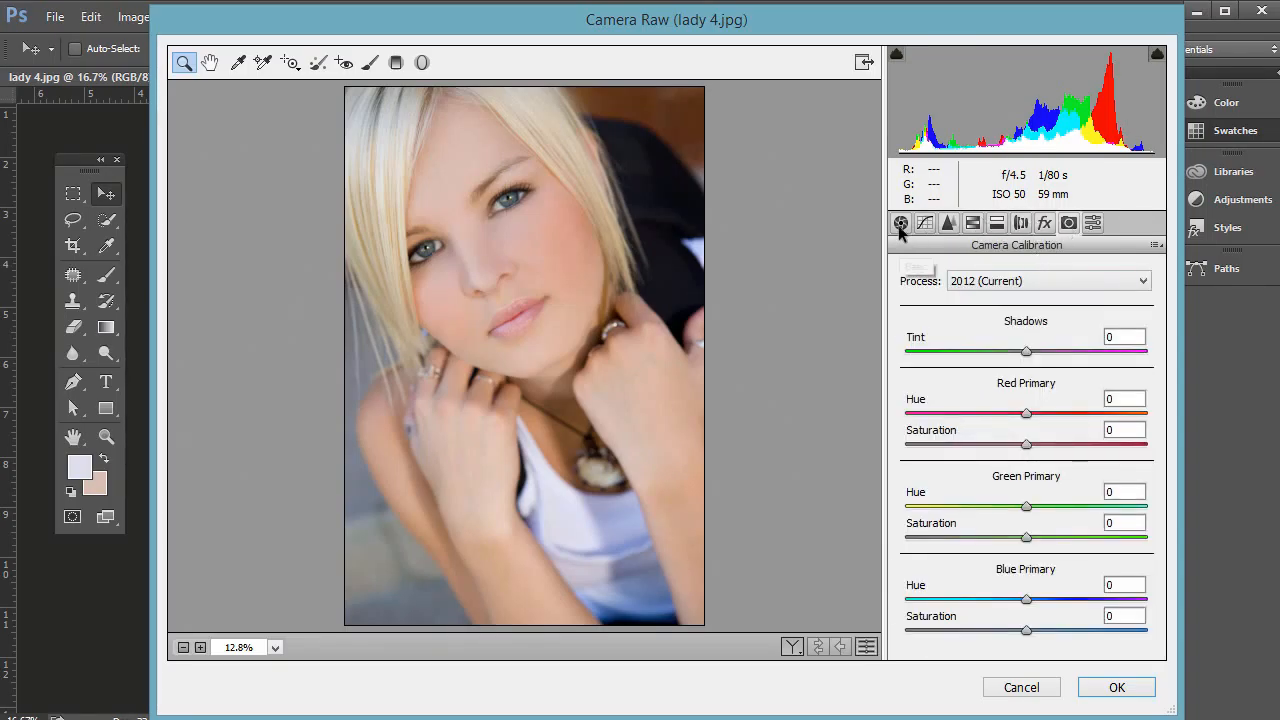
Step: Close Camera Raw, reopen the filter, and cancel it without applying any changes
left_click(1116, 687)
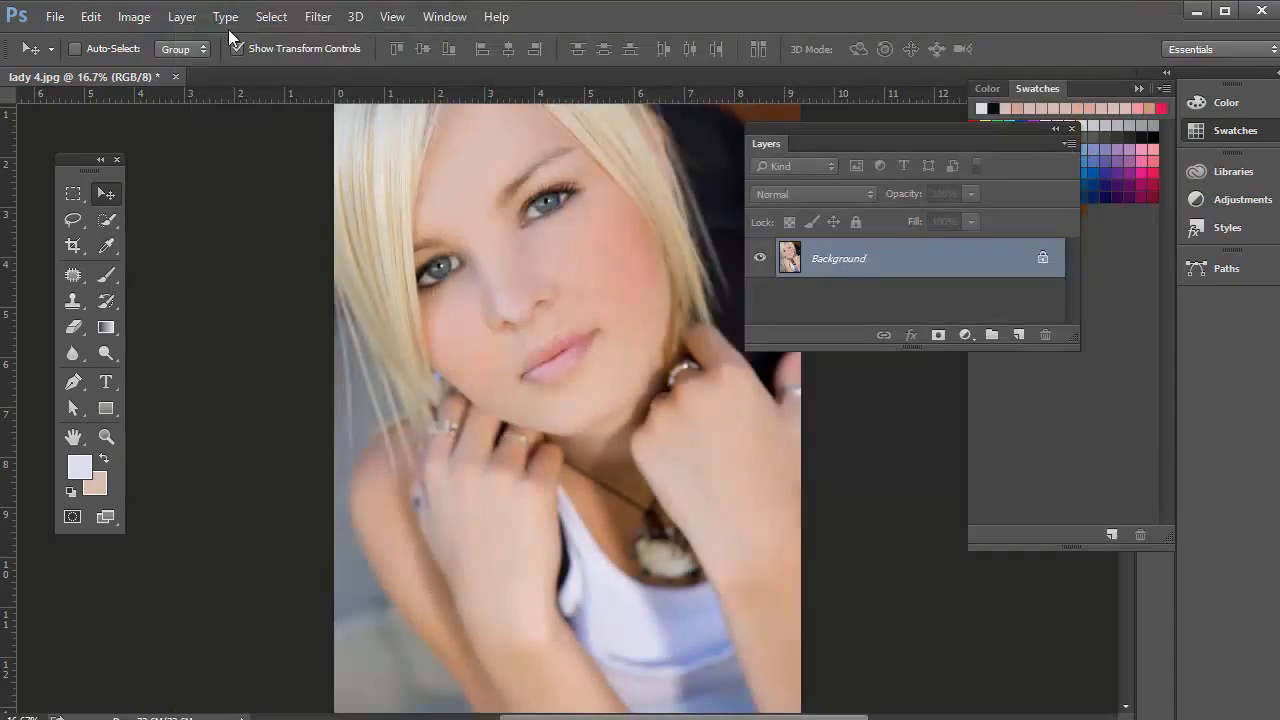
left_click(318, 16)
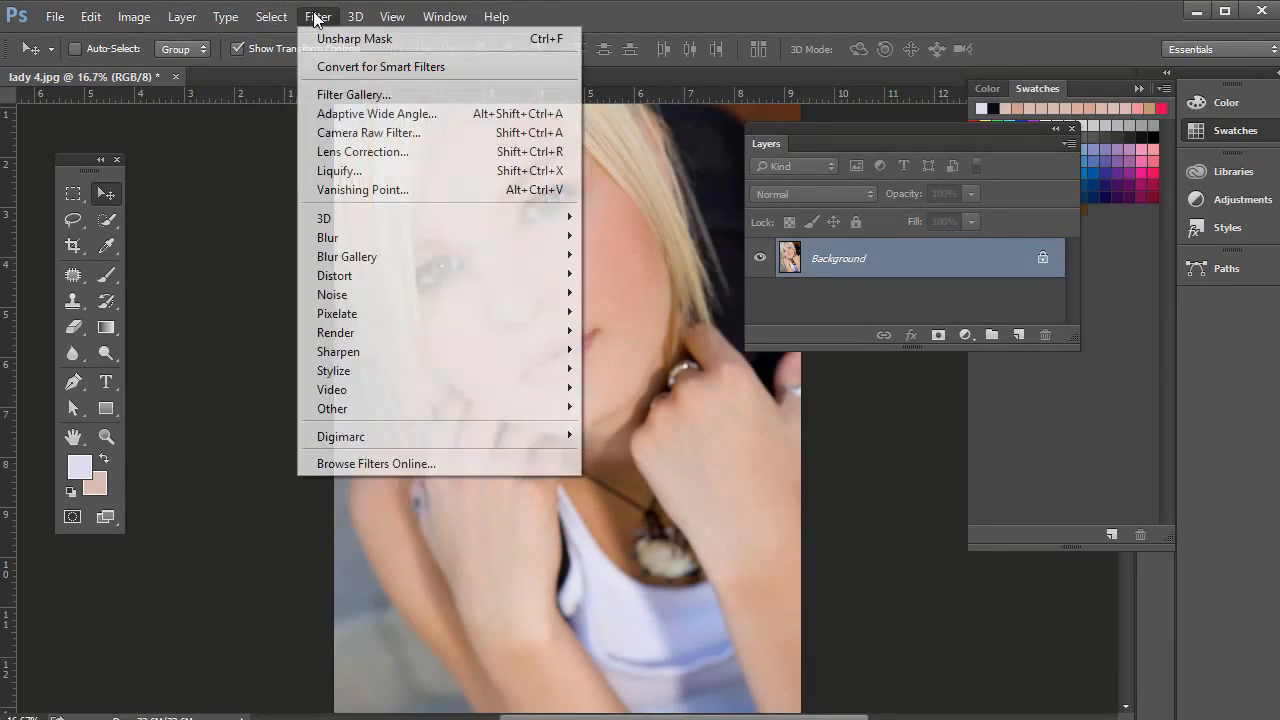
left_click(368, 132)
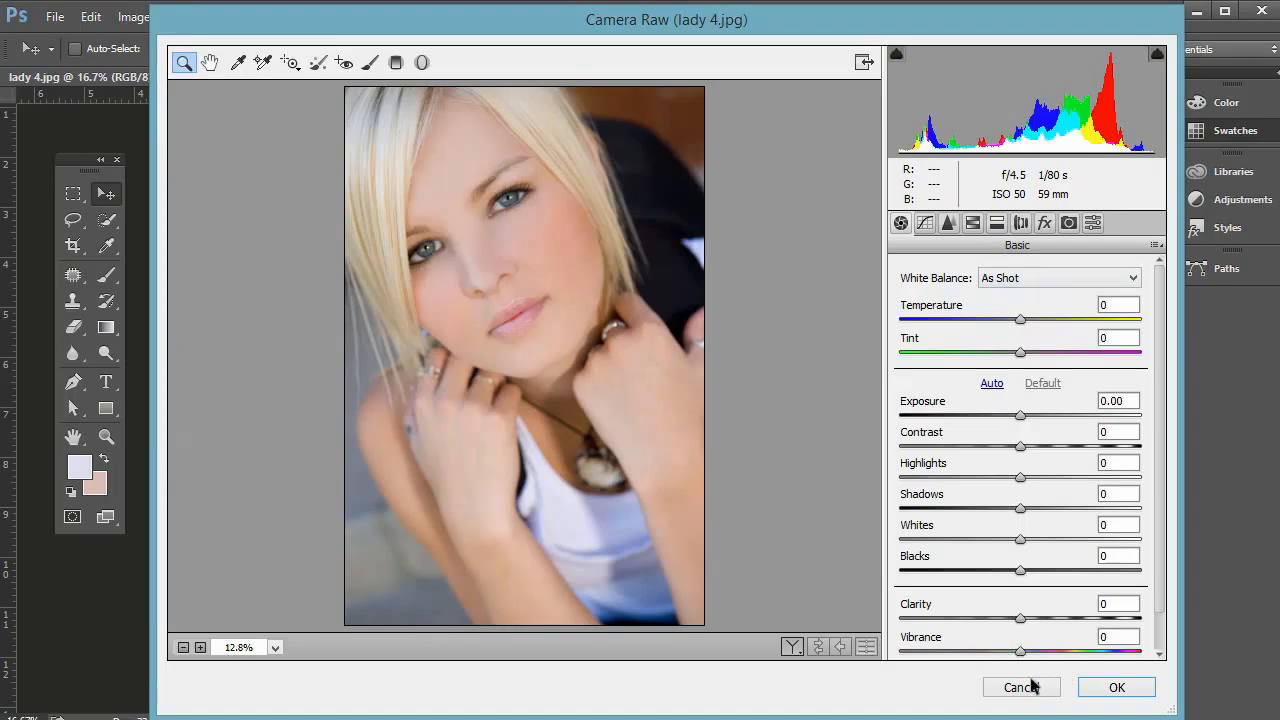
left_click(1116, 687)
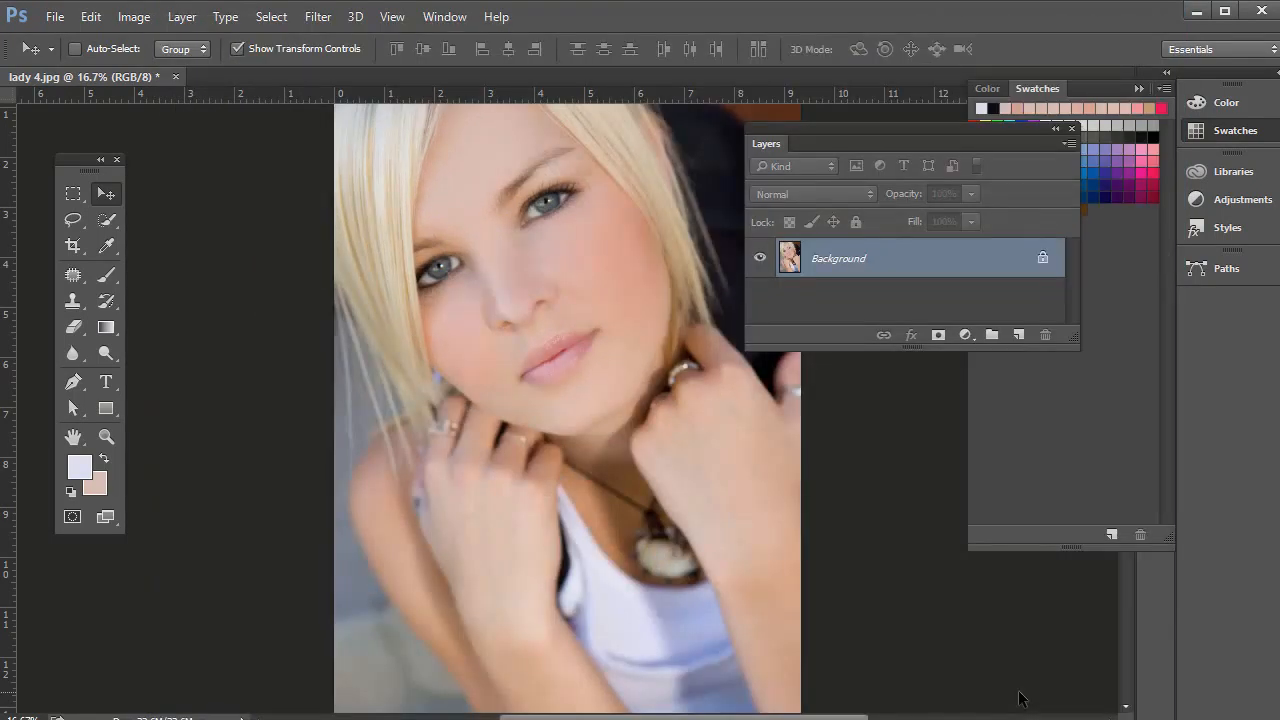